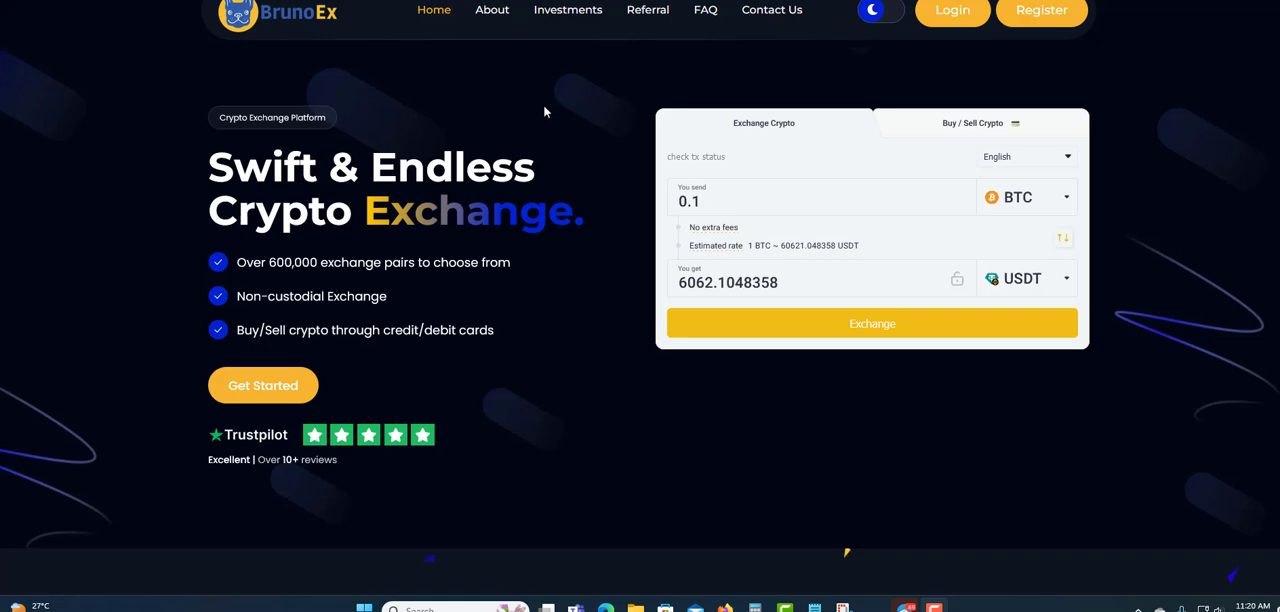
{"action": "mouse_move", "coordinate": [340, 22]}
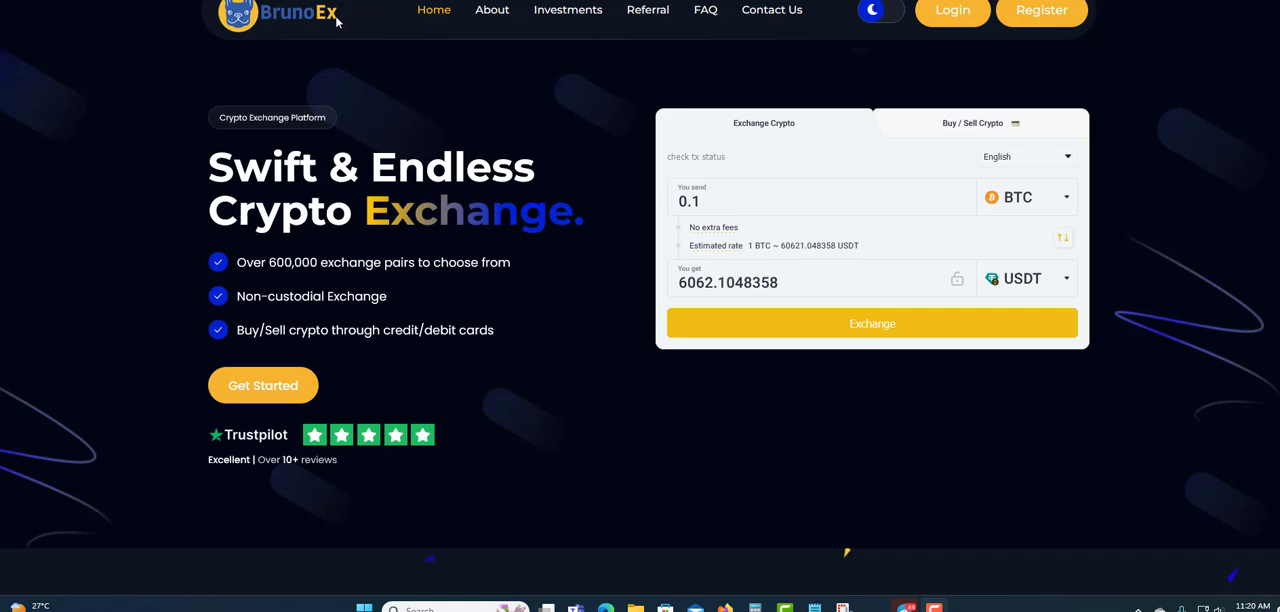
{"action": "mouse_move", "coordinate": [371, 48]}
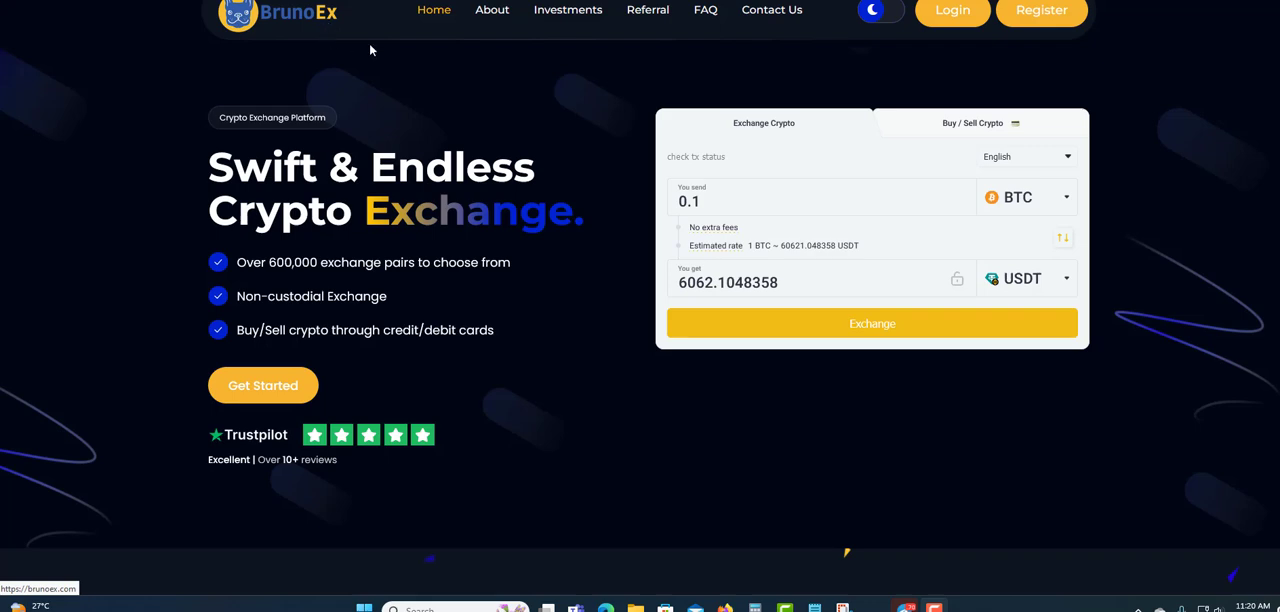
{"action": "mouse_move", "coordinate": [802, 60]}
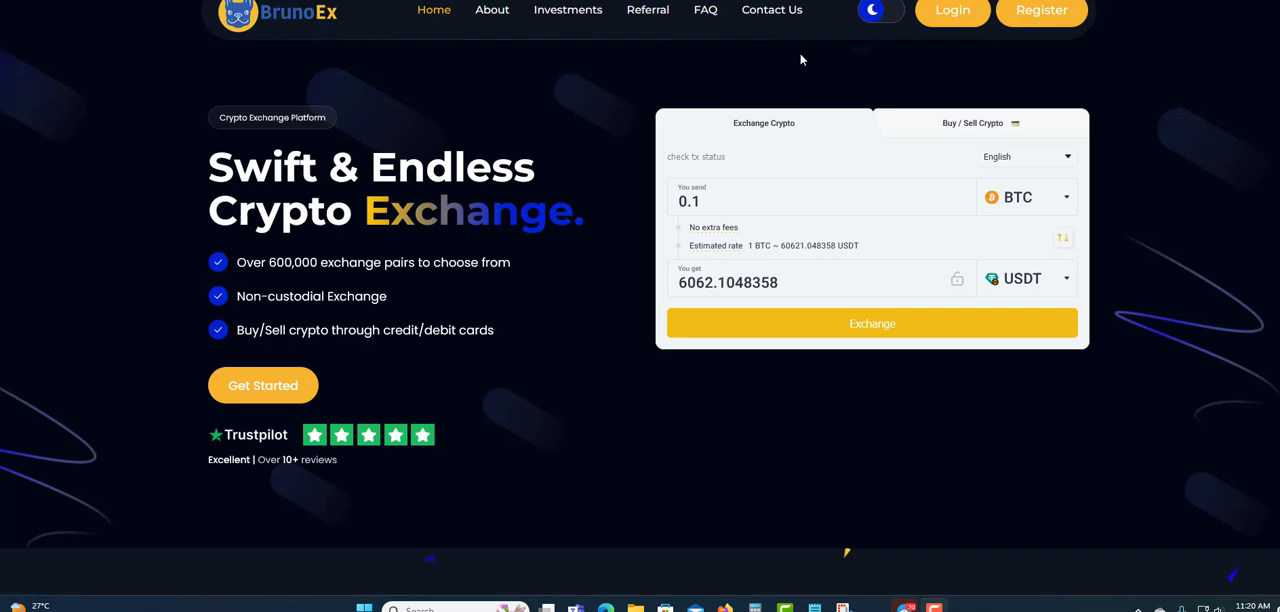
{"action": "mouse_move", "coordinate": [712, 57]}
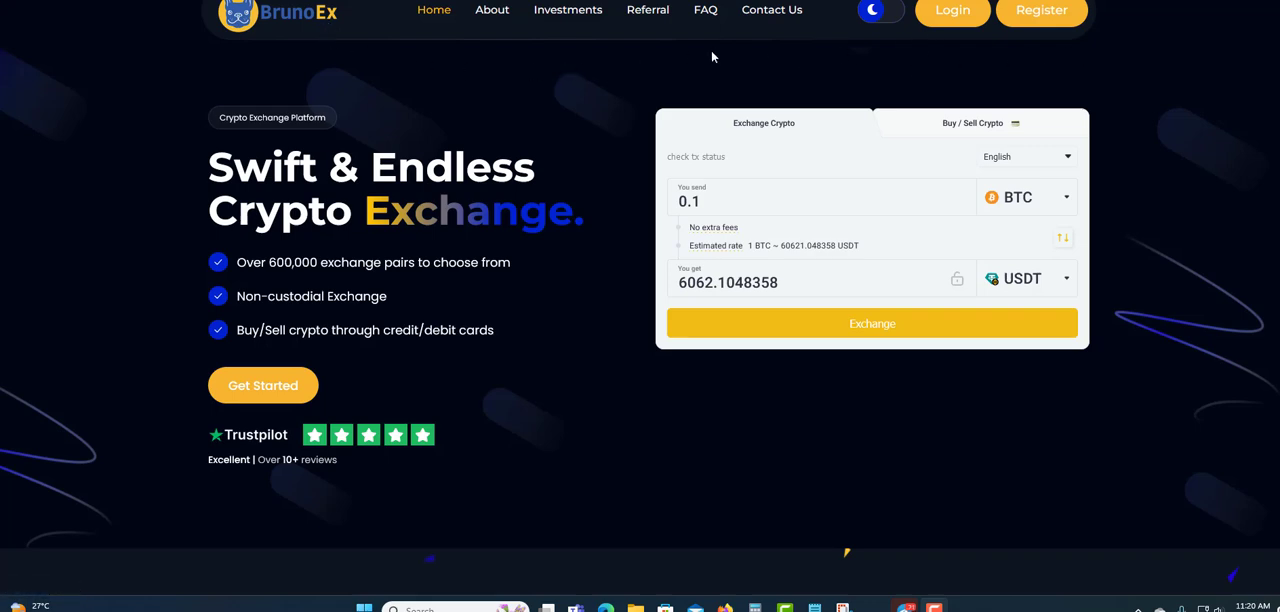
{"action": "mouse_move", "coordinate": [968, 52]}
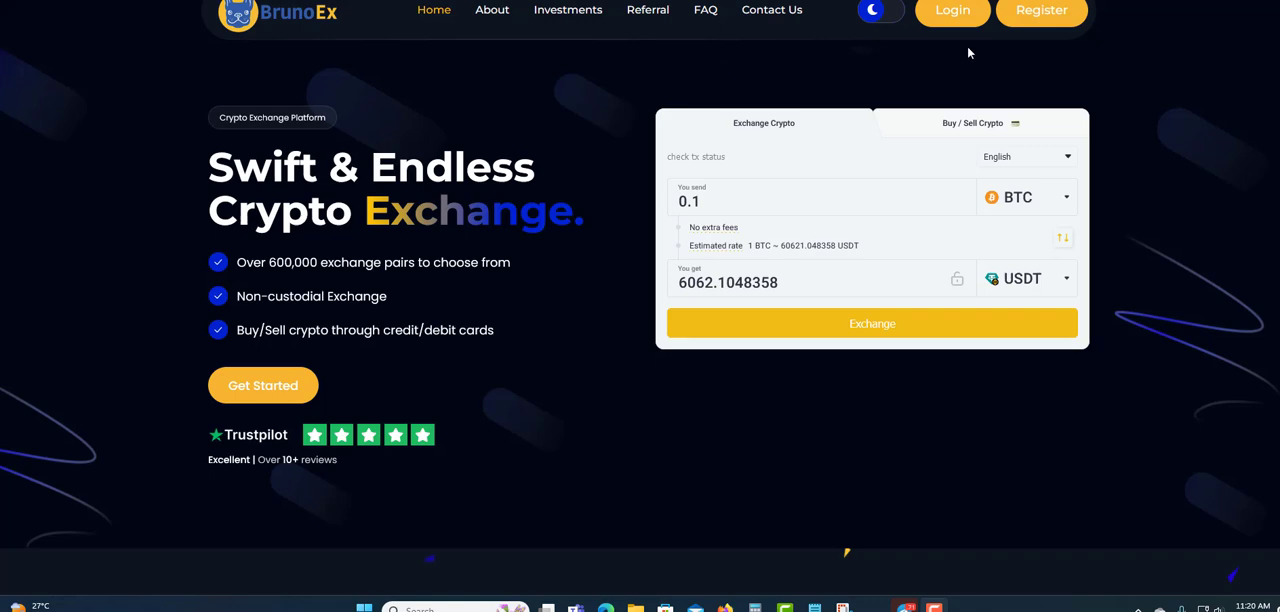
{"action": "mouse_move", "coordinate": [468, 104]}
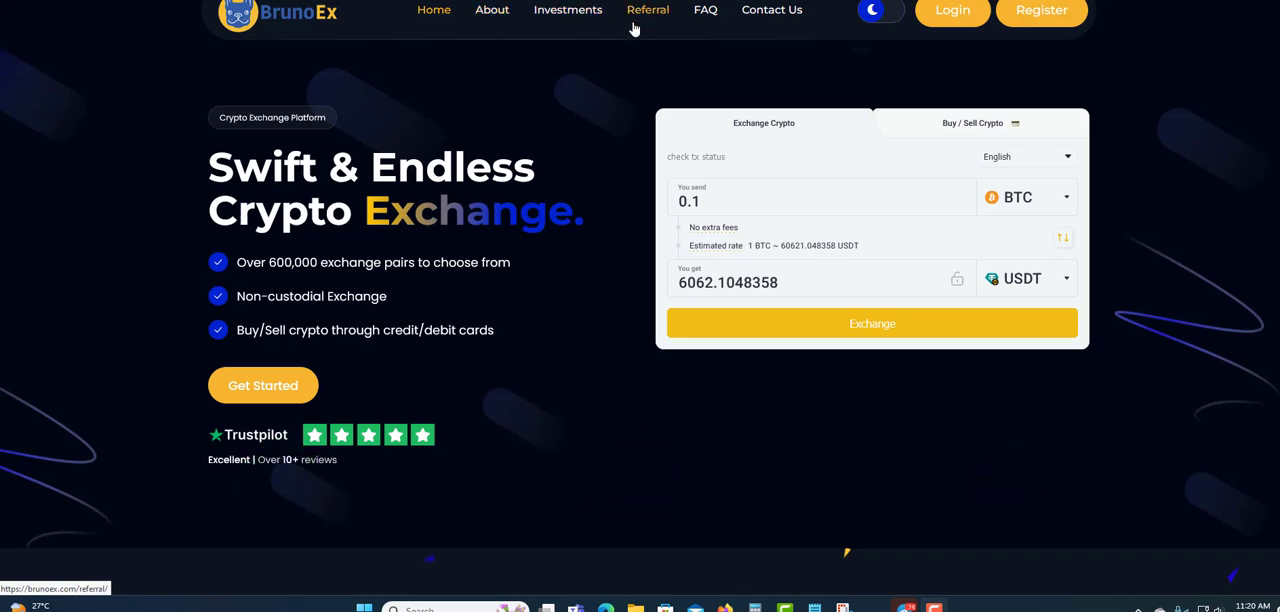
{"action": "mouse_move", "coordinate": [670, 14]}
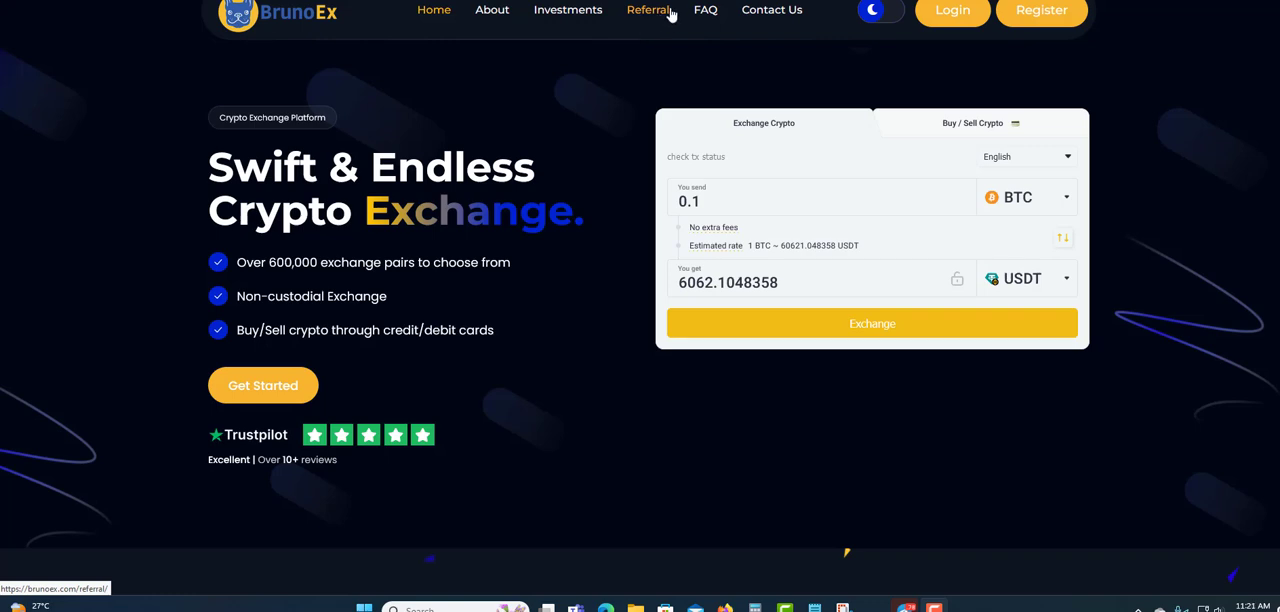
{"action": "mouse_move", "coordinate": [705, 11]}
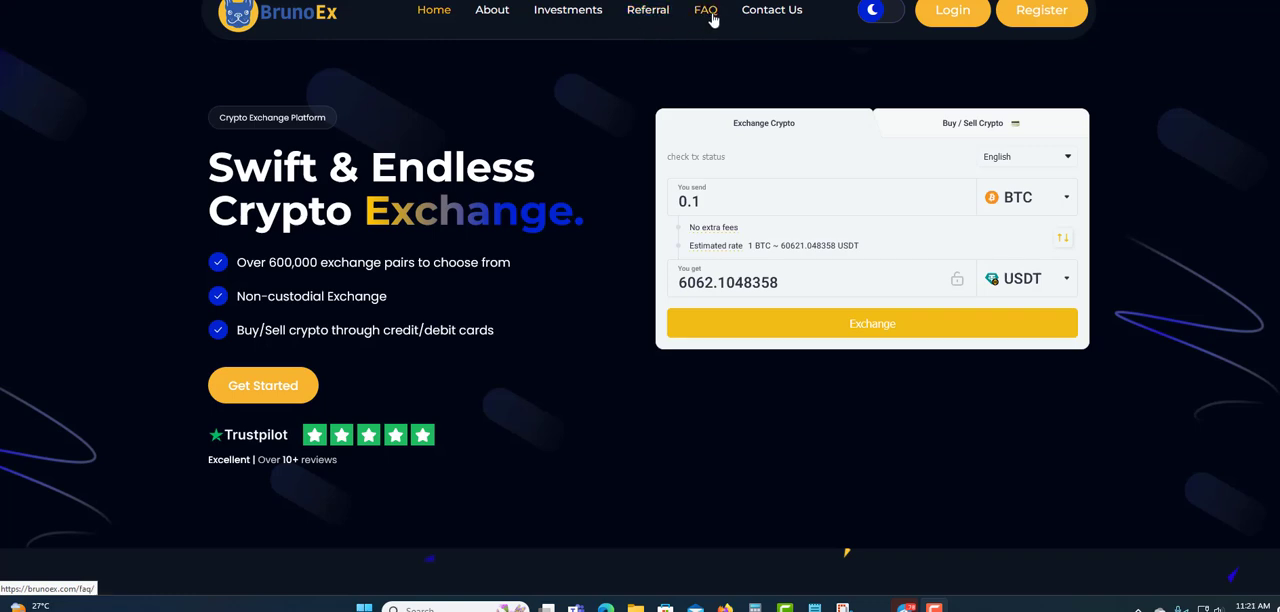
{"action": "mouse_move", "coordinate": [702, 20]}
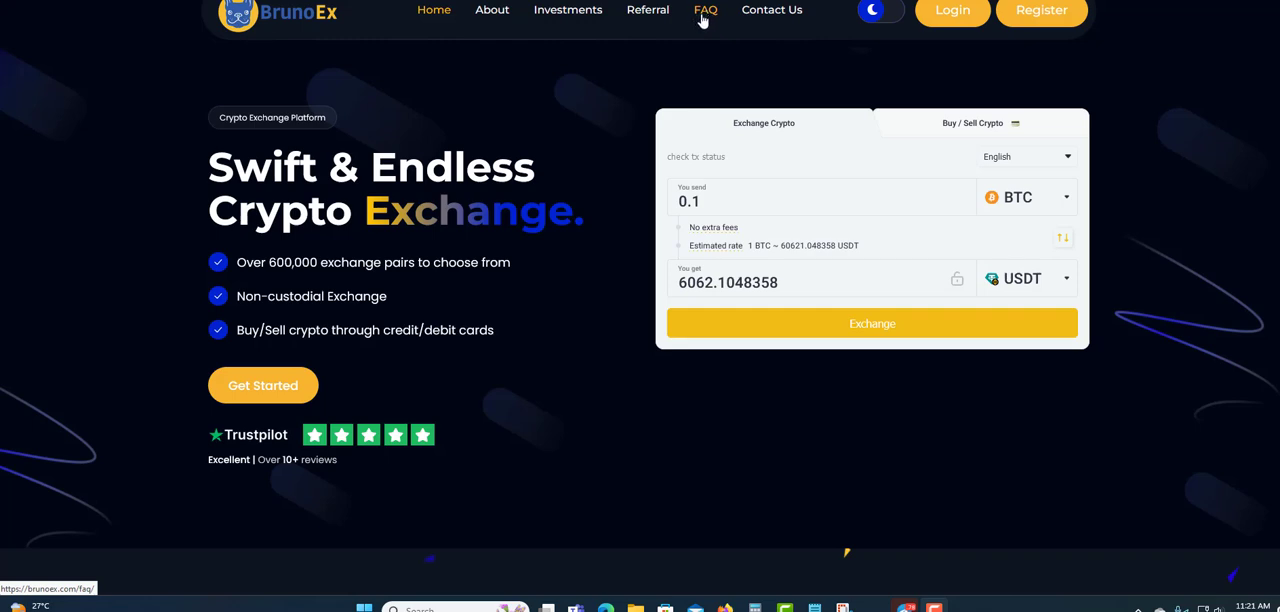
{"action": "mouse_move", "coordinate": [747, 18]}
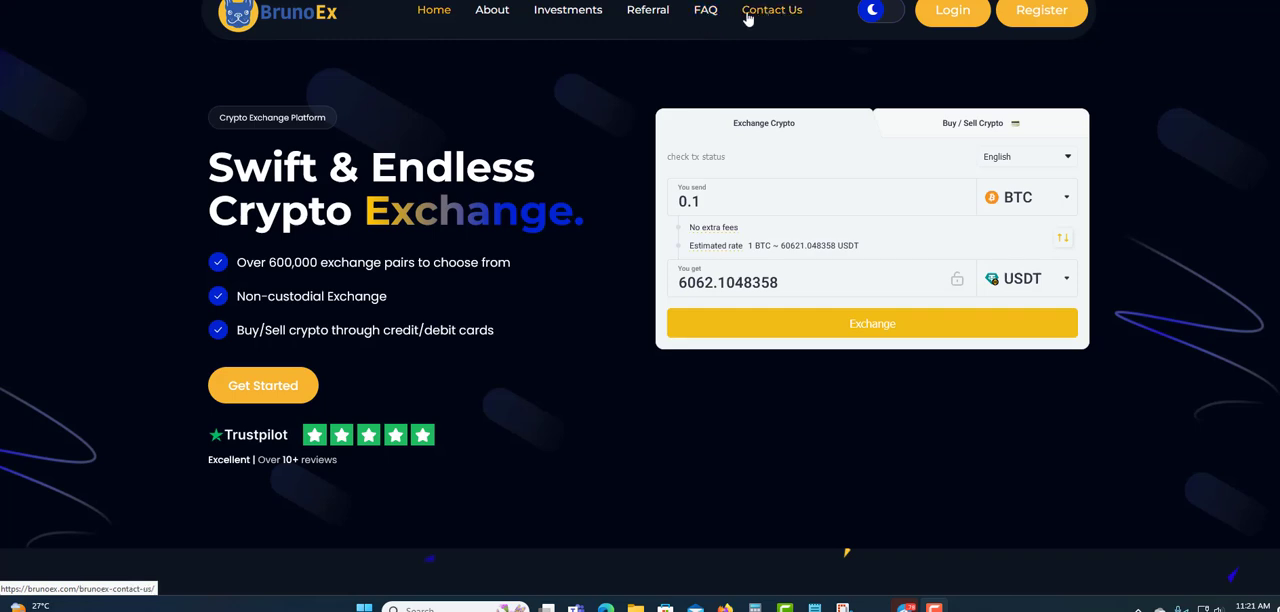
{"action": "mouse_move", "coordinate": [950, 16]}
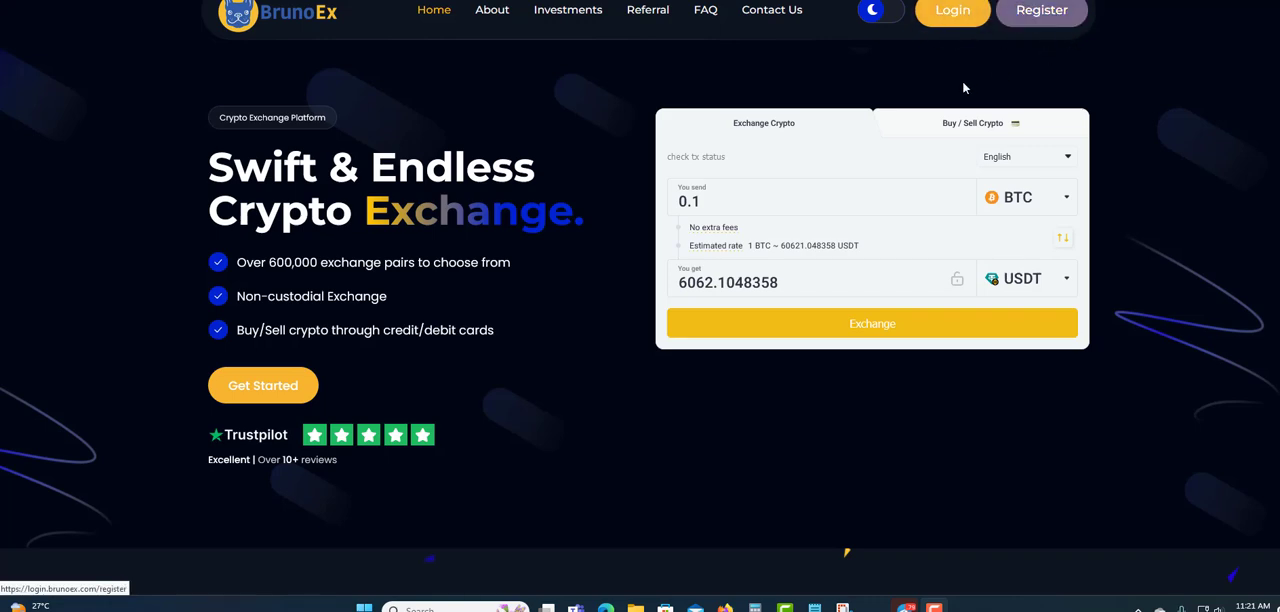
{"action": "mouse_move", "coordinate": [763, 122]}
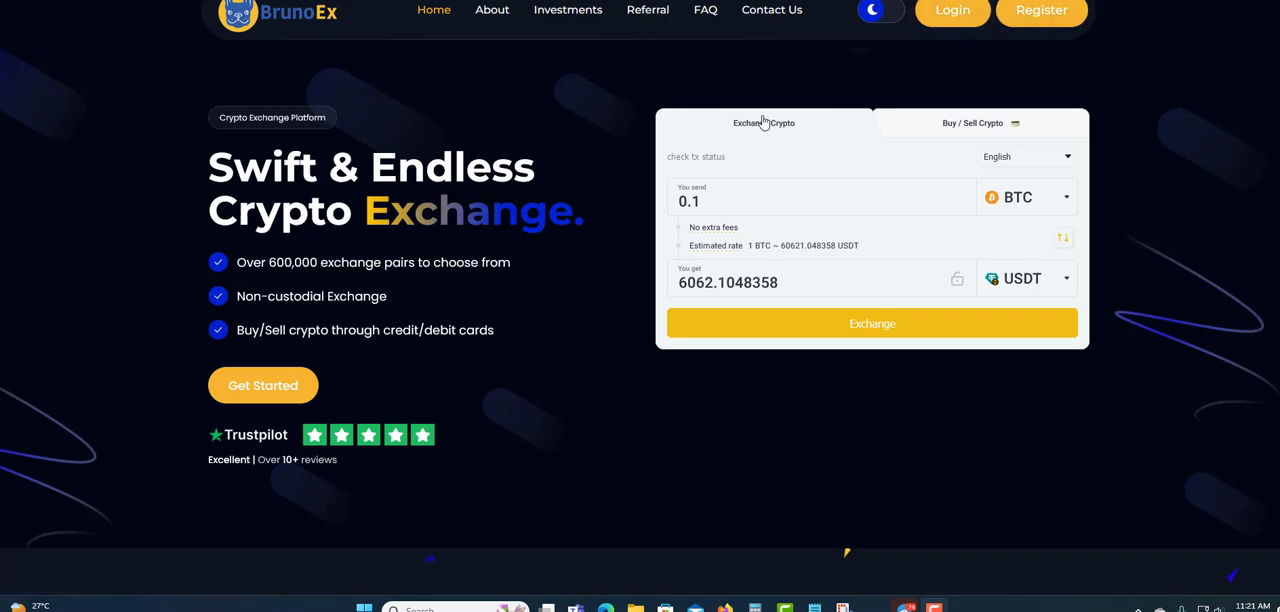
{"action": "mouse_move", "coordinate": [999, 128]}
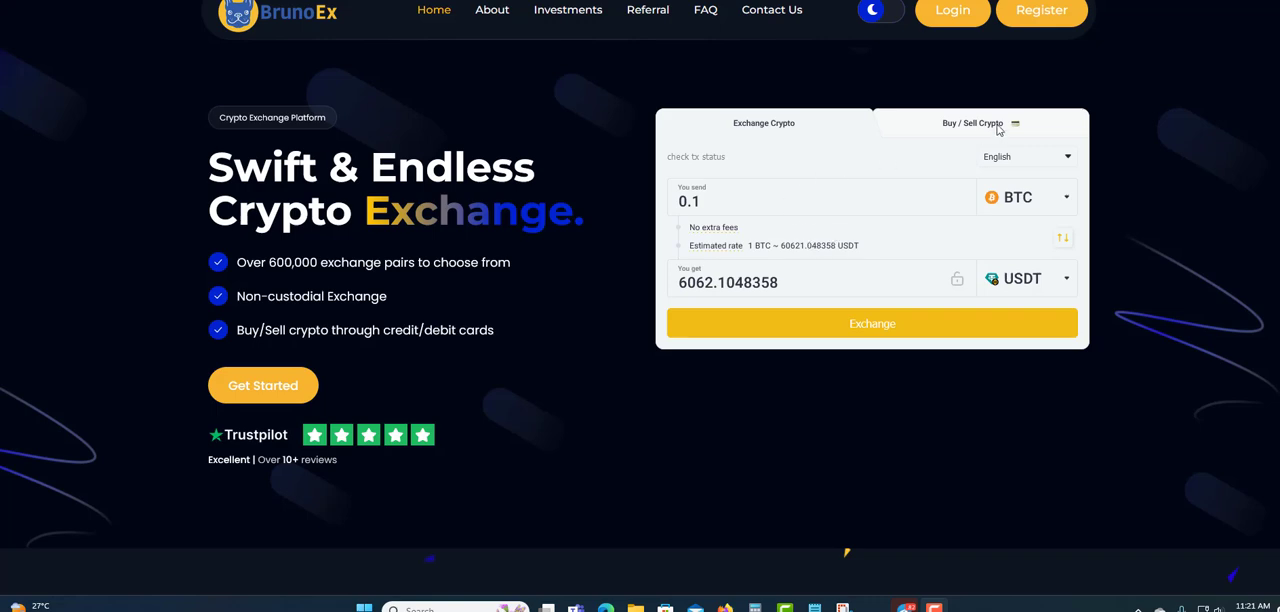
{"action": "mouse_move", "coordinate": [967, 132]}
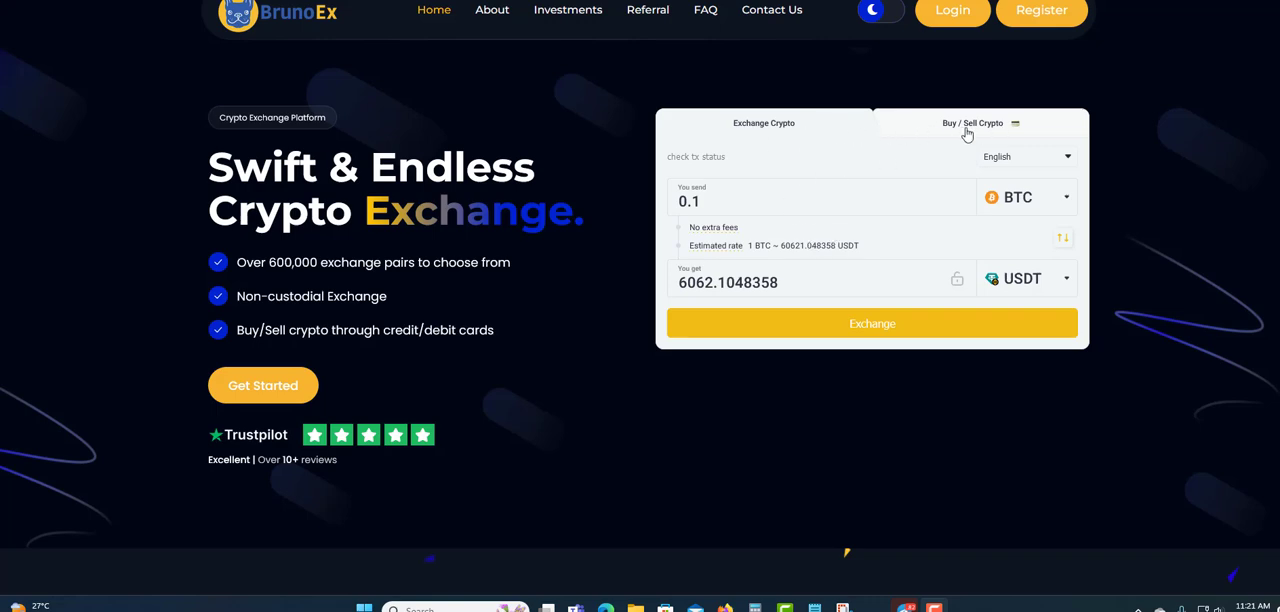
{"action": "mouse_move", "coordinate": [1000, 131]}
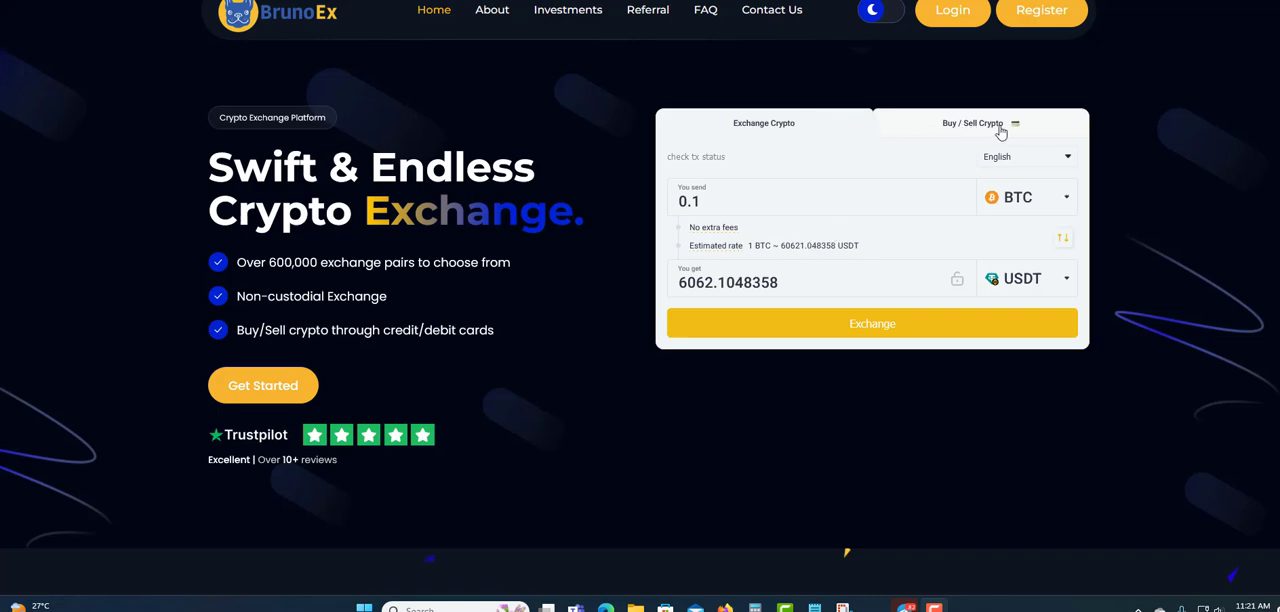
{"action": "mouse_move", "coordinate": [967, 130]}
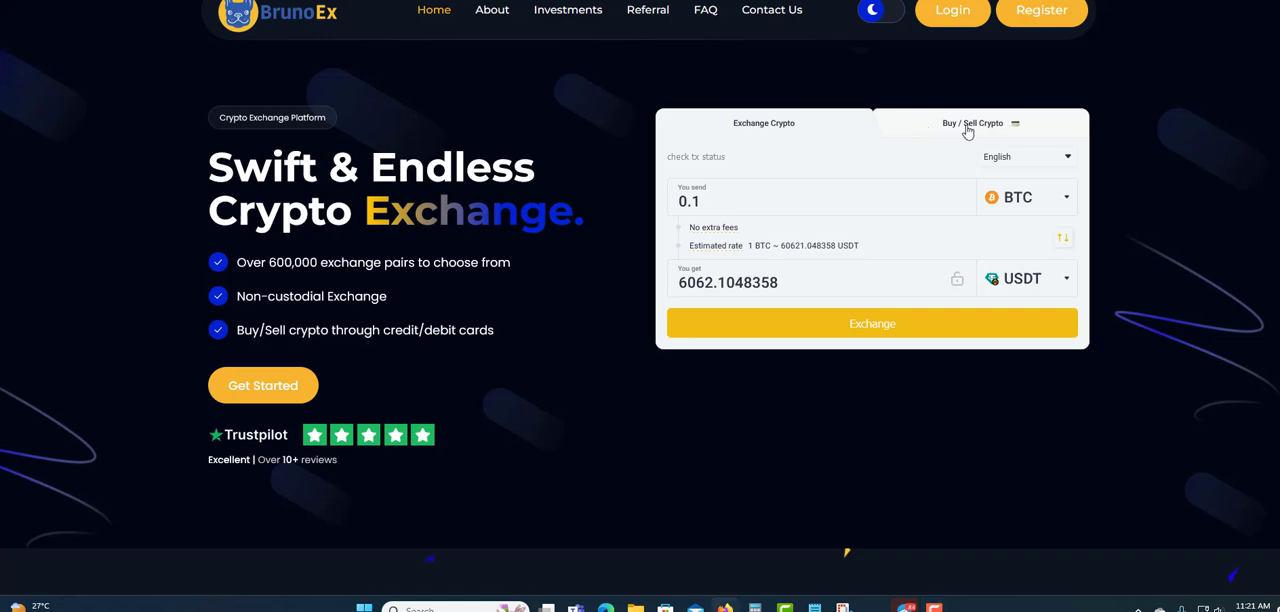
{"action": "mouse_move", "coordinate": [1027, 196]}
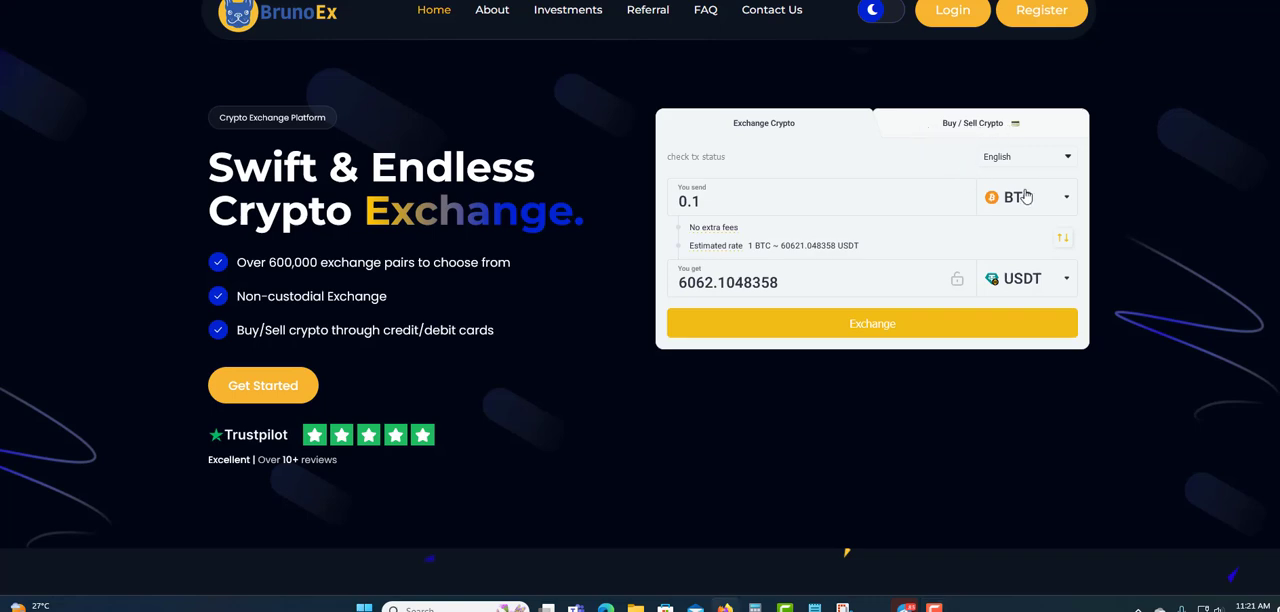
{"action": "mouse_move", "coordinate": [1024, 160]}
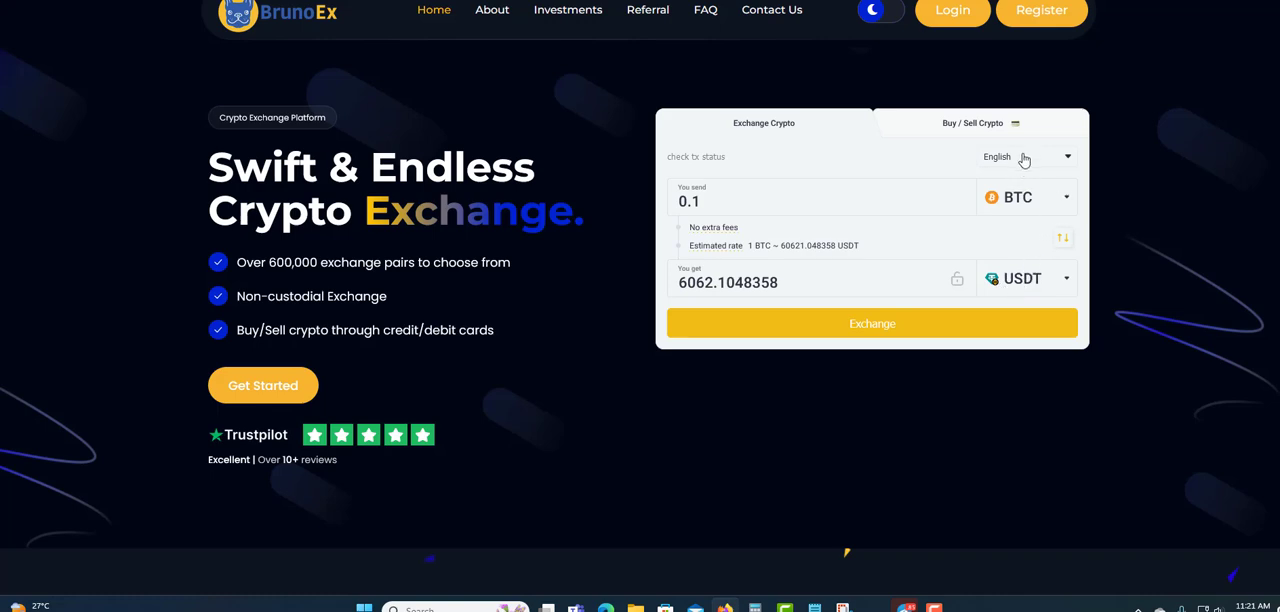
{"action": "mouse_move", "coordinate": [952, 130]}
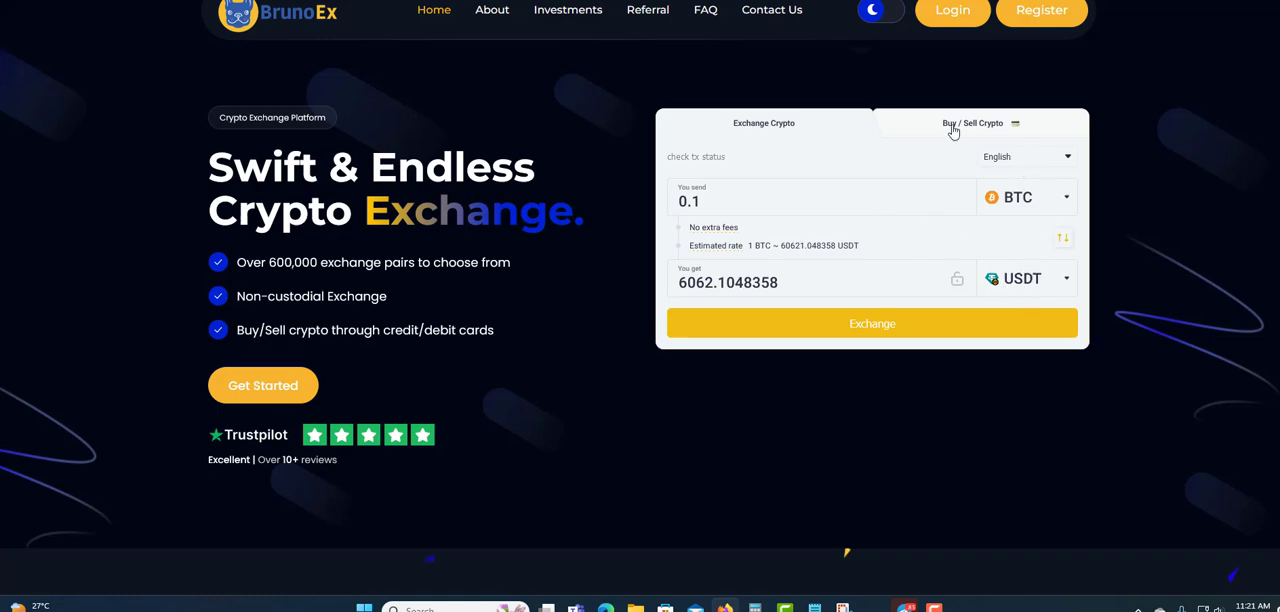
{"action": "mouse_move", "coordinate": [753, 131]}
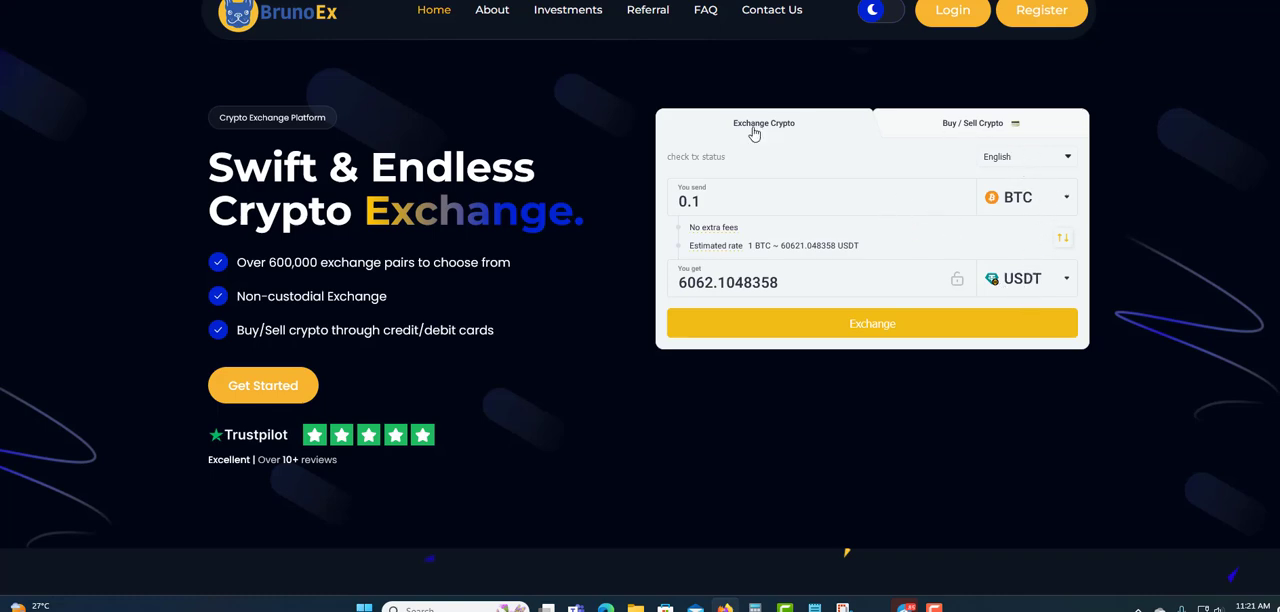
{"action": "mouse_move", "coordinate": [779, 131]}
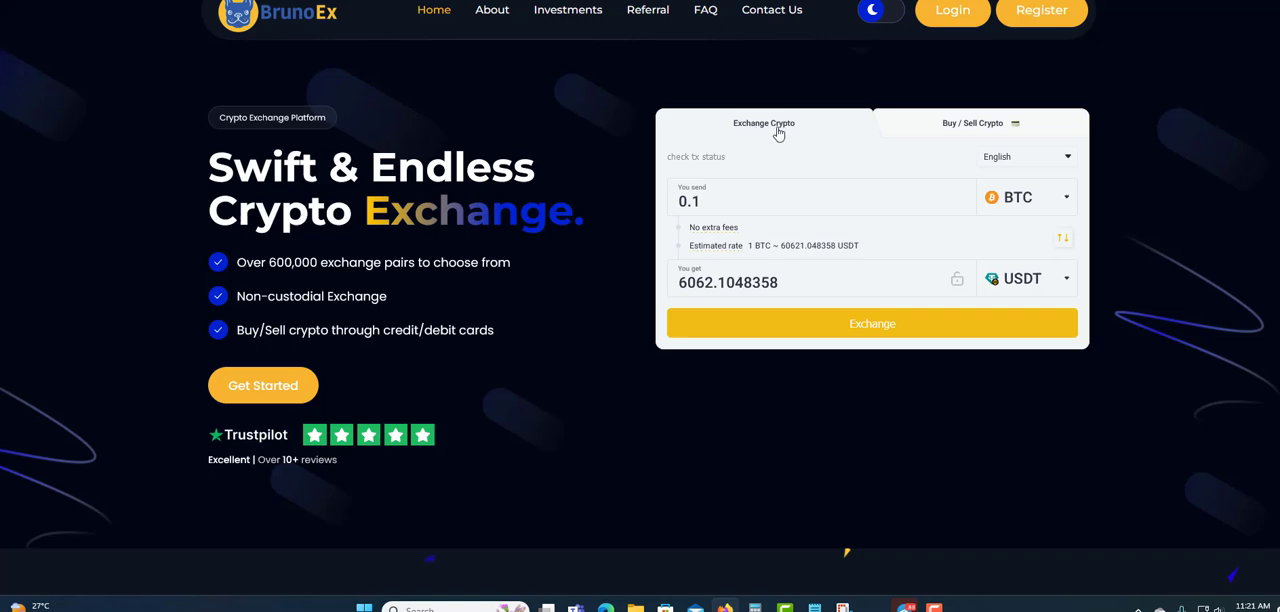
- Toggle the widget between Exchange Crypto and Buy / Sell, ending on 1500 EUR for 0.4621485 ETH
{"action": "left_click", "coordinate": [979, 123]}
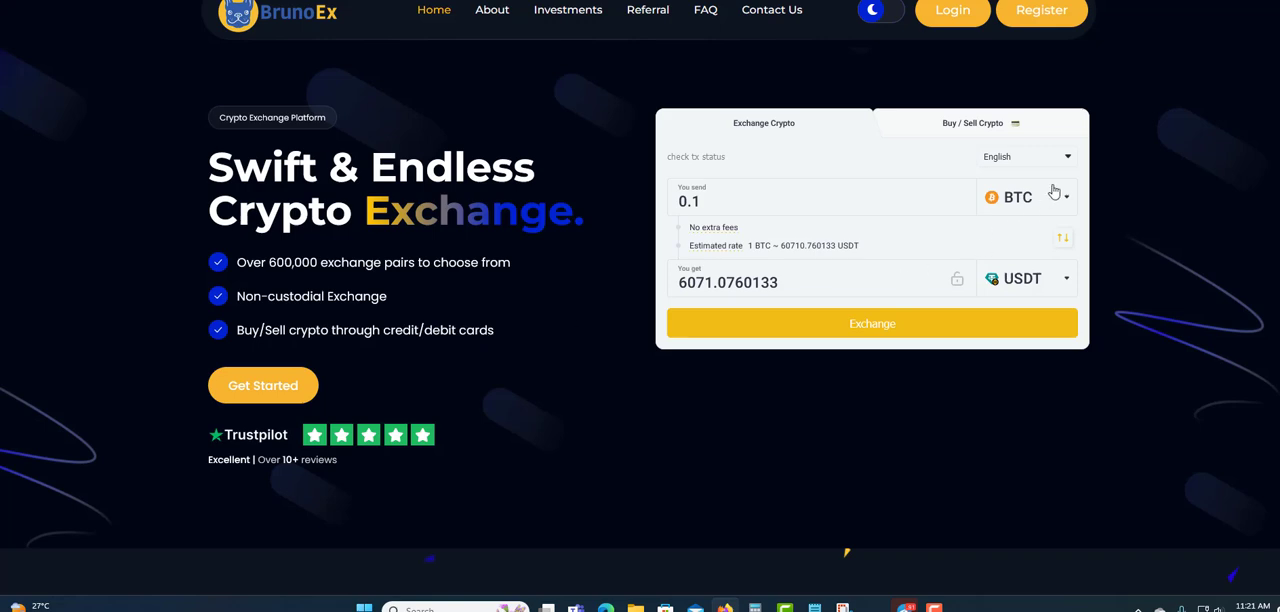
{"action": "left_click", "coordinate": [974, 123]}
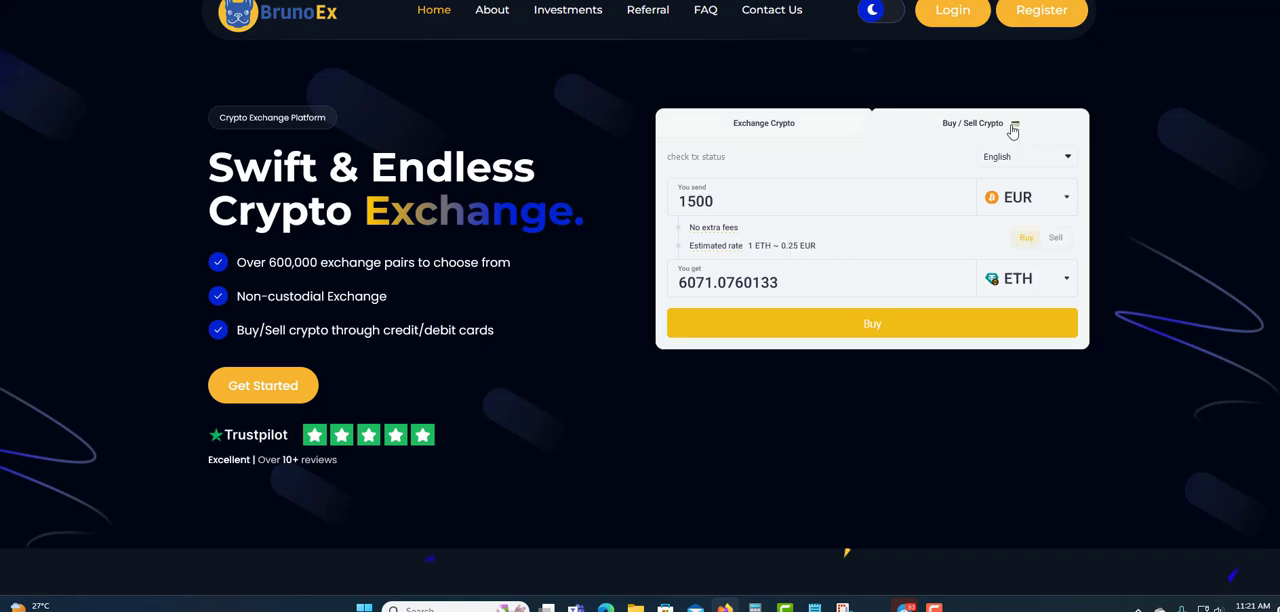
{"action": "left_click", "coordinate": [764, 123]}
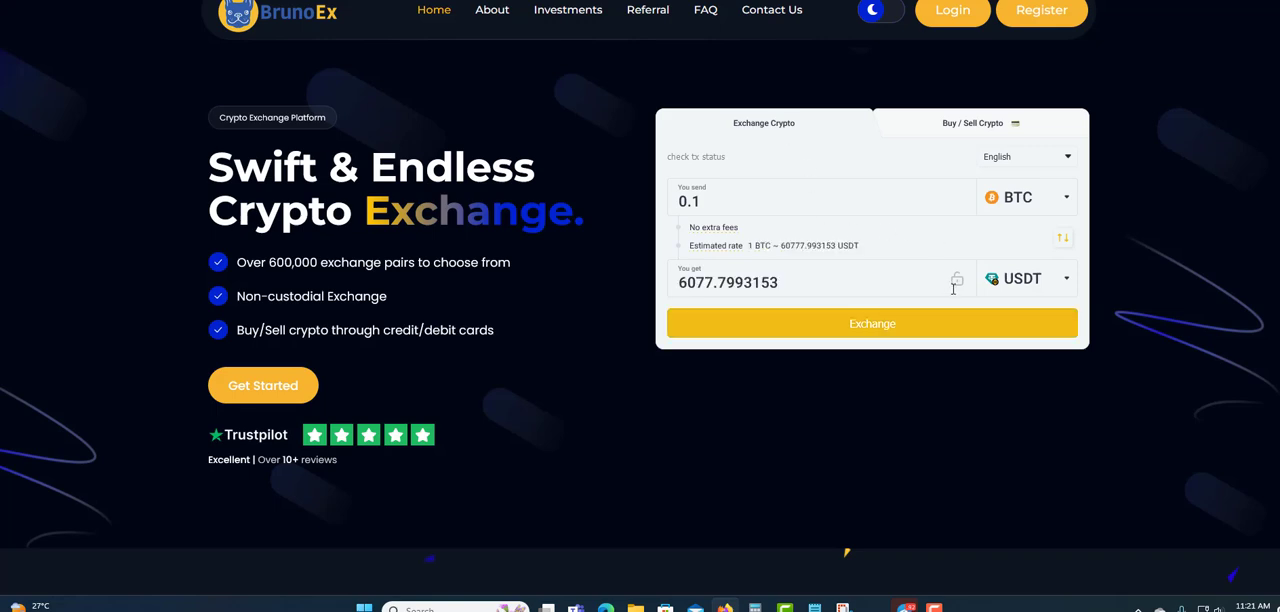
{"action": "left_click", "coordinate": [973, 123]}
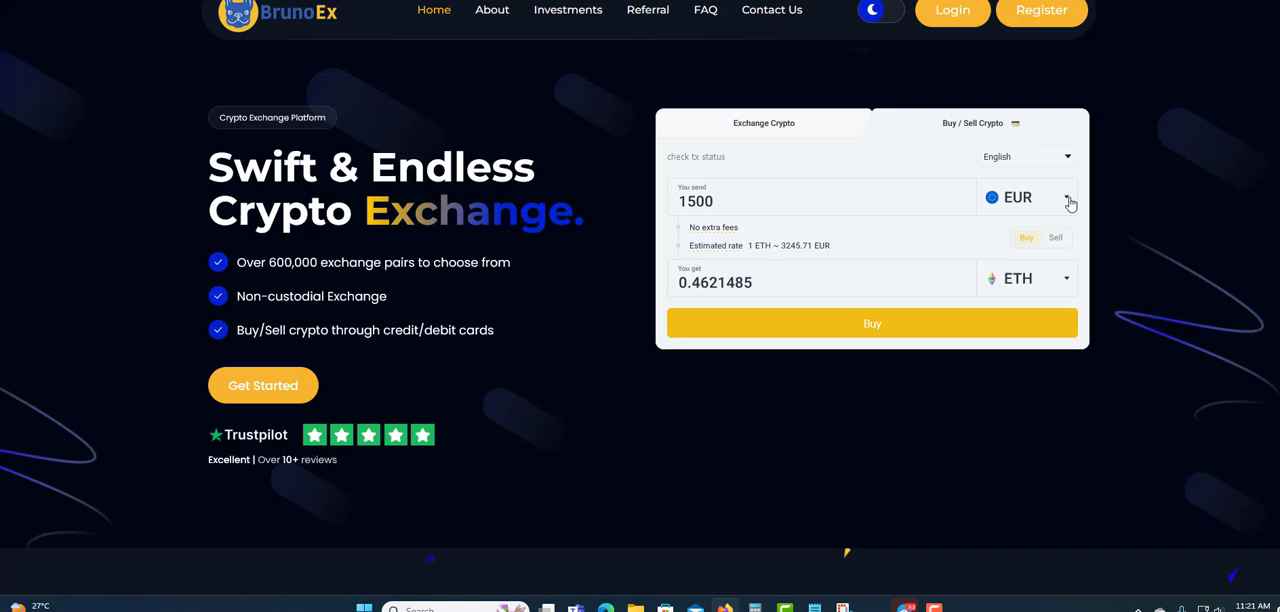
{"action": "mouse_move", "coordinate": [1012, 207]}
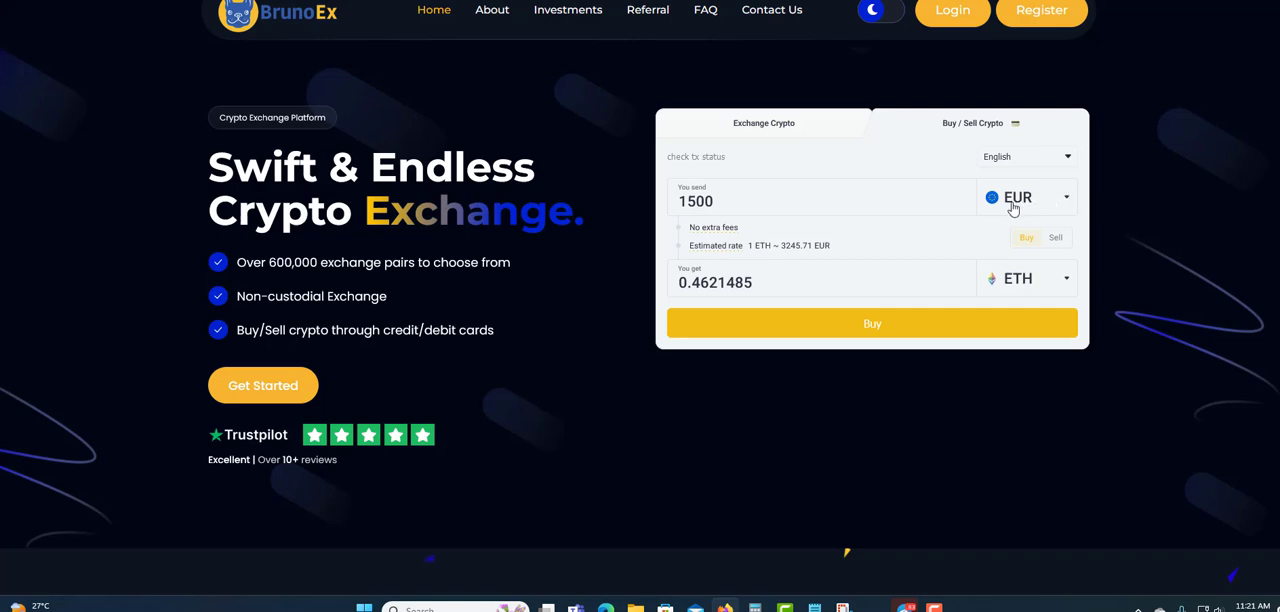
{"action": "mouse_move", "coordinate": [1018, 205]}
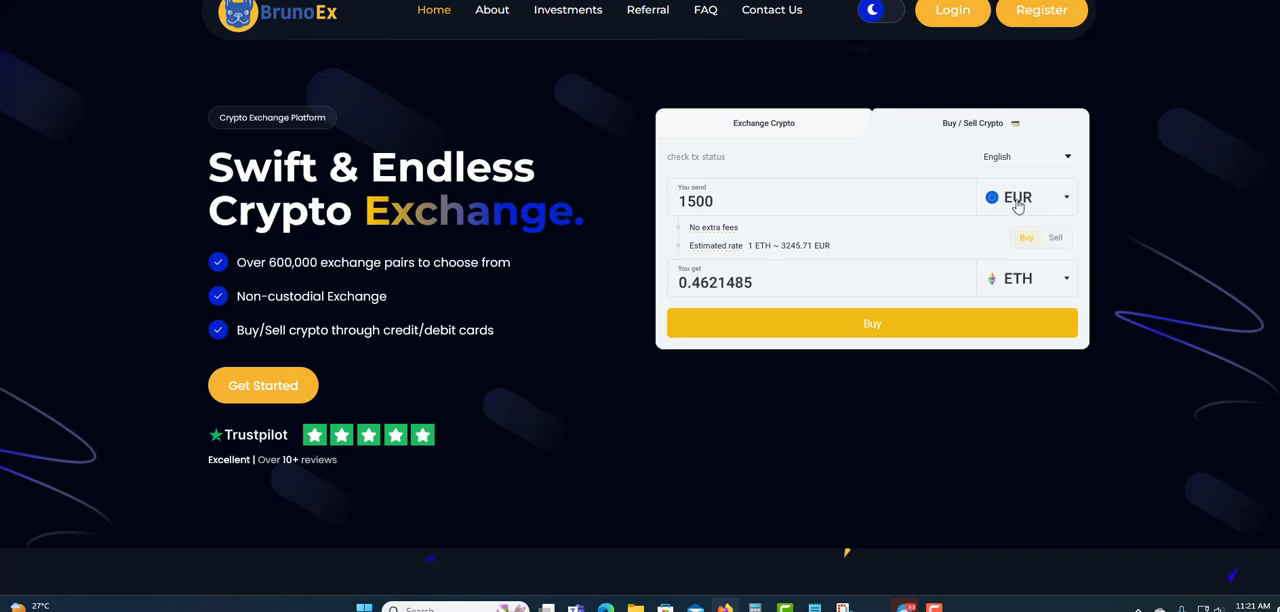
- Open the 'from' currency list and scroll through it to RSD, GTQ, SGD and MYR
{"action": "left_click", "coordinate": [1027, 197]}
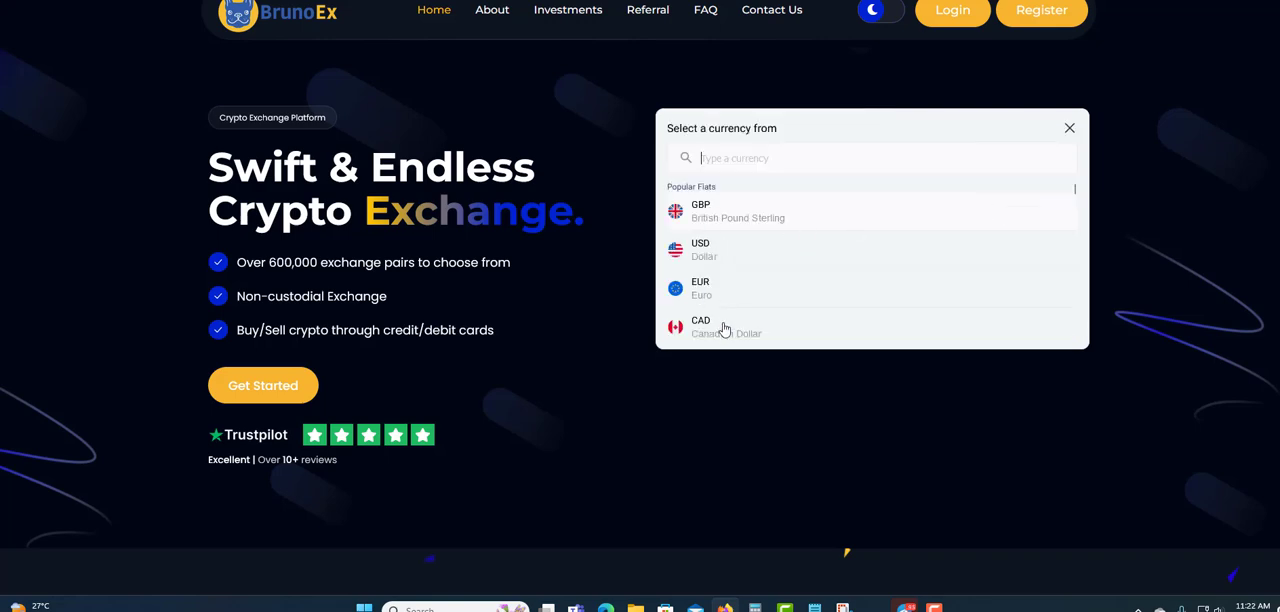
{"action": "mouse_move", "coordinate": [700, 248]}
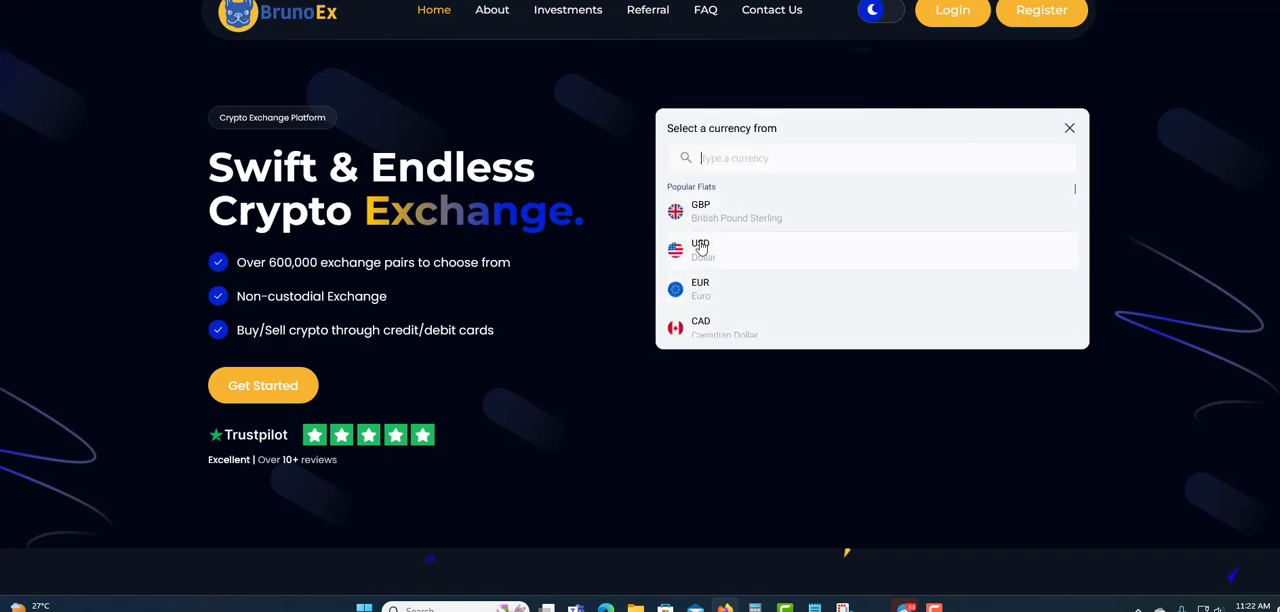
{"action": "scroll", "scroll_direction": "down", "scroll_amount": 3}
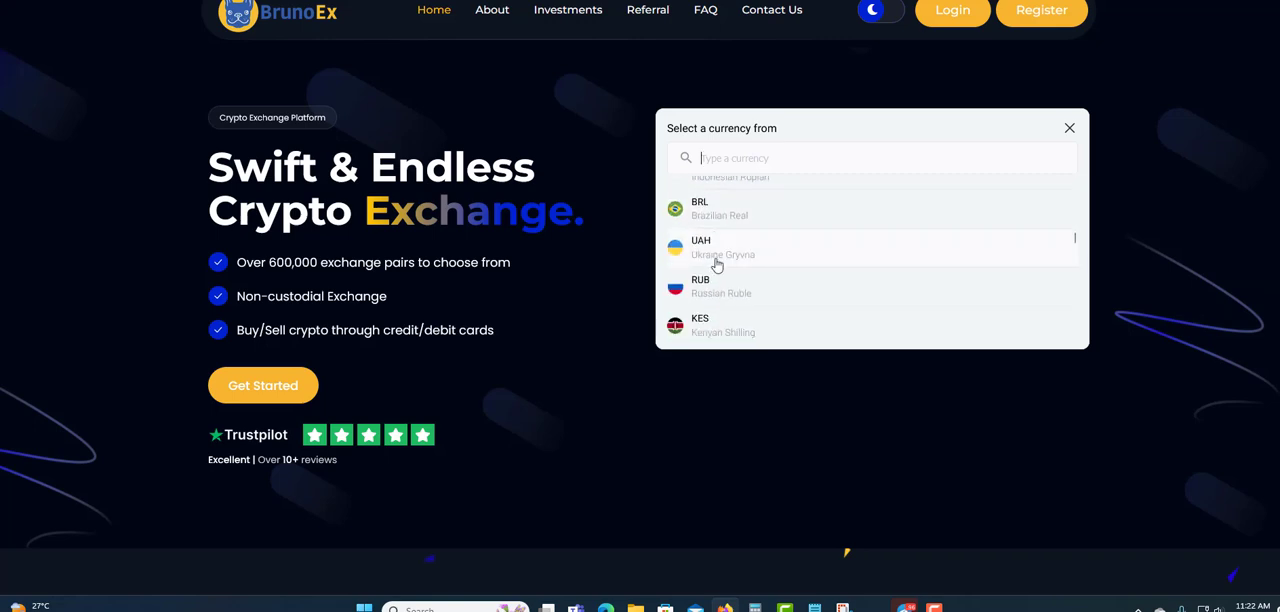
{"action": "scroll", "scroll_direction": "down", "scroll_amount": 3}
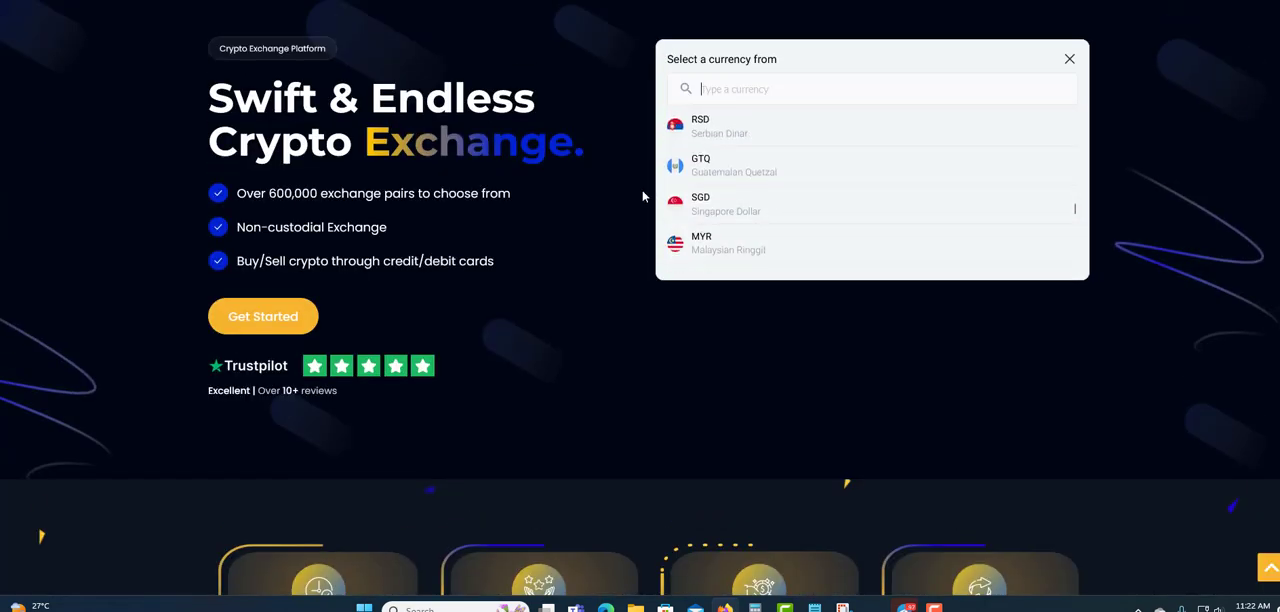
- Scroll to the stats: 31,000 swaps, 2,650 active users, 600,000 exchange pairs
{"action": "scroll", "scroll_direction": "down", "scroll_amount": 3}
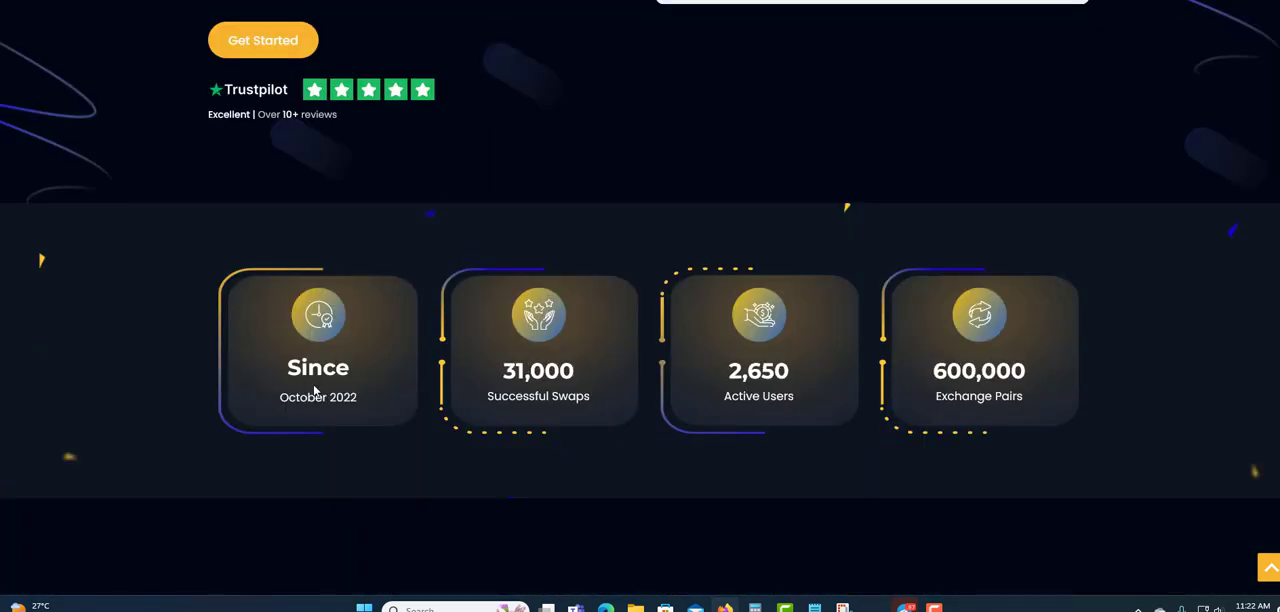
{"action": "mouse_move", "coordinate": [340, 259]}
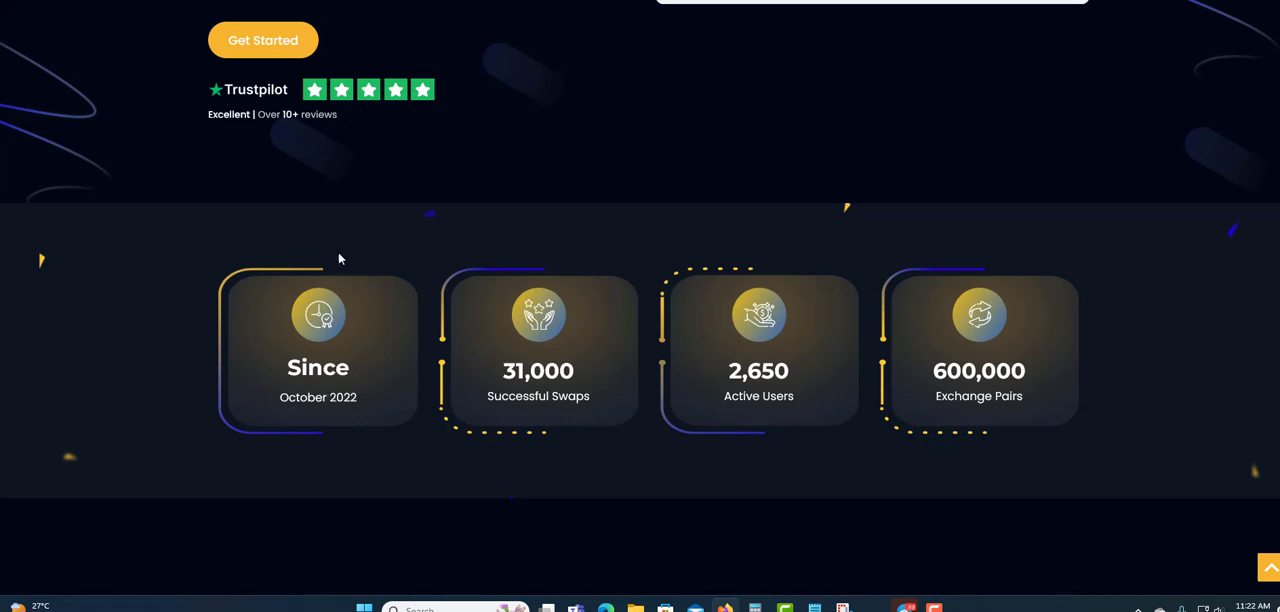
{"action": "mouse_move", "coordinate": [322, 390]}
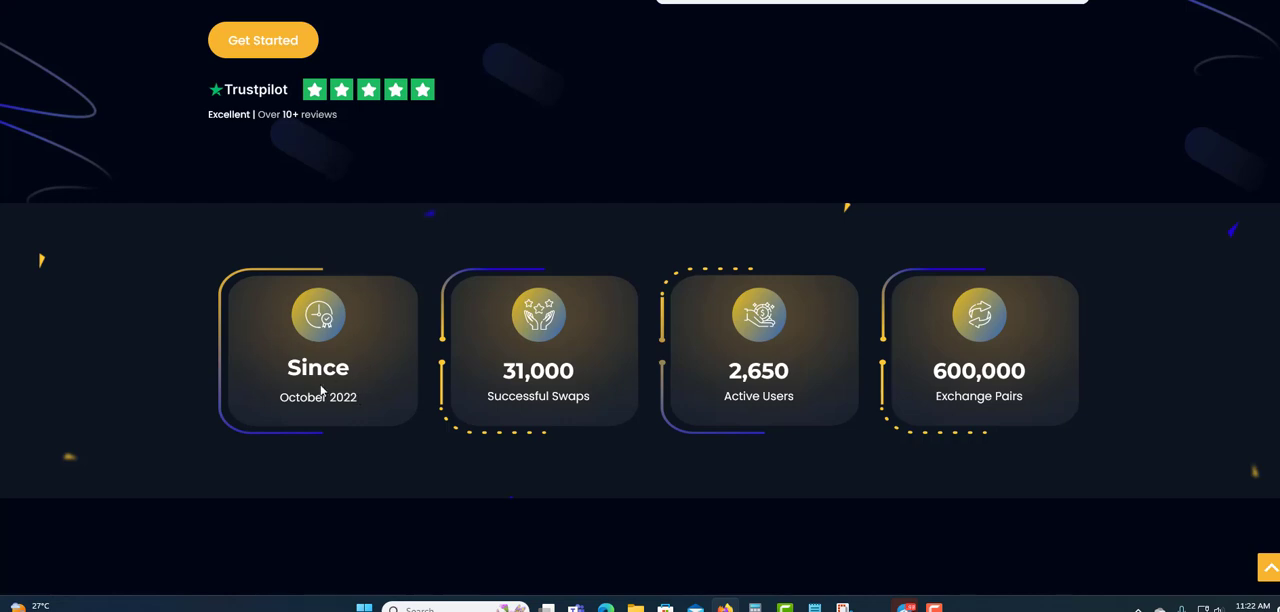
{"action": "mouse_move", "coordinate": [575, 395]}
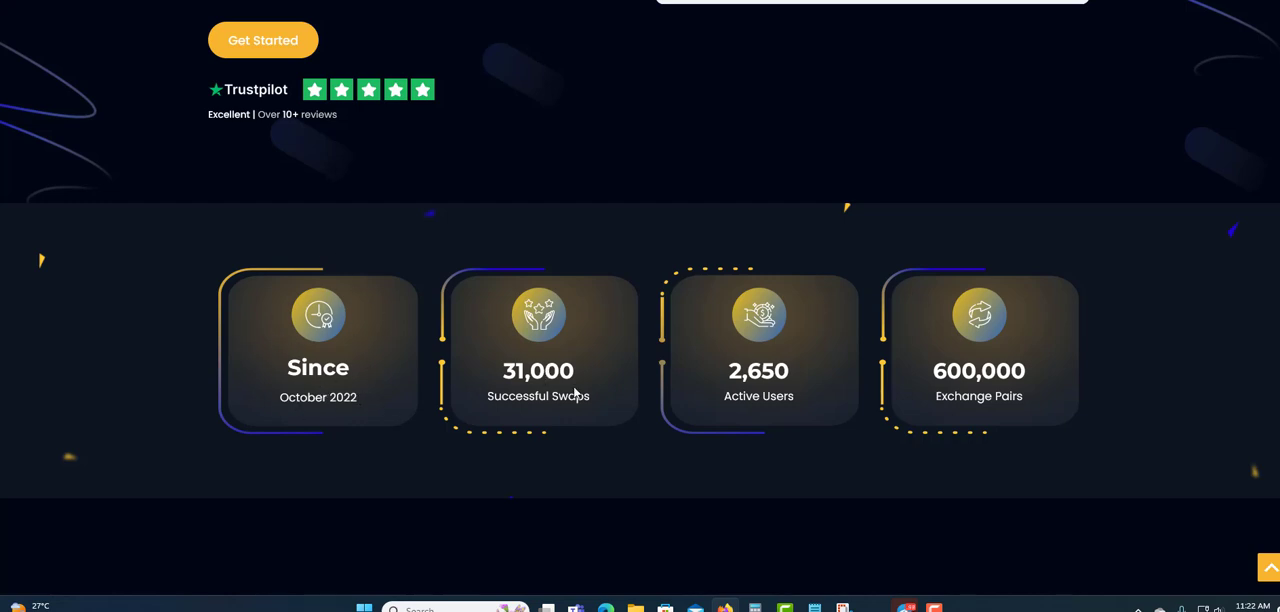
{"action": "mouse_move", "coordinate": [697, 386]}
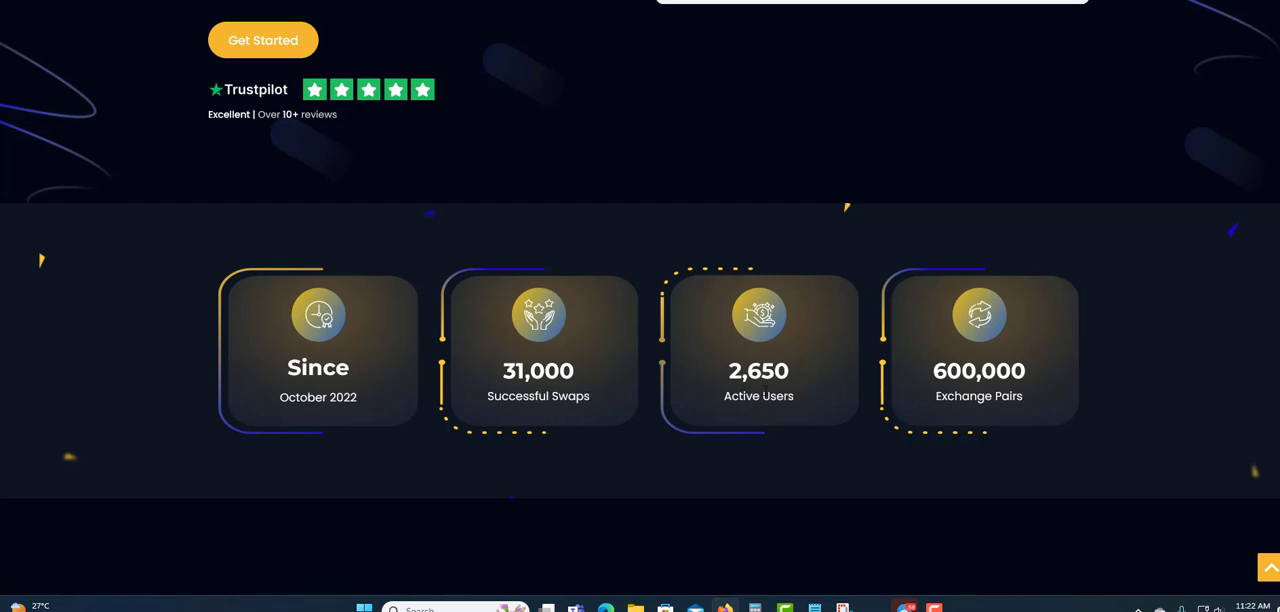
{"action": "mouse_move", "coordinate": [1030, 382]}
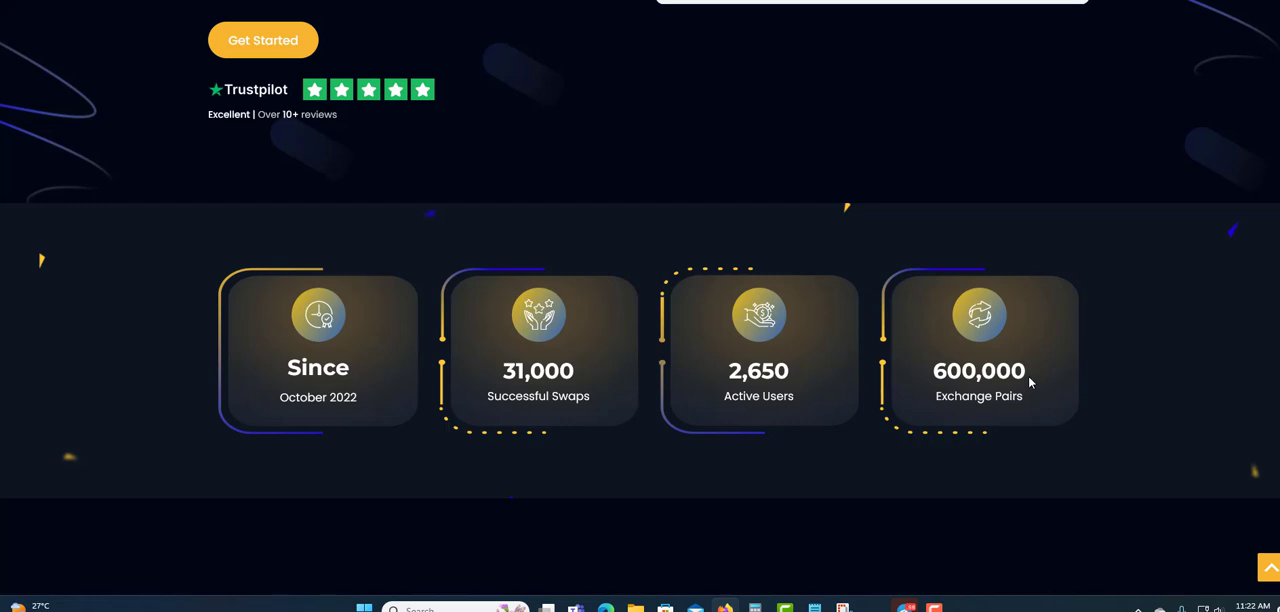
{"action": "mouse_move", "coordinate": [866, 389]}
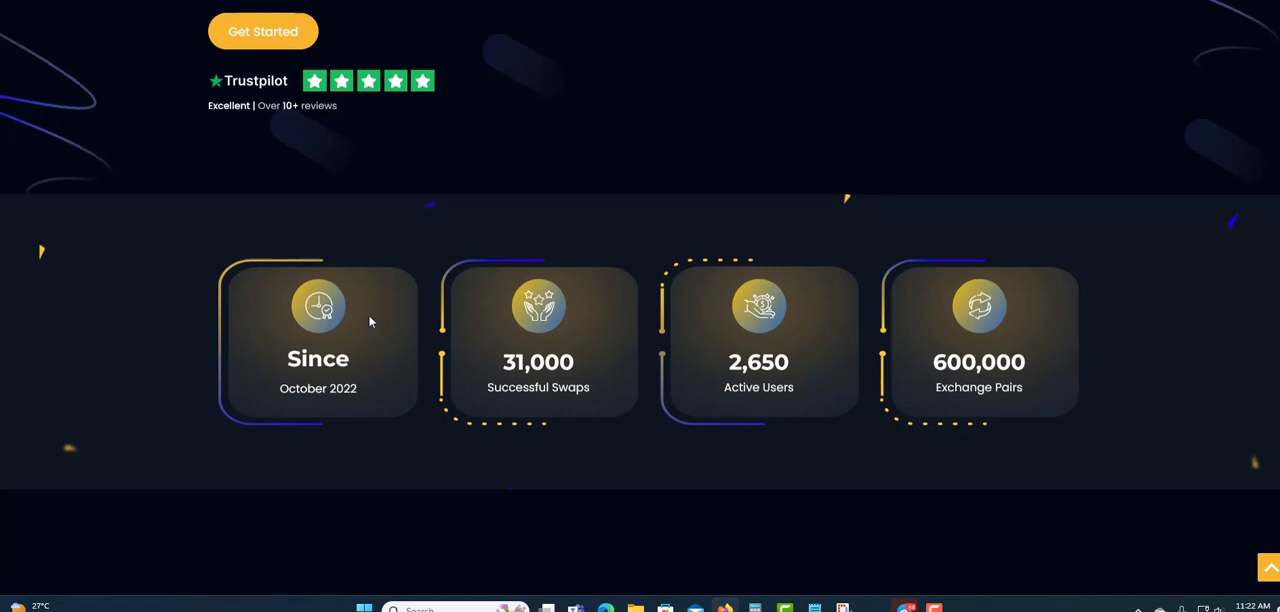
- Scroll past Fast Cryptocurrency Exchange and Steps to Exchange to How BrunoEx works
{"action": "scroll", "scroll_direction": "down", "scroll_amount": 3}
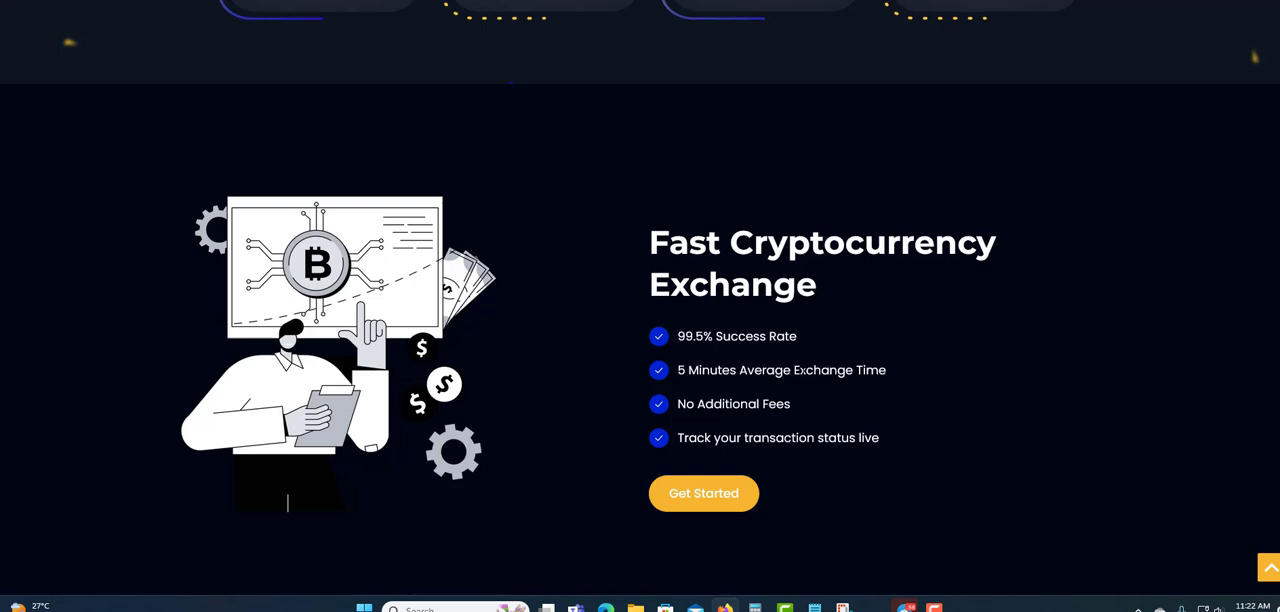
{"action": "mouse_move", "coordinate": [747, 422]}
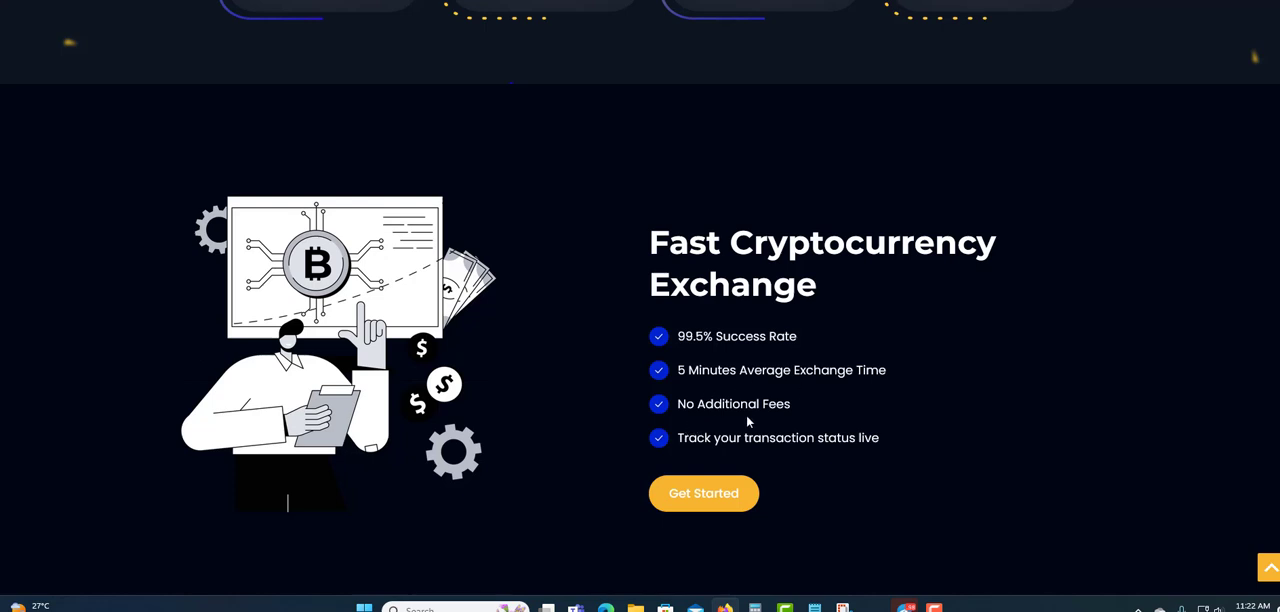
{"action": "mouse_move", "coordinate": [781, 456]}
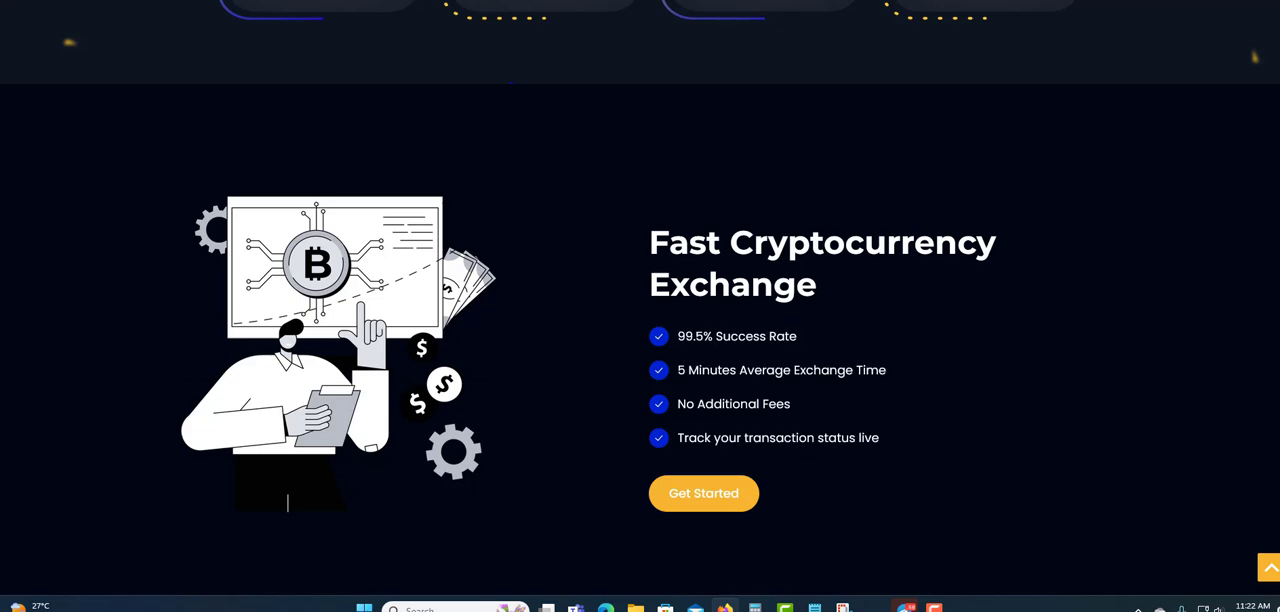
{"action": "scroll", "scroll_direction": "down", "scroll_amount": 3}
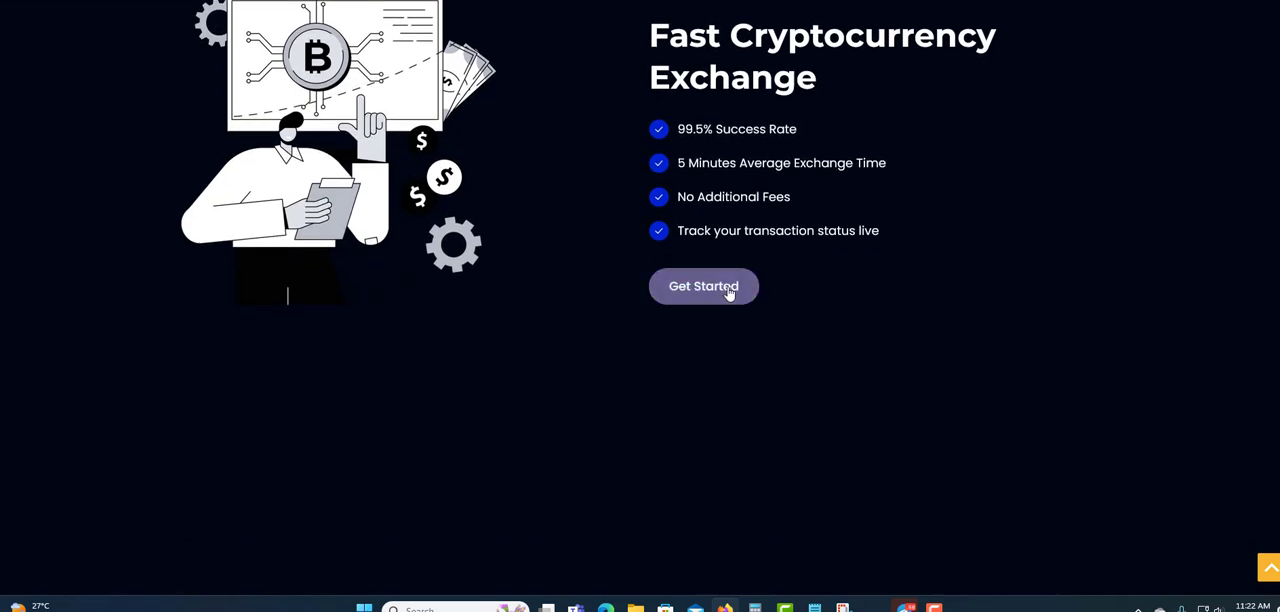
{"action": "scroll", "scroll_direction": "down", "scroll_amount": 3}
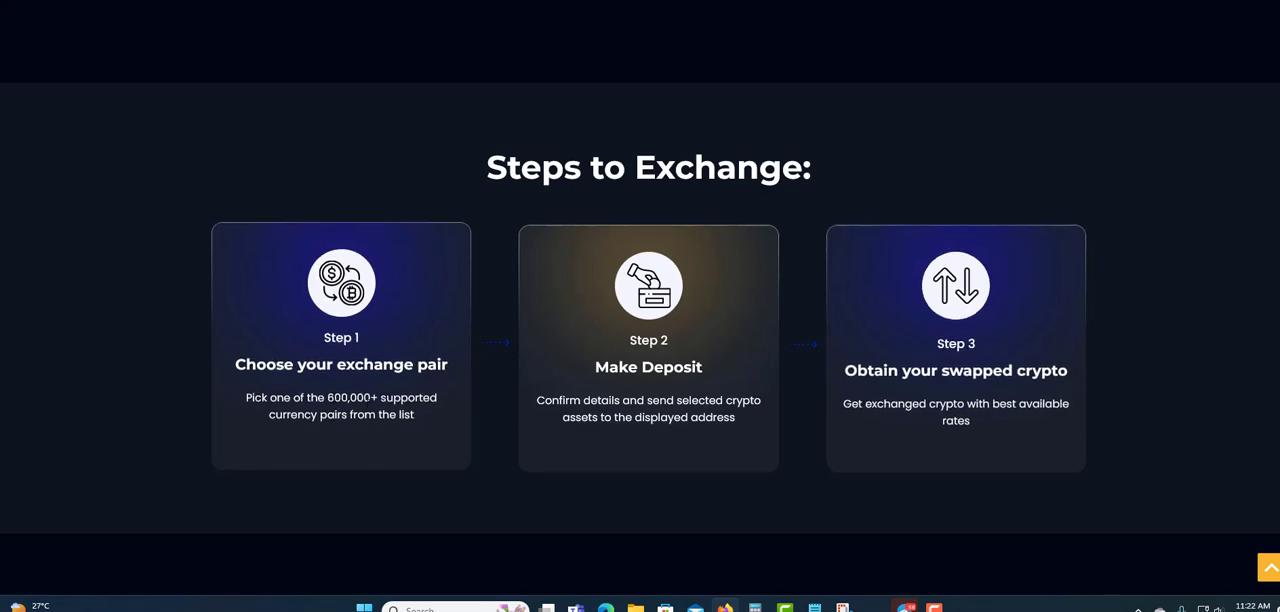
{"action": "scroll", "scroll_direction": "down", "scroll_amount": 3}
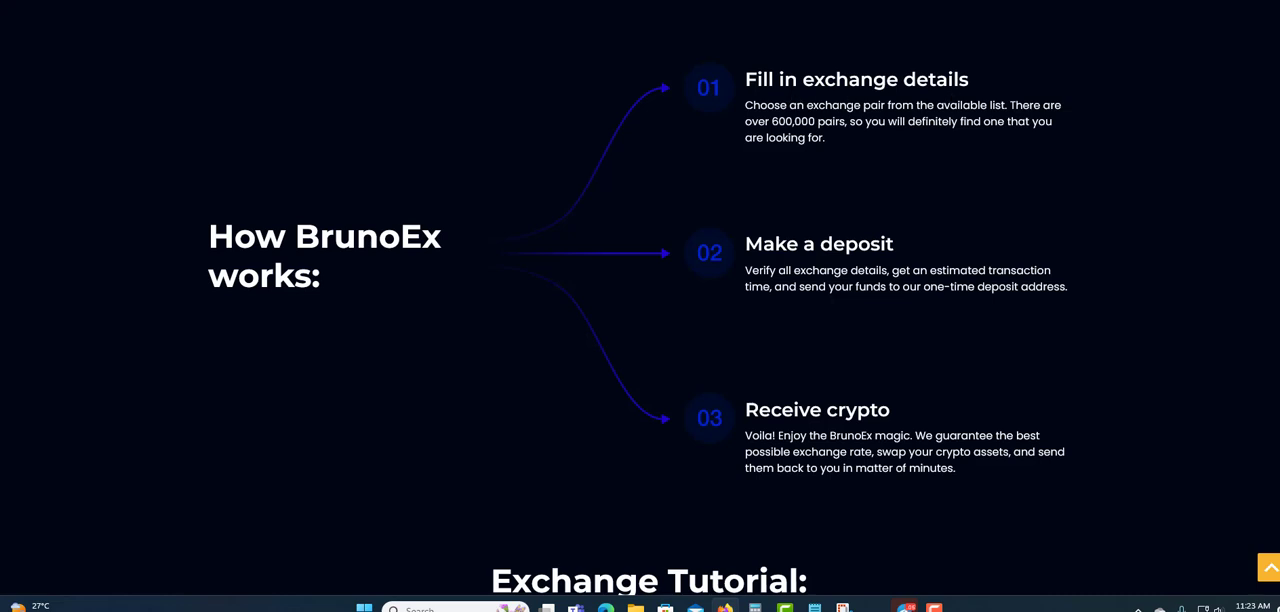
{"action": "mouse_move", "coordinate": [717, 228]}
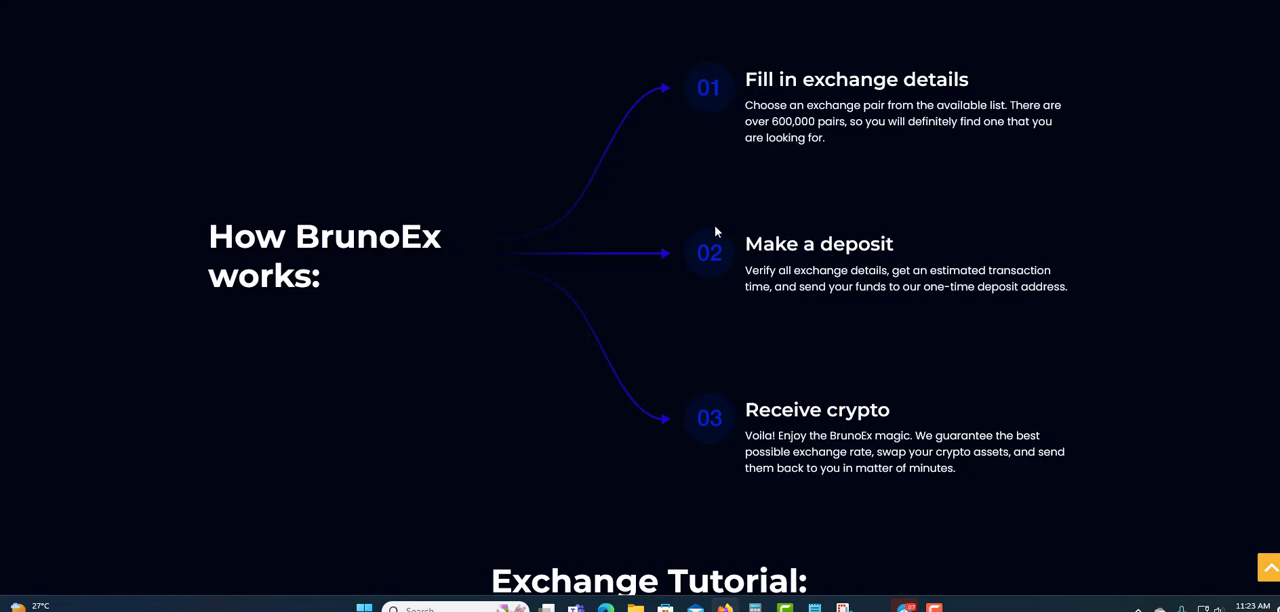
- Scroll past the Exchange Tutorial video to the five-star Trustpilot client reviews
{"action": "scroll", "scroll_direction": "down", "scroll_amount": 3}
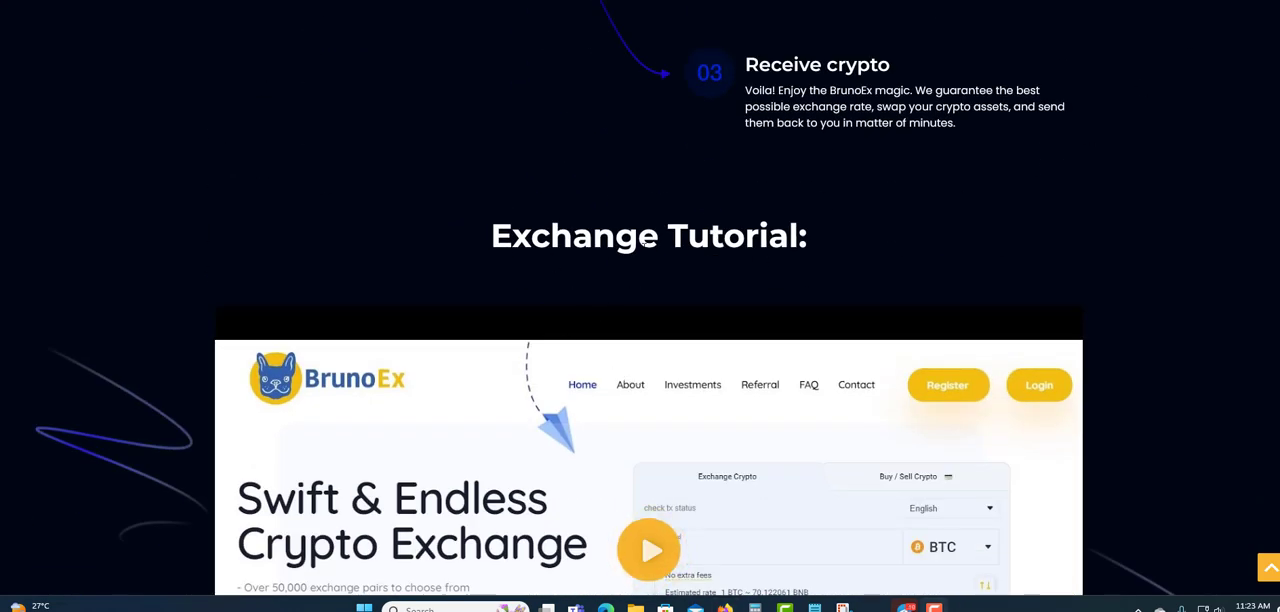
{"action": "scroll", "scroll_direction": "down", "scroll_amount": 3}
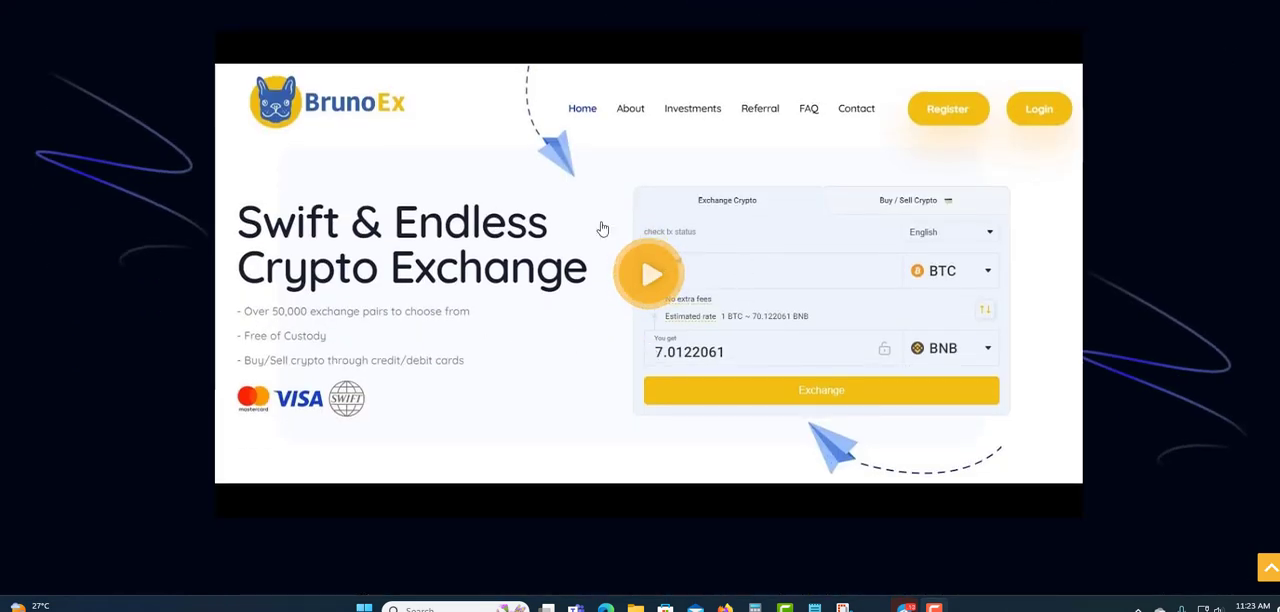
{"action": "mouse_move", "coordinate": [632, 190]}
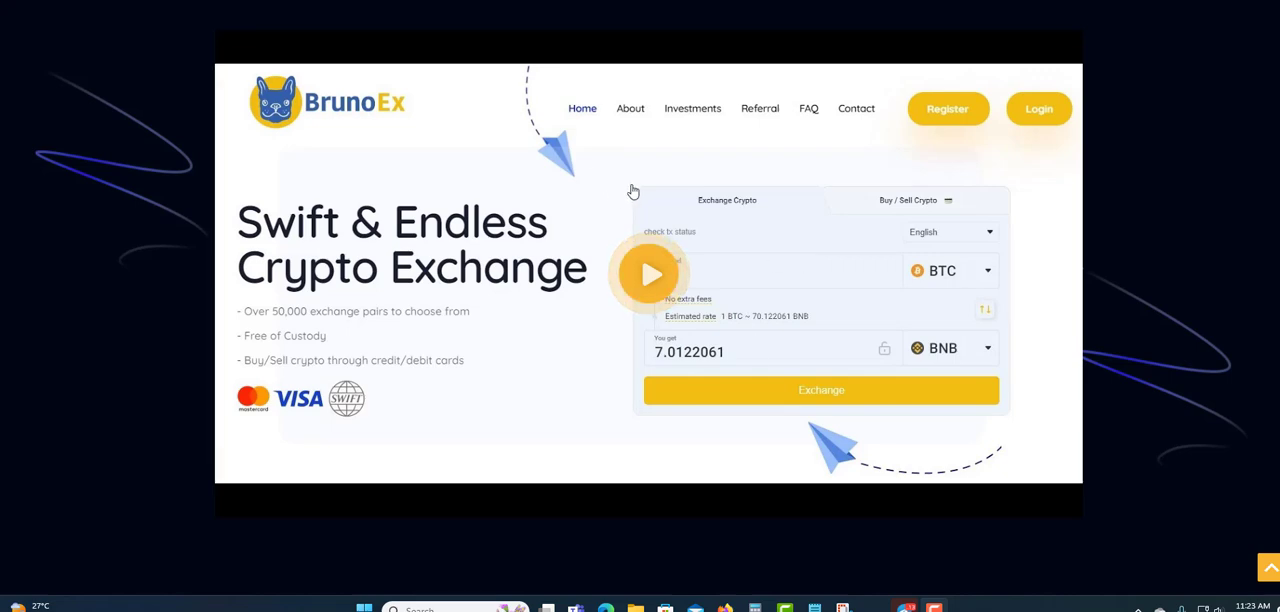
{"action": "scroll", "scroll_direction": "down", "scroll_amount": 3}
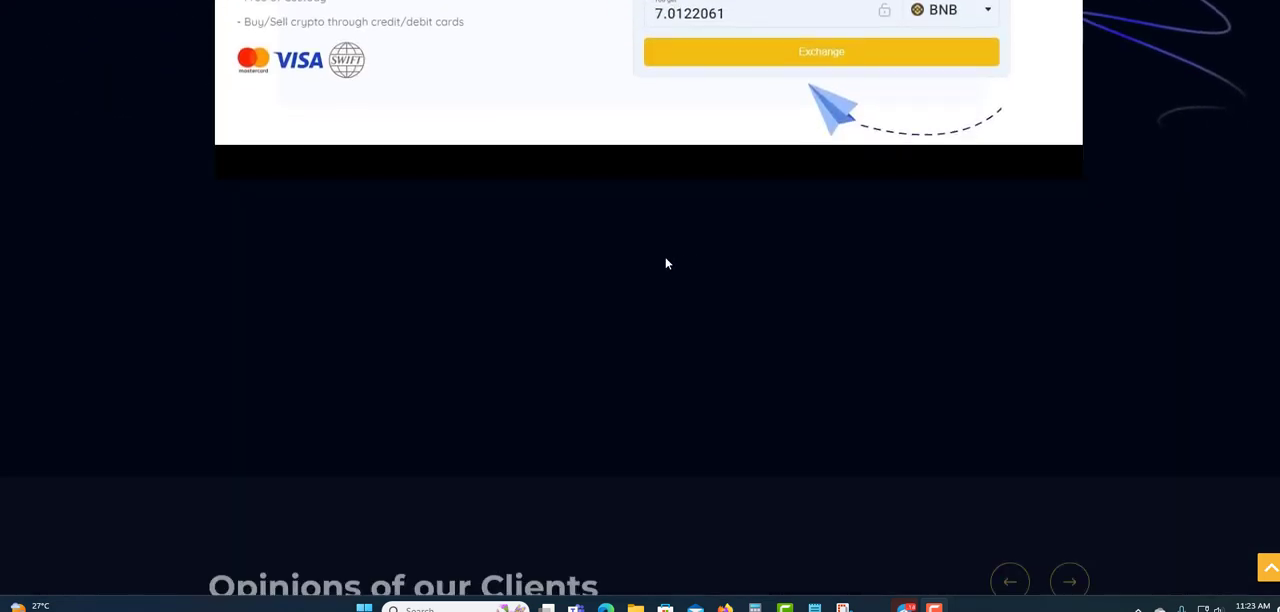
{"action": "scroll", "scroll_direction": "down", "scroll_amount": 3}
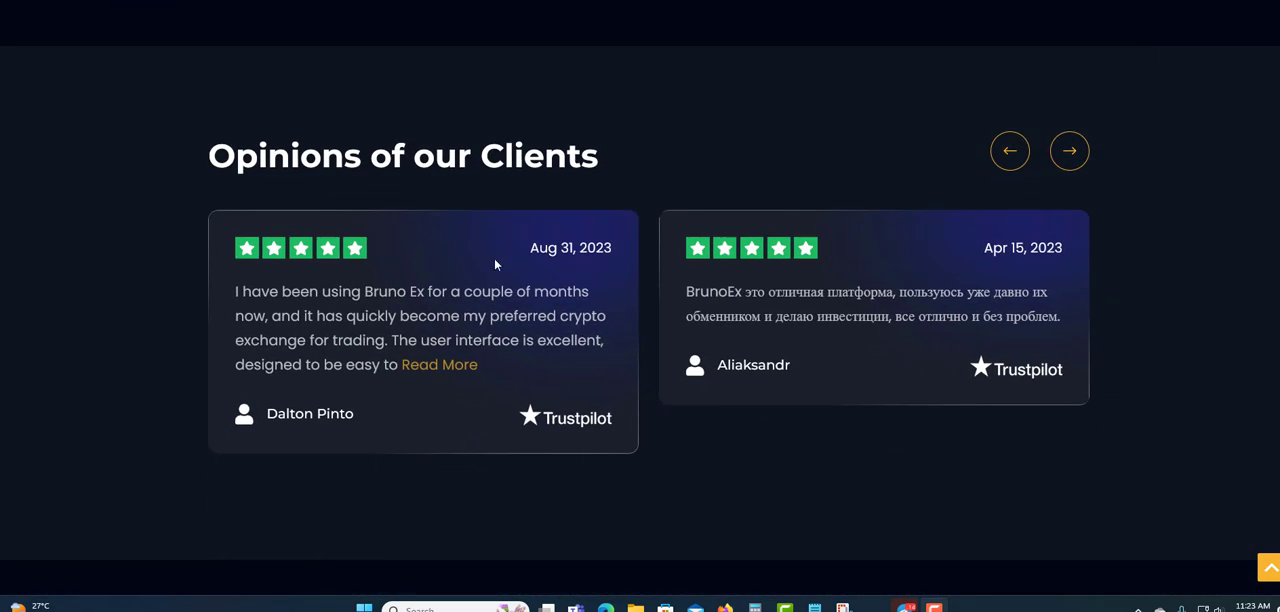
{"action": "mouse_move", "coordinate": [670, 386]}
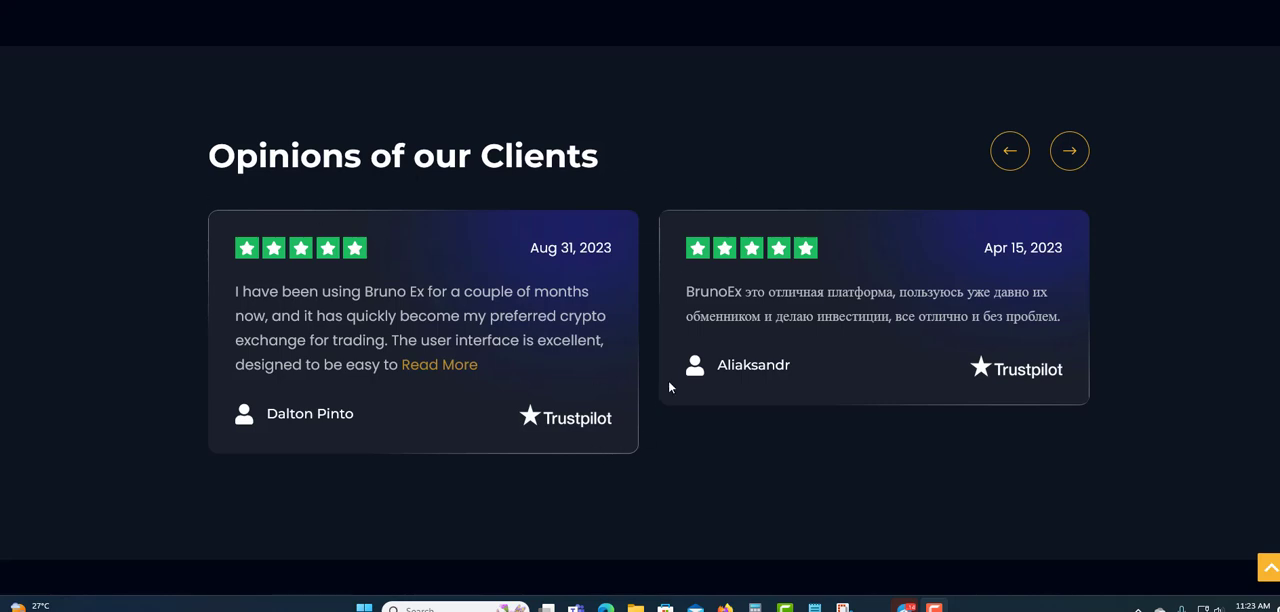
{"action": "mouse_move", "coordinate": [556, 380]}
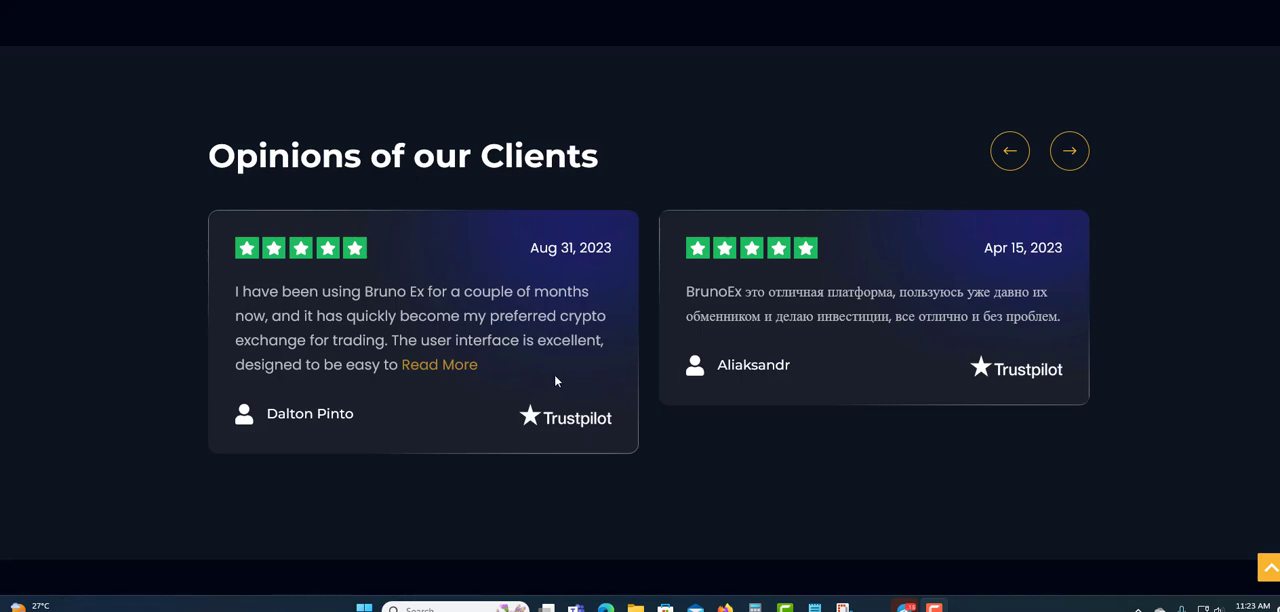
- Bring the DeFi platform and Non-custodial platform cards into view
{"action": "left_click", "coordinate": [1068, 150]}
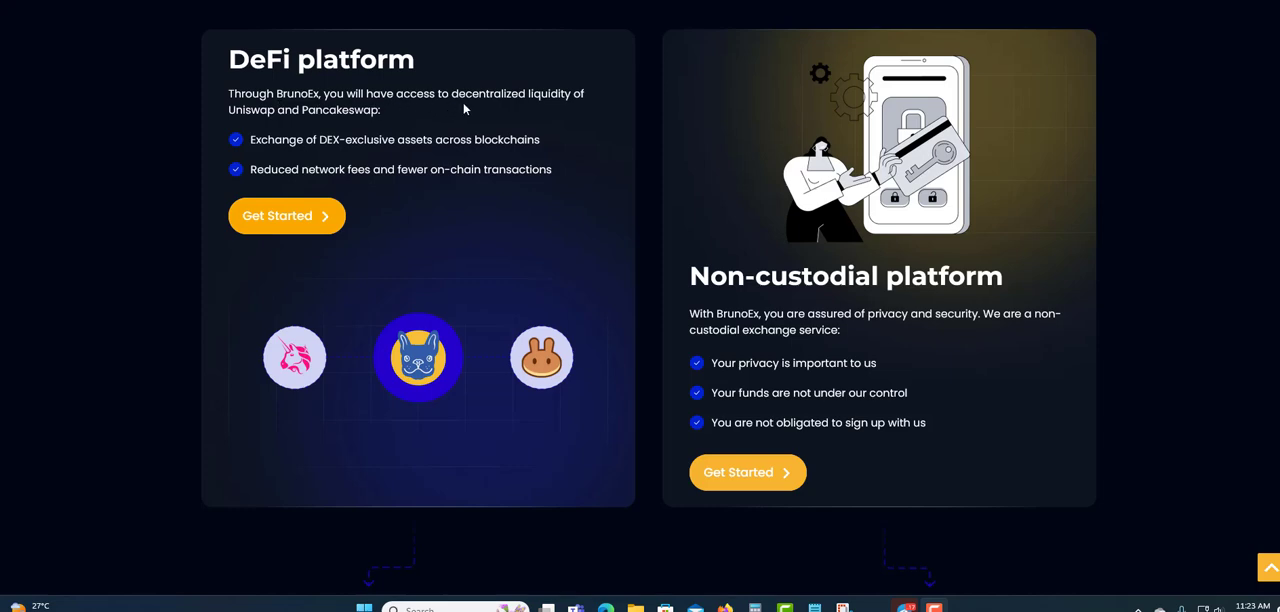
{"action": "mouse_move", "coordinate": [587, 108]}
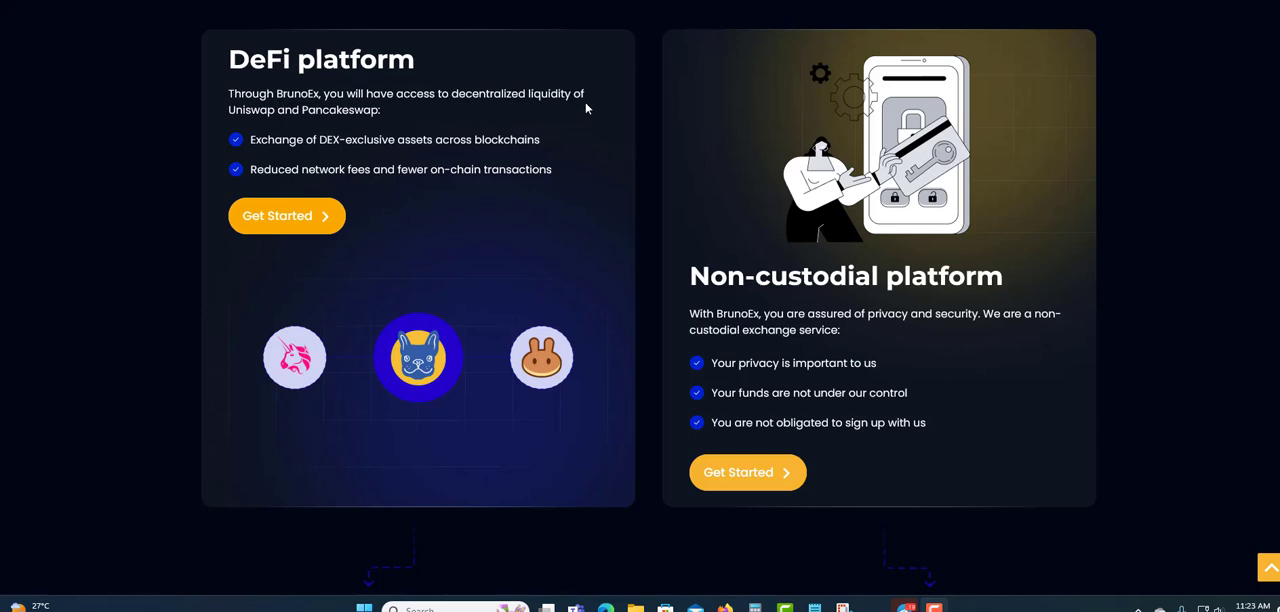
{"action": "mouse_move", "coordinate": [334, 127]}
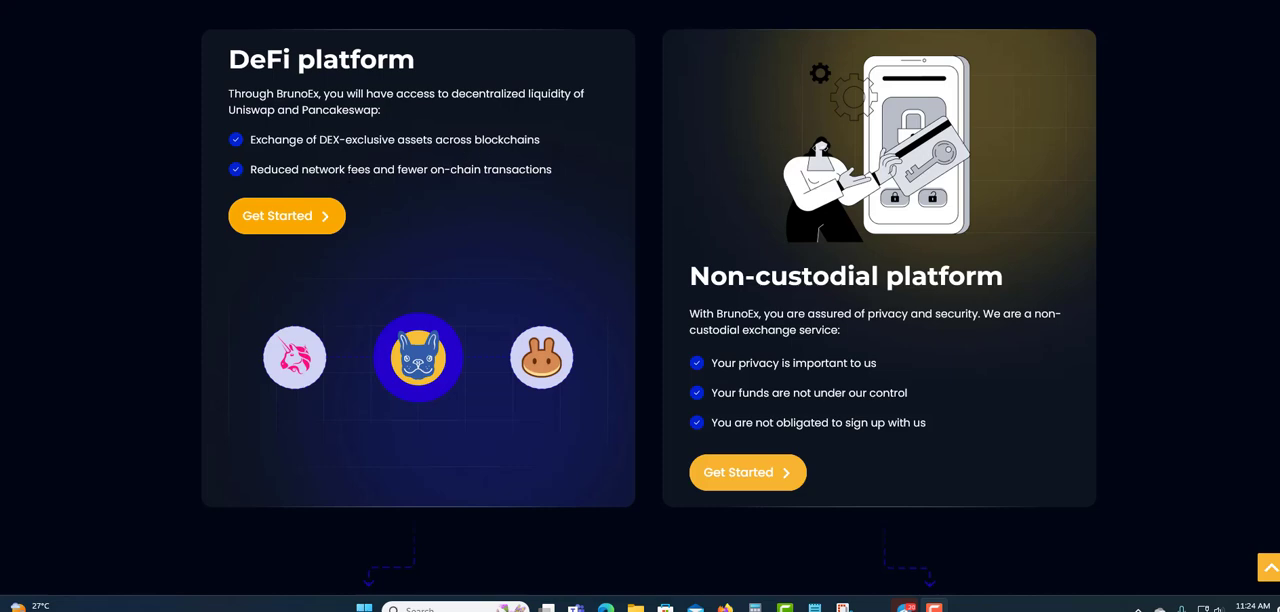
{"action": "mouse_move", "coordinate": [365, 358]}
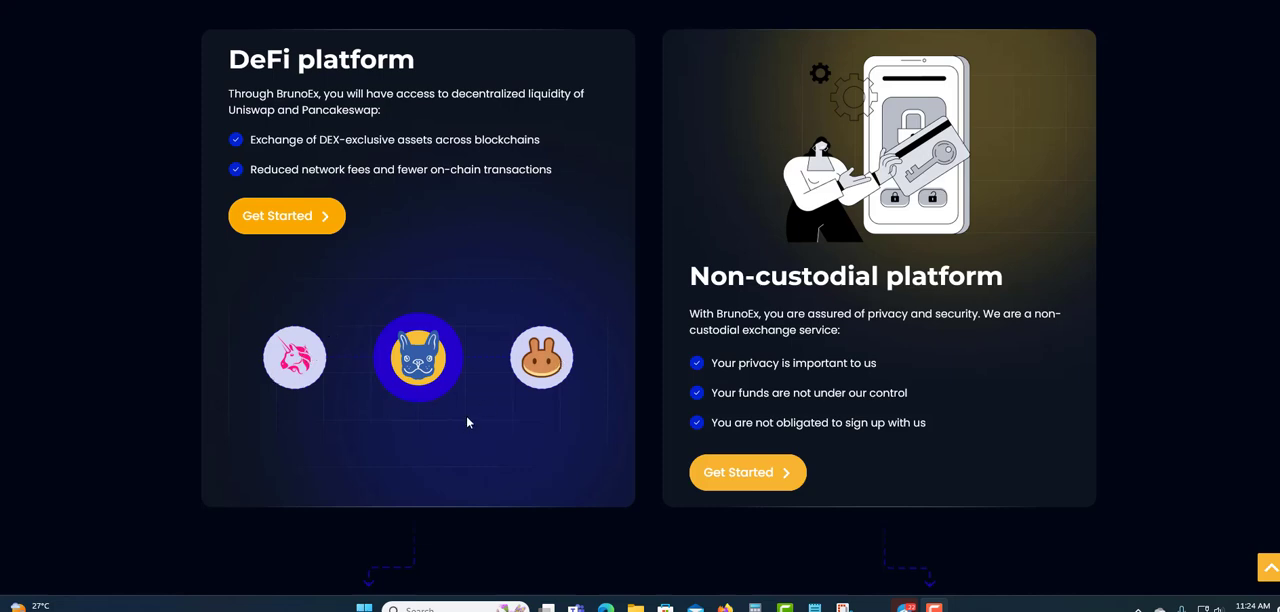
{"action": "mouse_move", "coordinate": [788, 310]}
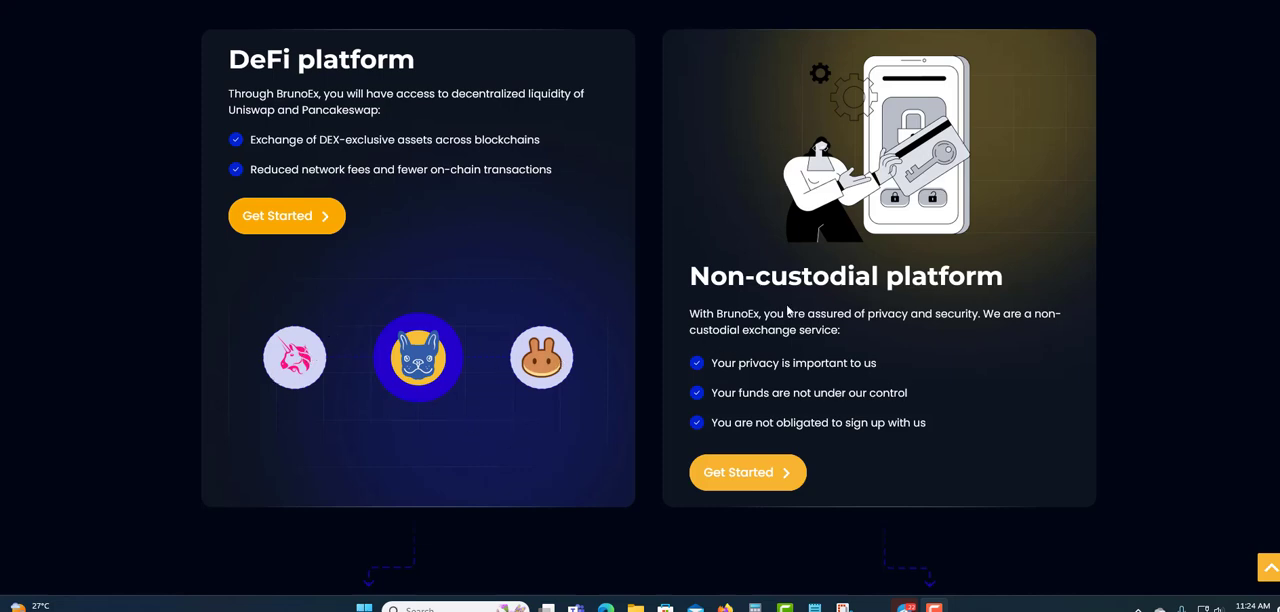
{"action": "mouse_move", "coordinate": [947, 307]}
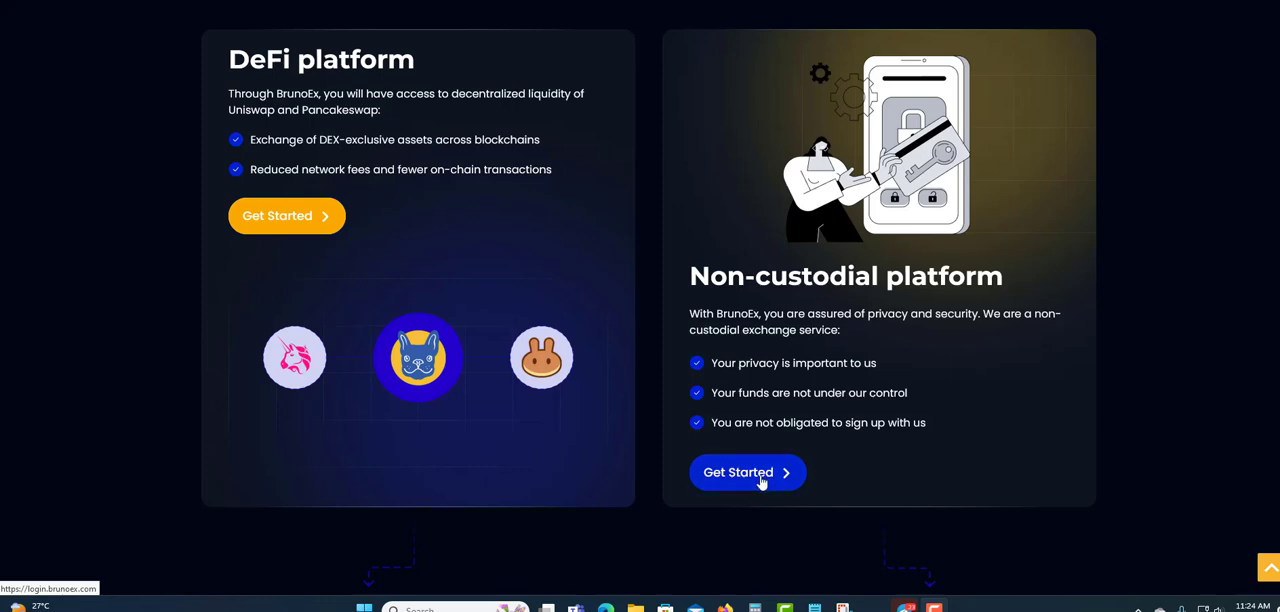
- Scroll past the fiat-buying and newsletter sections to the homepage footer
{"action": "scroll", "scroll_direction": "down", "scroll_amount": 3}
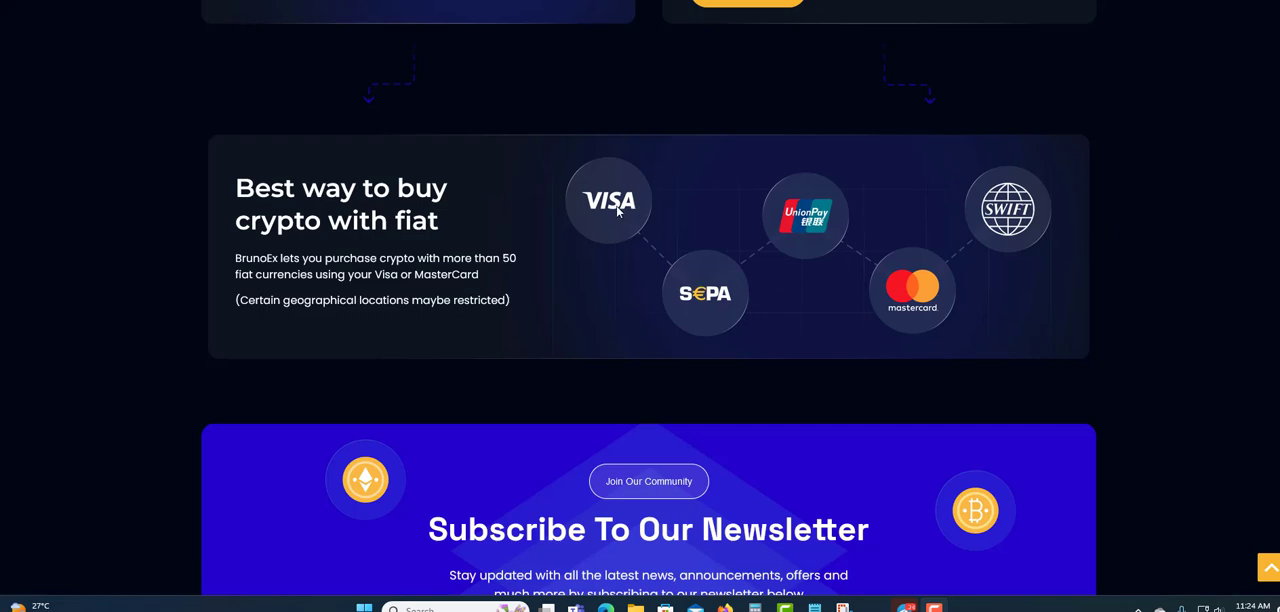
{"action": "mouse_move", "coordinate": [910, 292]}
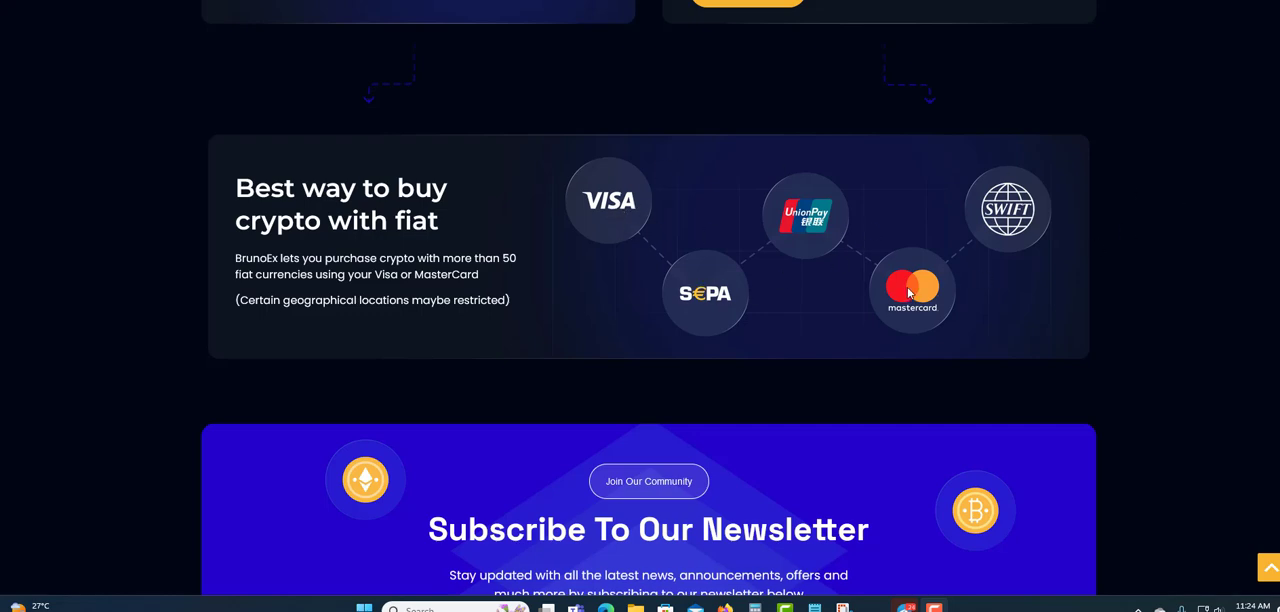
{"action": "scroll", "scroll_direction": "down", "scroll_amount": 3}
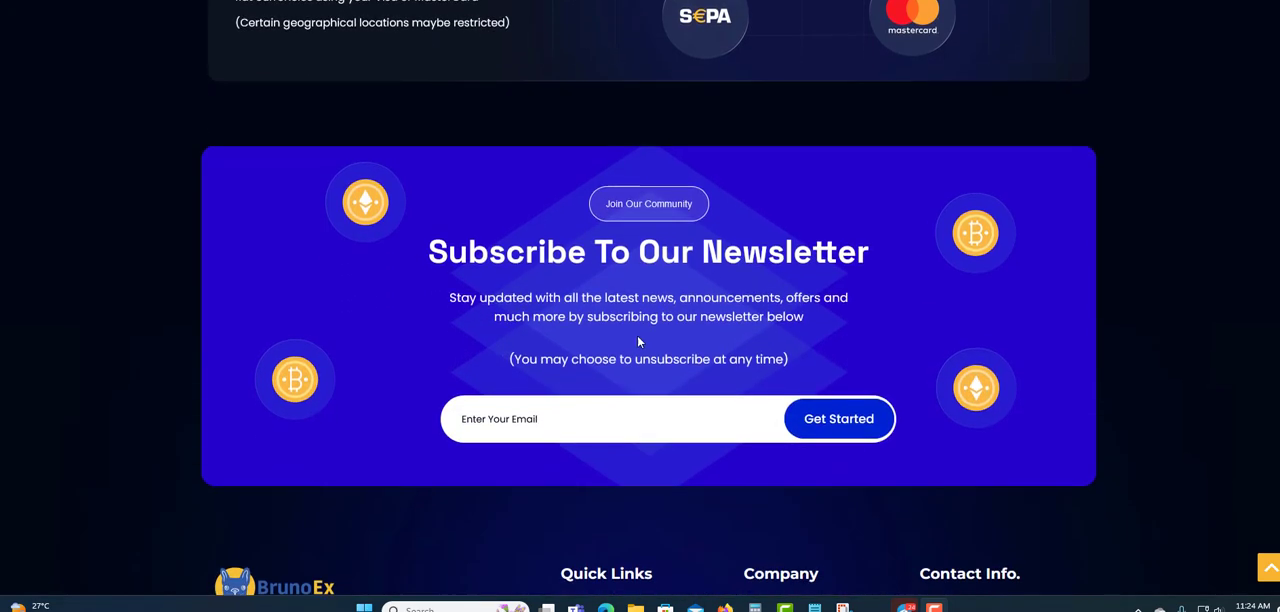
{"action": "scroll", "scroll_direction": "down", "scroll_amount": 3}
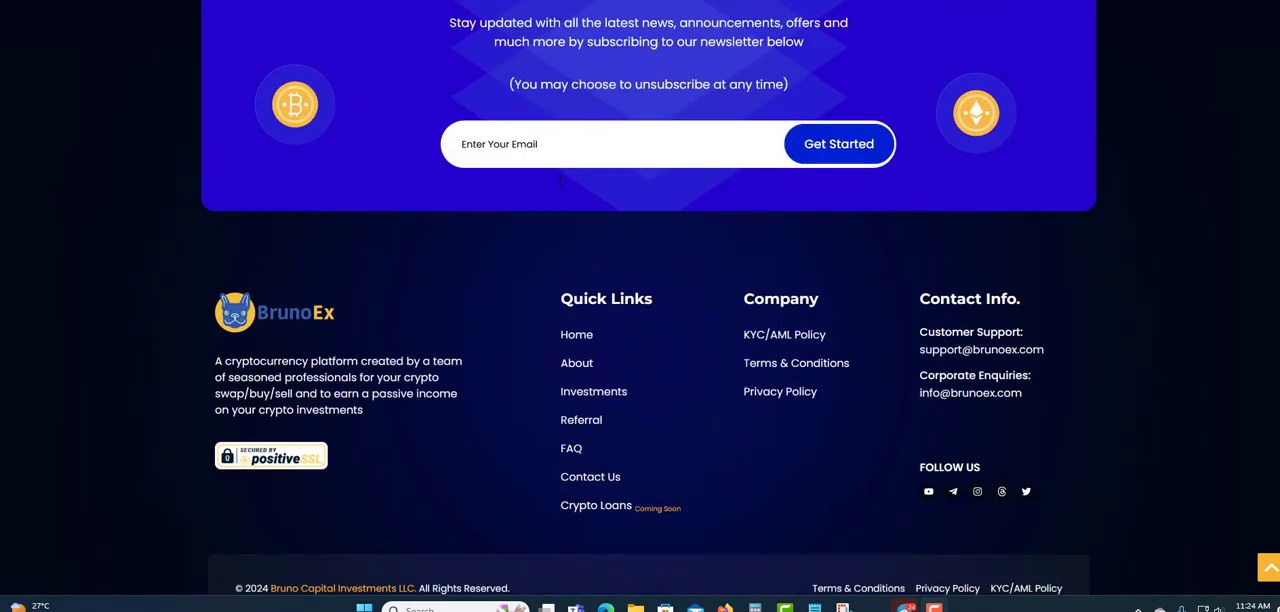
{"action": "mouse_move", "coordinate": [597, 403]}
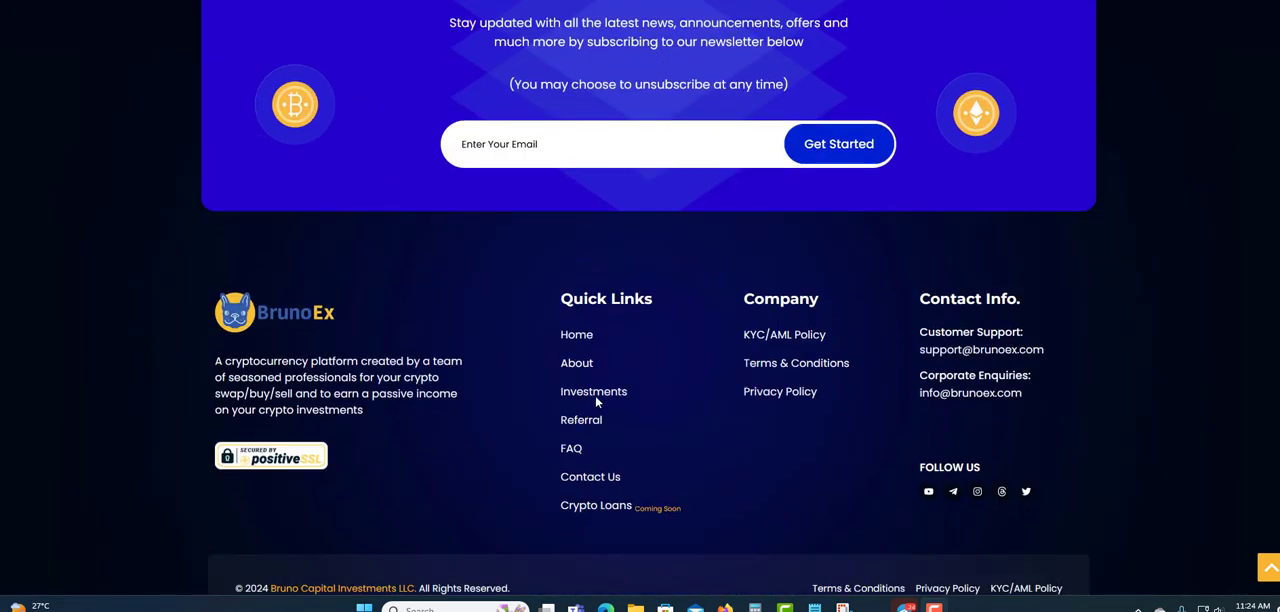
{"action": "mouse_move", "coordinate": [574, 394]}
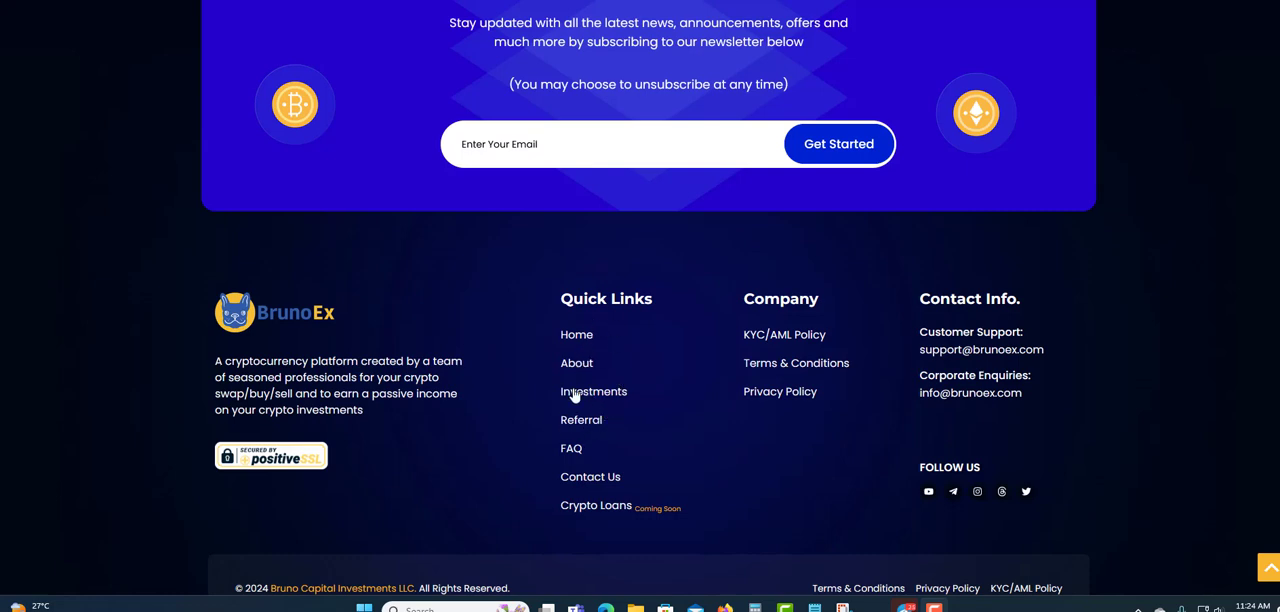
{"action": "mouse_move", "coordinate": [596, 397]}
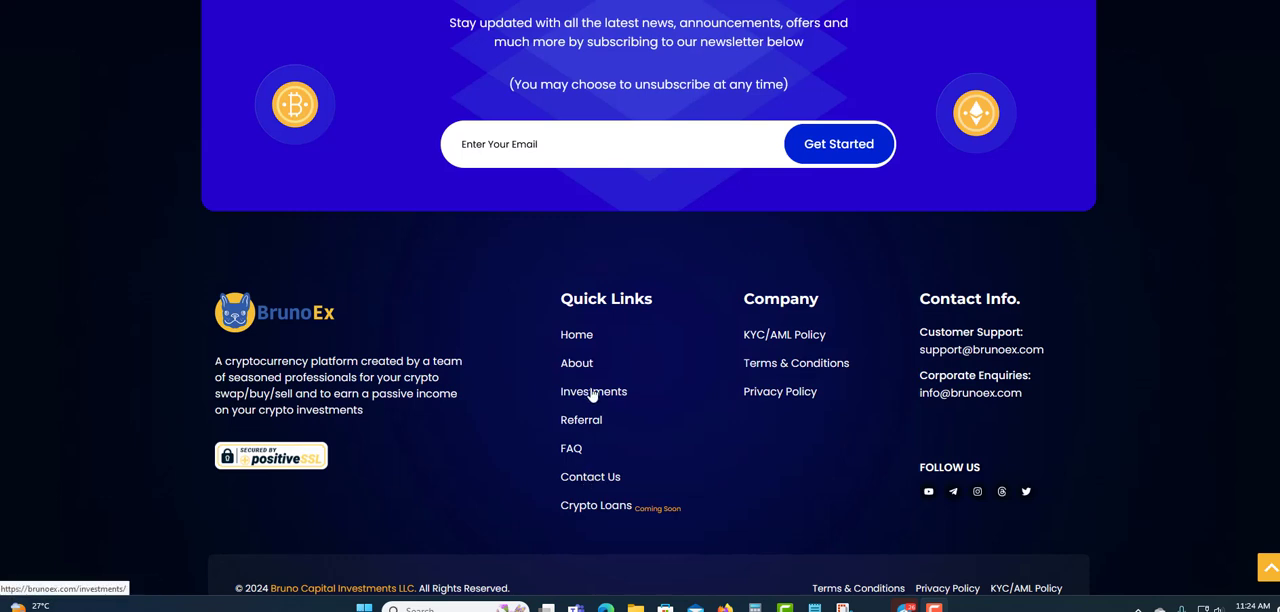
{"action": "mouse_move", "coordinate": [975, 489]}
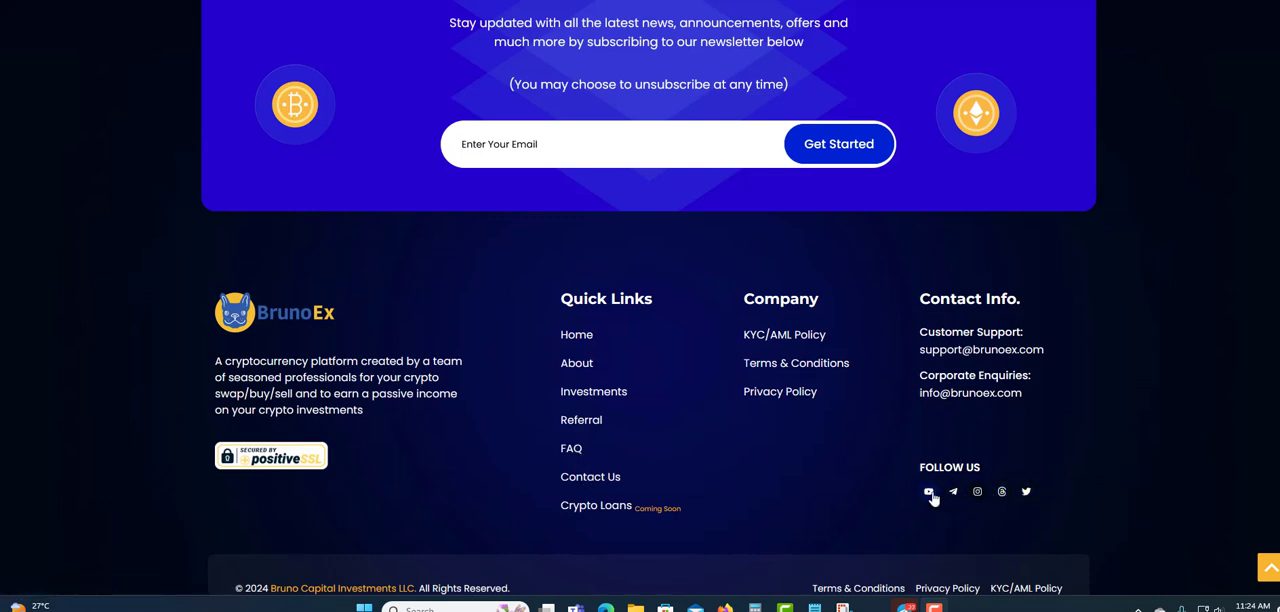
{"action": "mouse_move", "coordinate": [953, 493]}
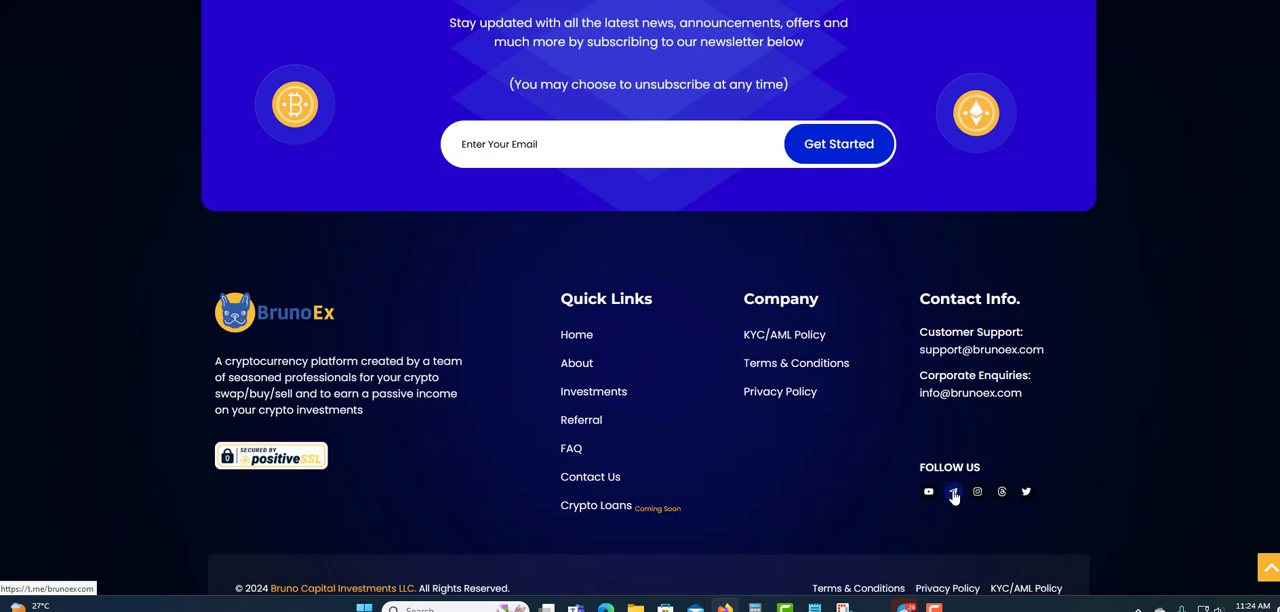
- Open the footer's Telegram link in a new tab to reach BrunoEx Announcements
{"action": "right_click", "coordinate": [953, 491]}
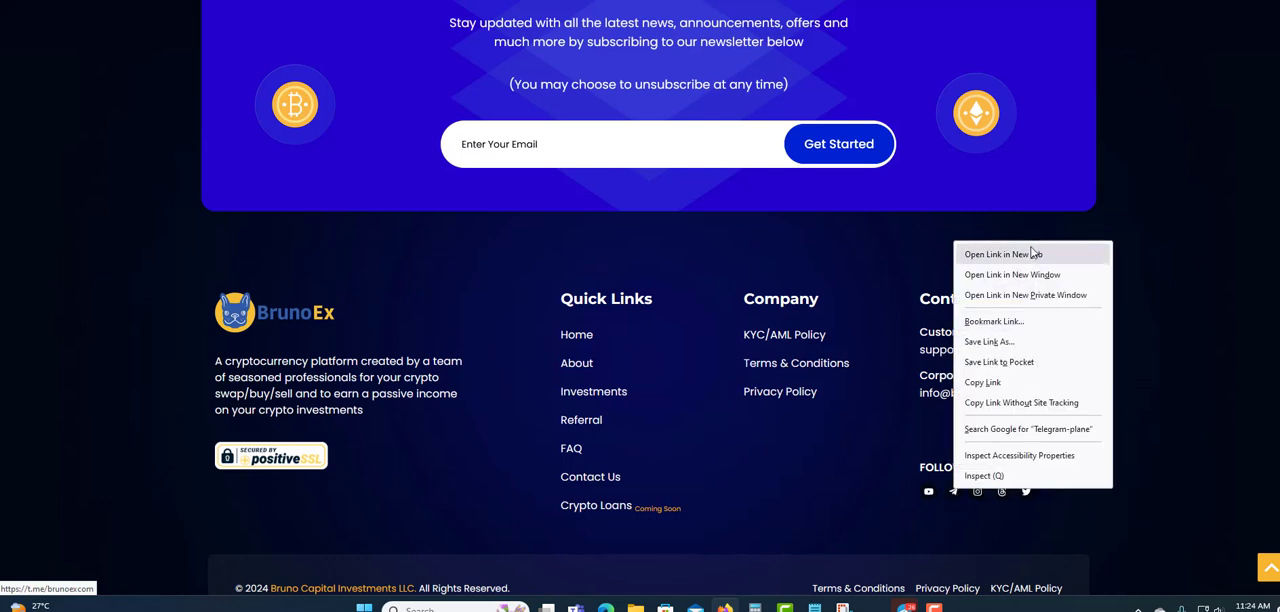
{"action": "left_click", "coordinate": [593, 392]}
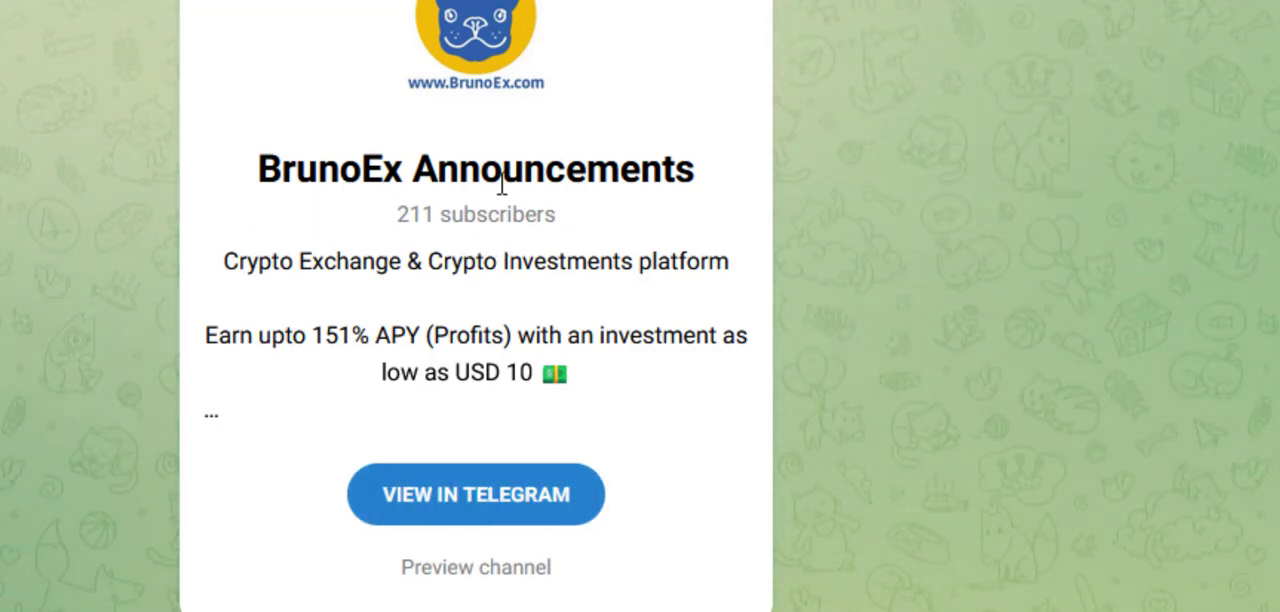
{"action": "mouse_move", "coordinate": [427, 213]}
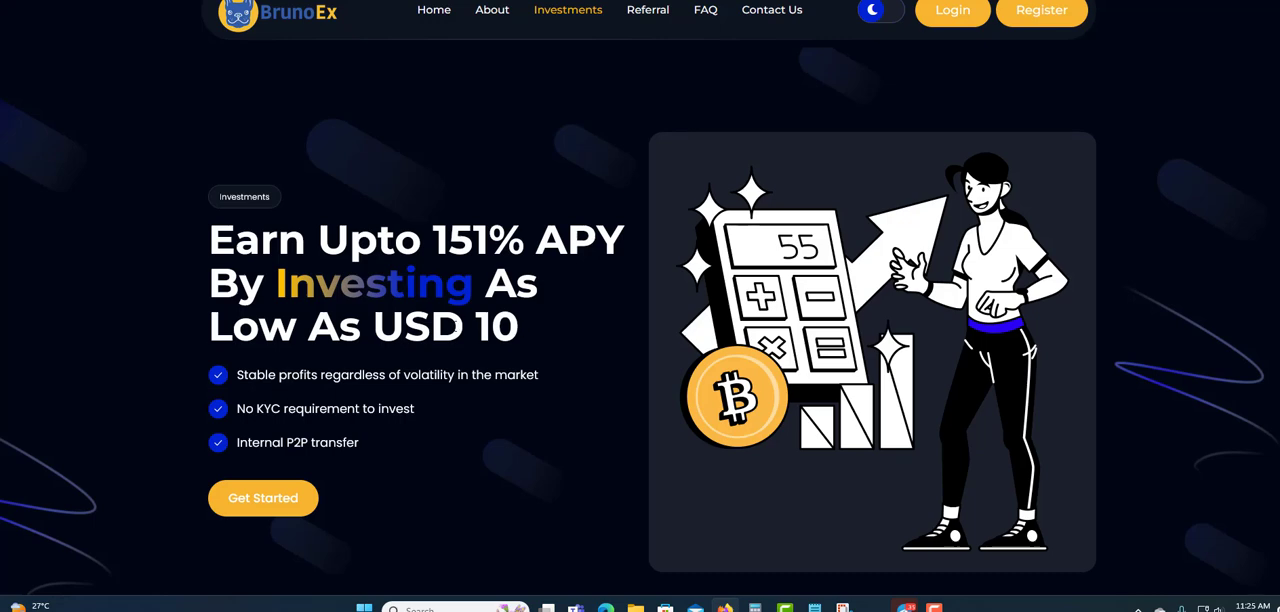
{"action": "mouse_move", "coordinate": [304, 399]}
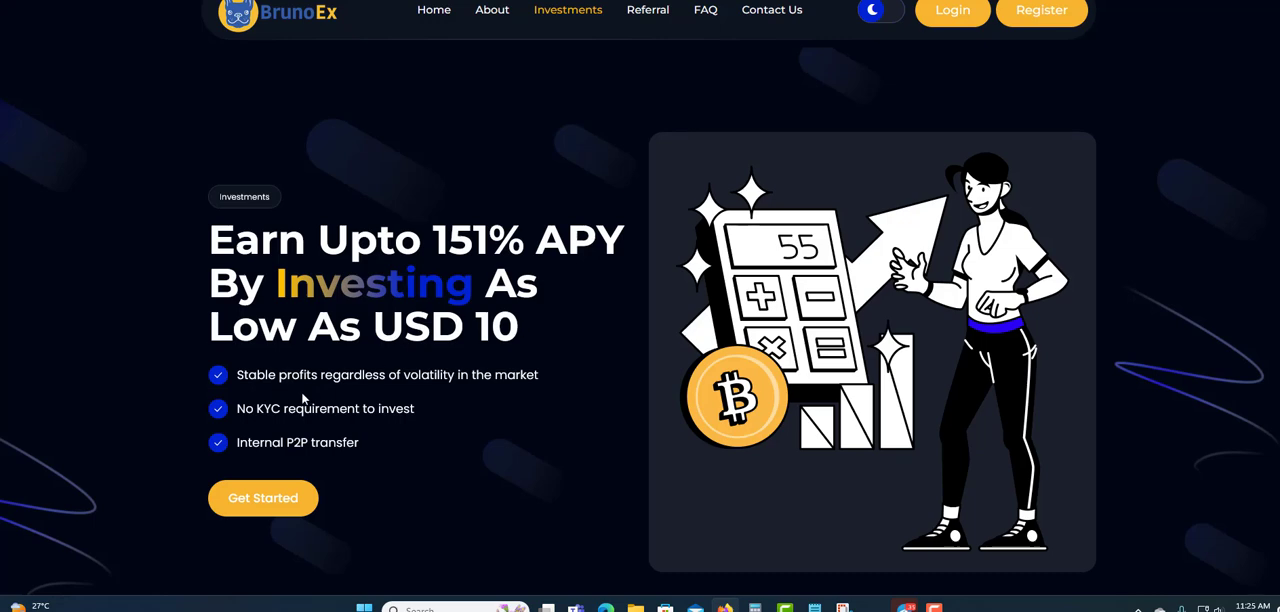
{"action": "mouse_move", "coordinate": [393, 396]}
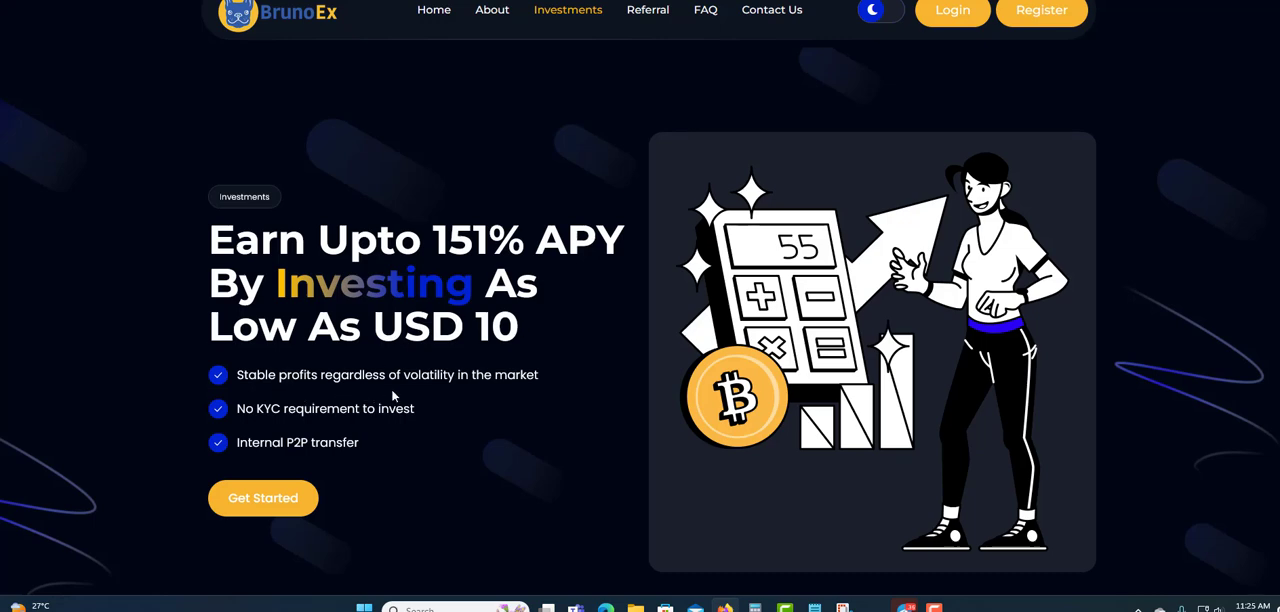
{"action": "mouse_move", "coordinate": [283, 427]}
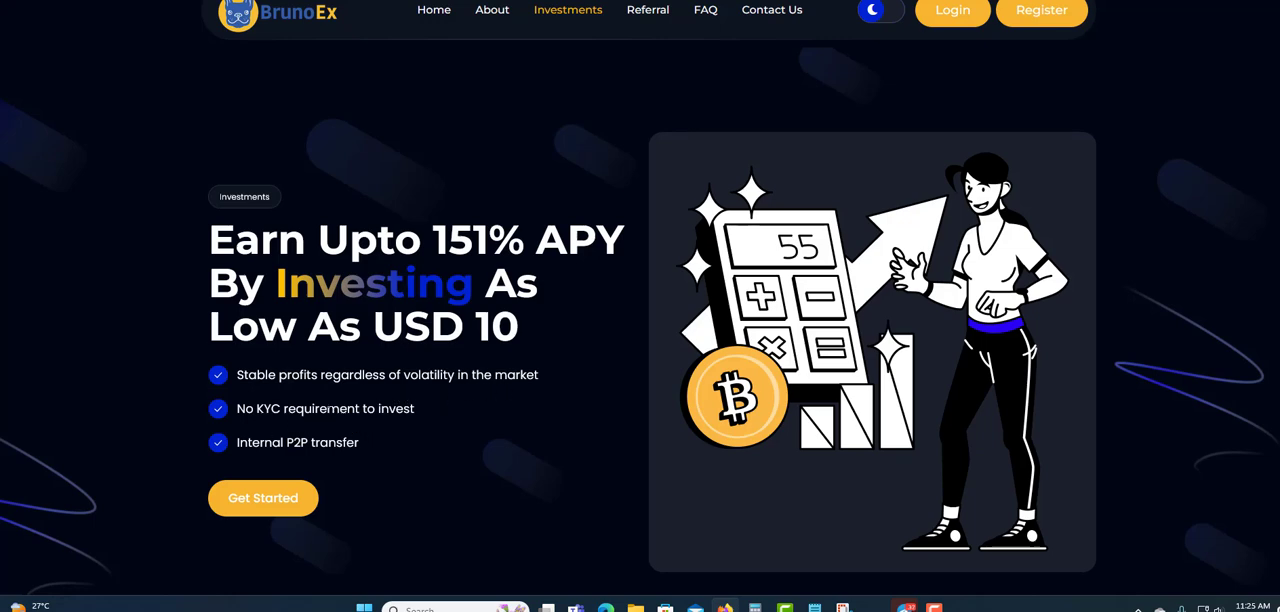
{"action": "mouse_move", "coordinate": [422, 429]}
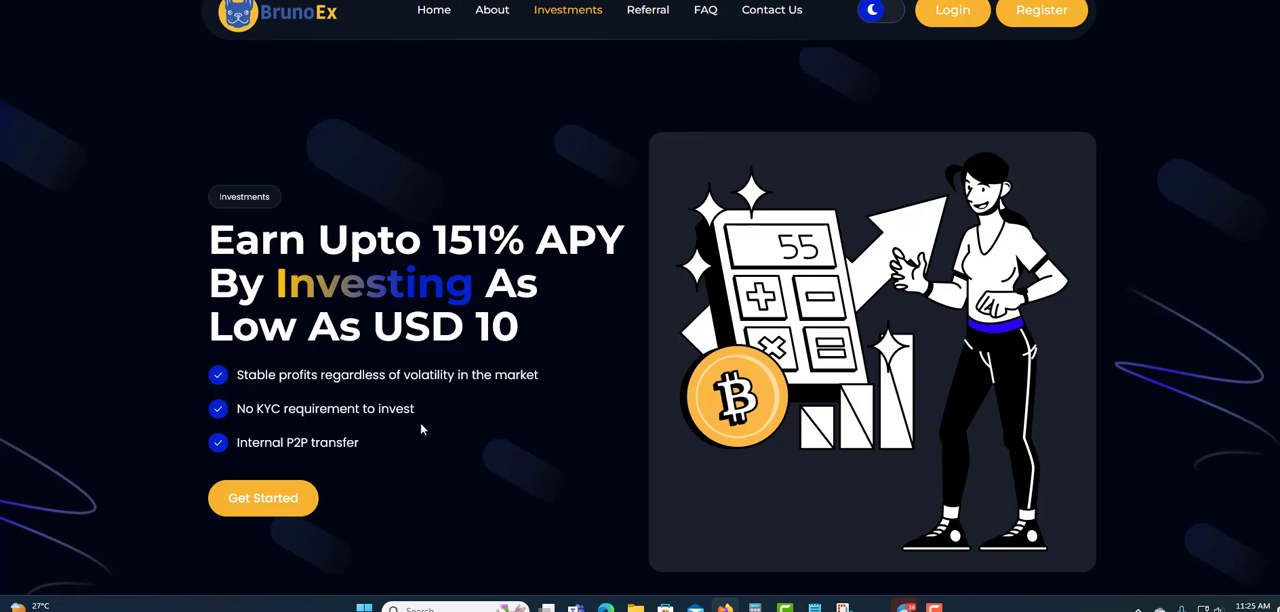
- Scroll the Investments page to the Standard, Premium and Ultimate monthly plans, glimpsing Daily Plans
{"action": "scroll", "scroll_direction": "down", "scroll_amount": 3}
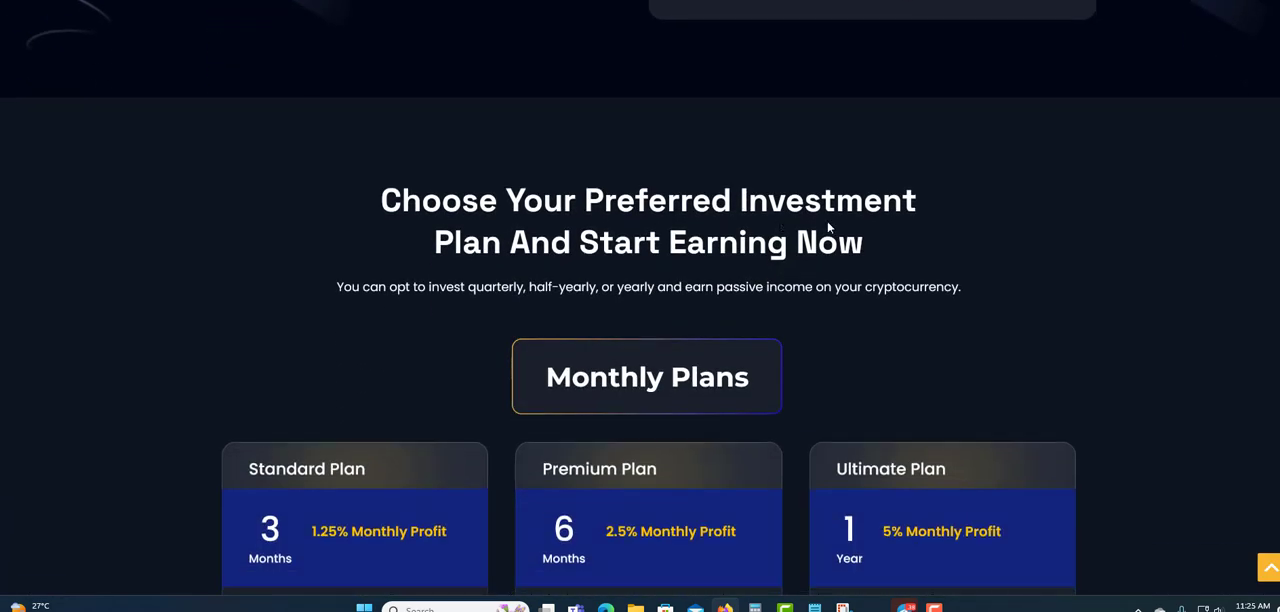
{"action": "mouse_move", "coordinate": [912, 248]}
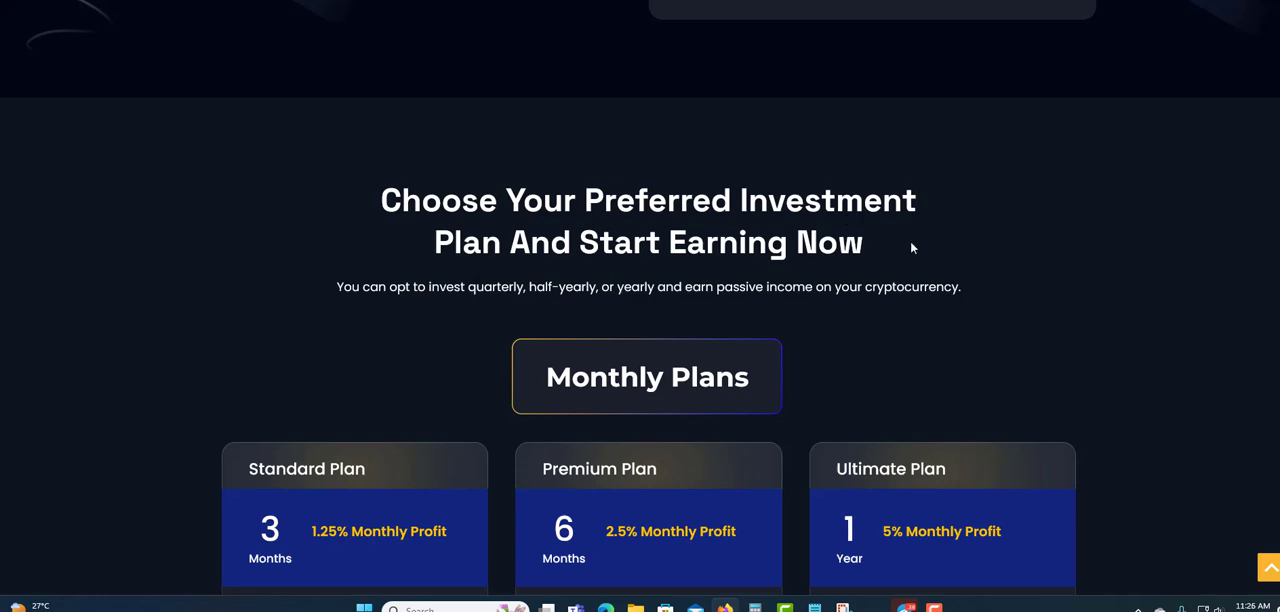
{"action": "scroll", "scroll_direction": "down", "scroll_amount": 3}
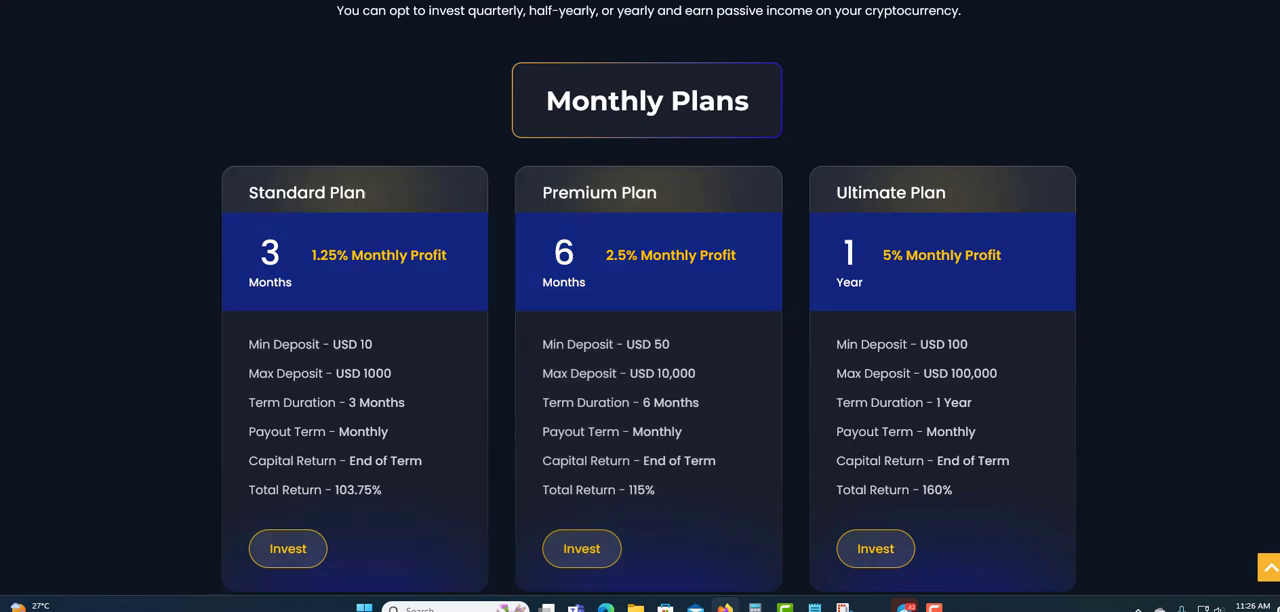
{"action": "mouse_move", "coordinate": [651, 128]}
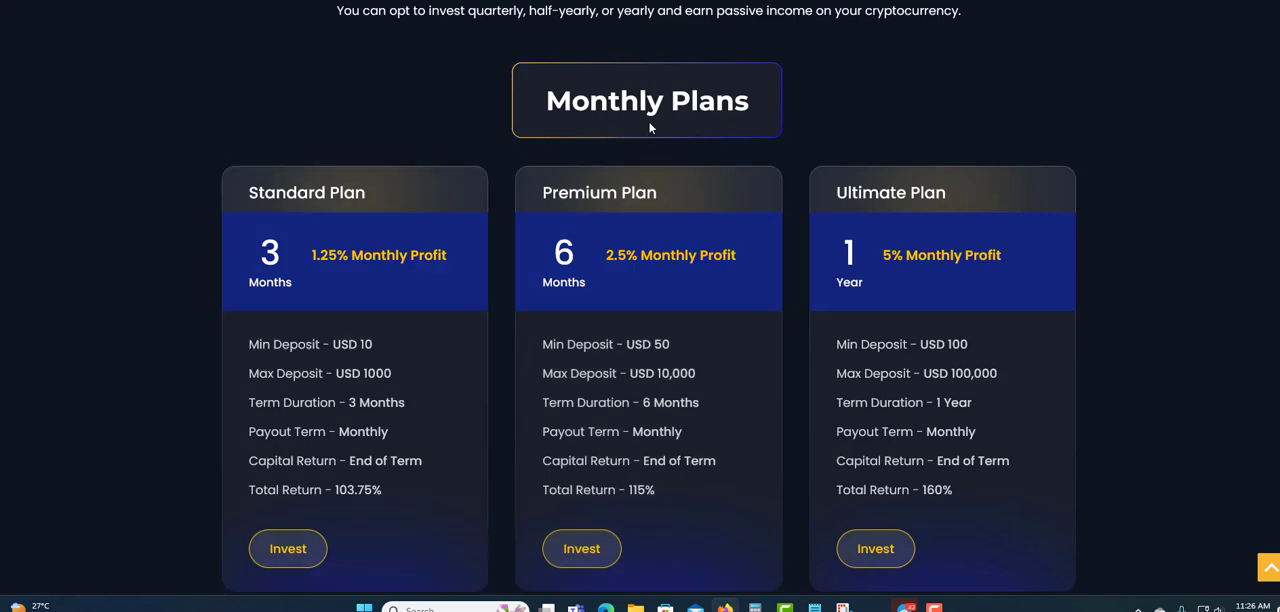
{"action": "scroll", "scroll_direction": "down", "scroll_amount": 3}
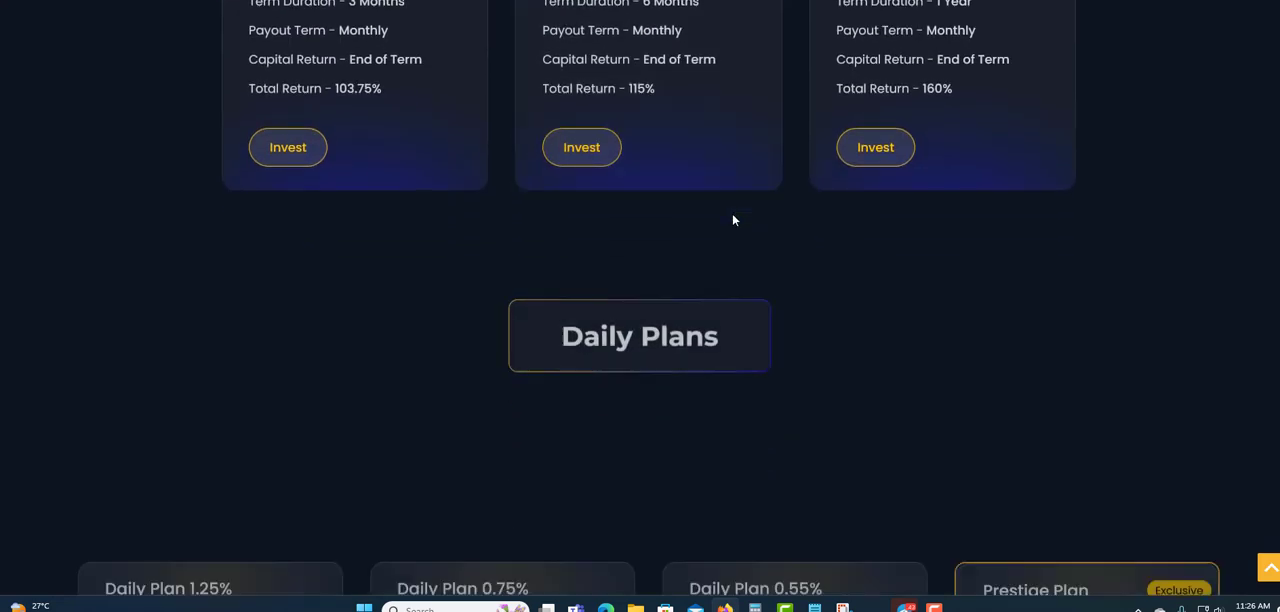
{"action": "scroll", "scroll_direction": "down", "scroll_amount": 3}
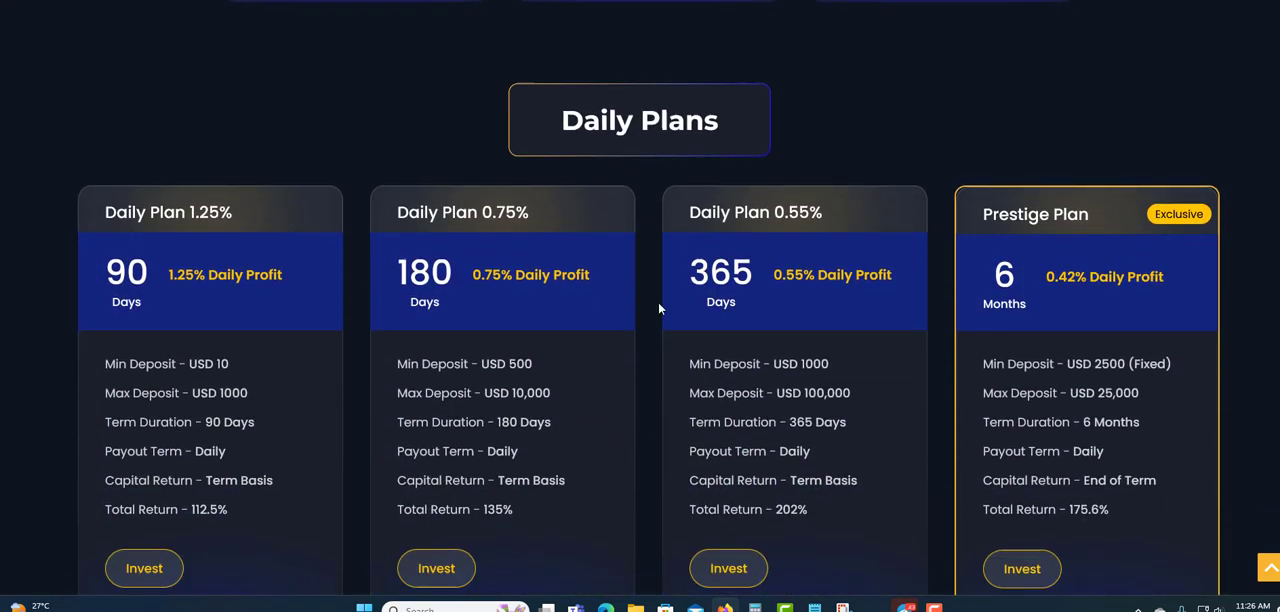
{"action": "scroll", "scroll_direction": "down", "scroll_amount": 3}
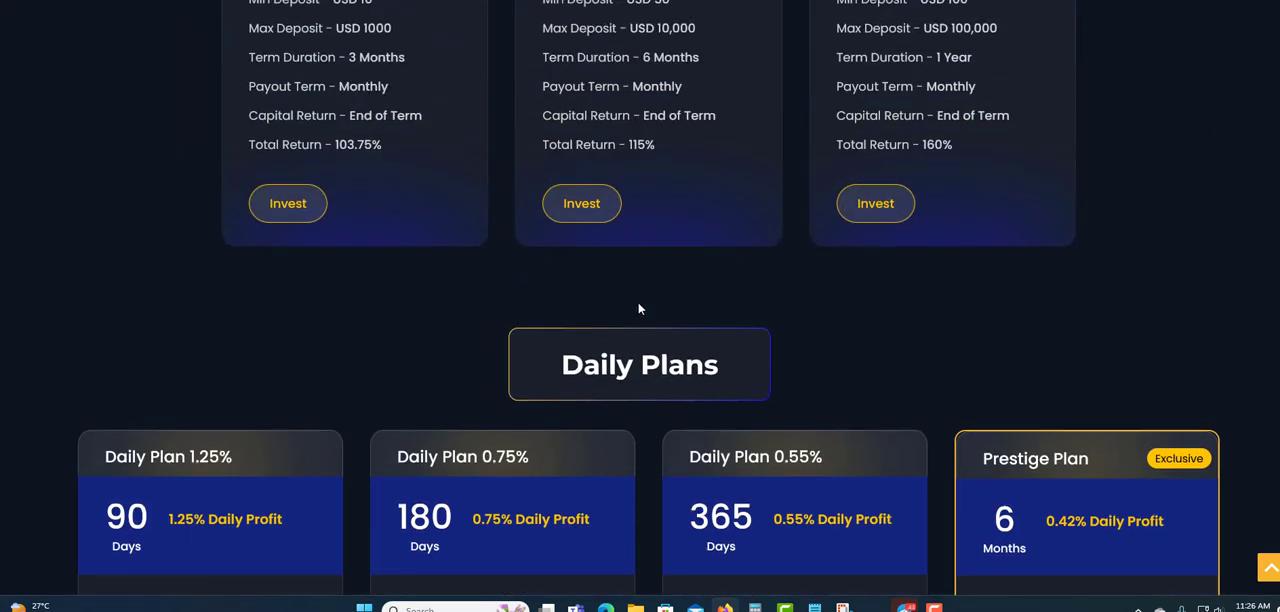
{"action": "scroll", "scroll_direction": "up", "scroll_amount": 3}
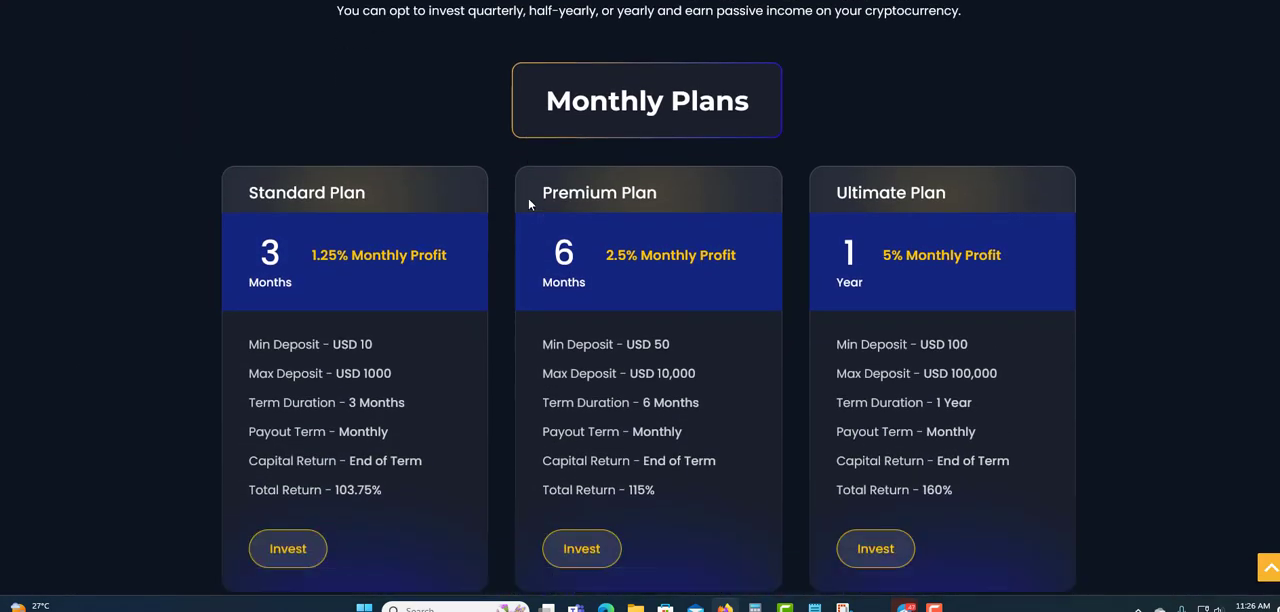
{"action": "scroll", "scroll_direction": "down", "scroll_amount": 3}
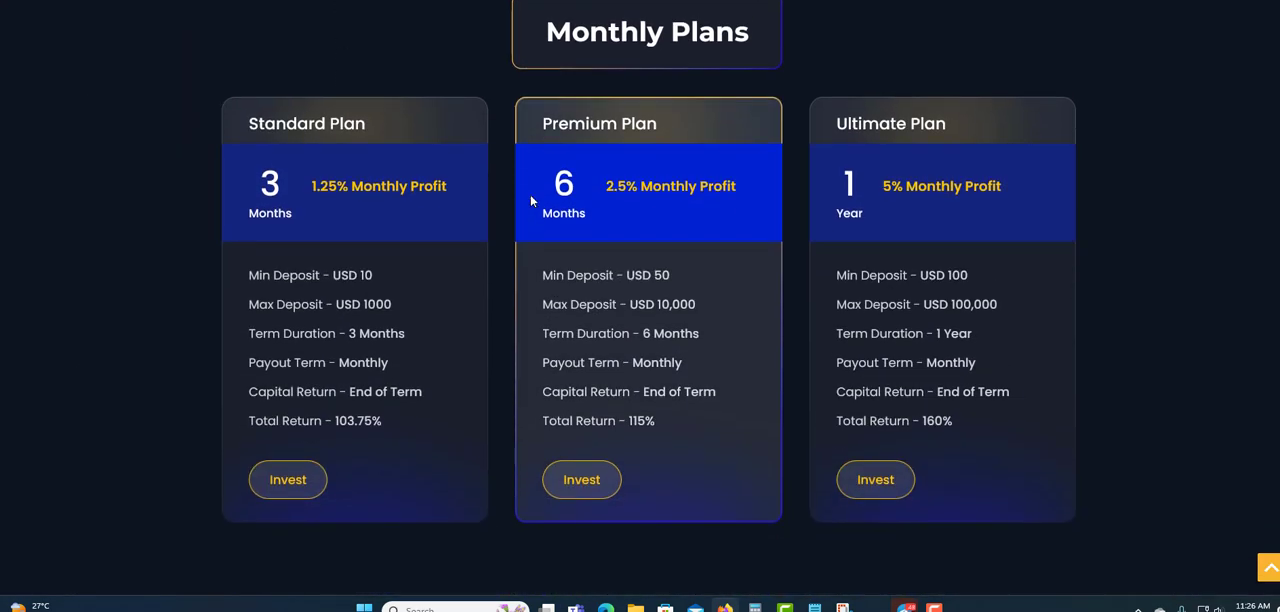
{"action": "mouse_move", "coordinate": [335, 218]}
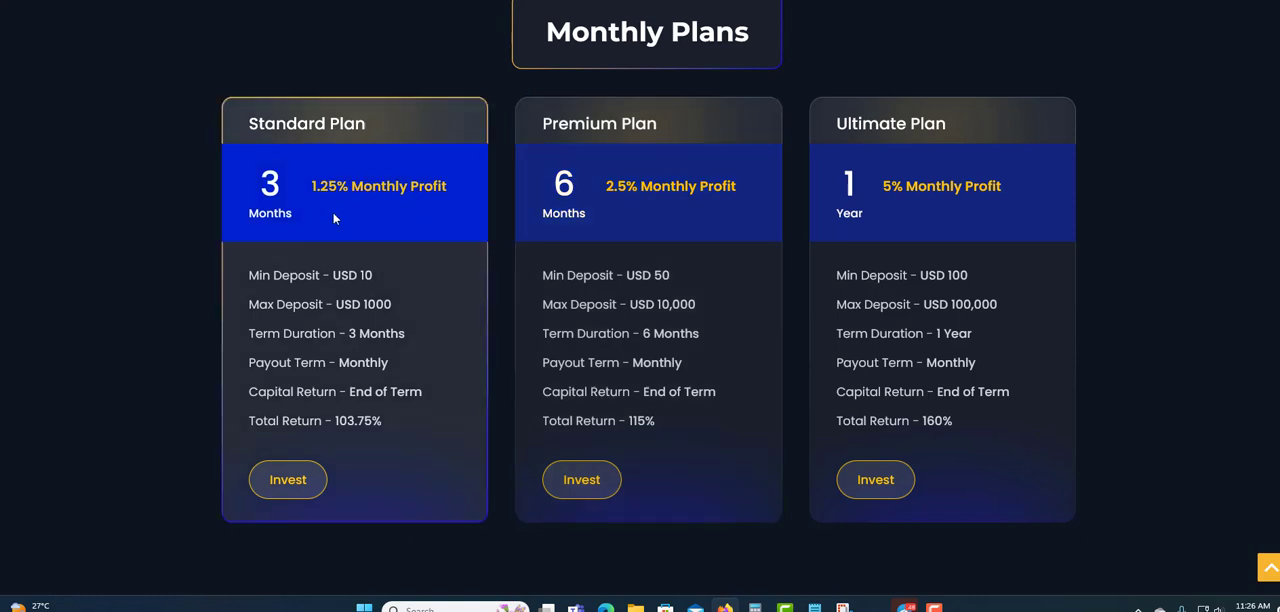
{"action": "mouse_move", "coordinate": [321, 205]}
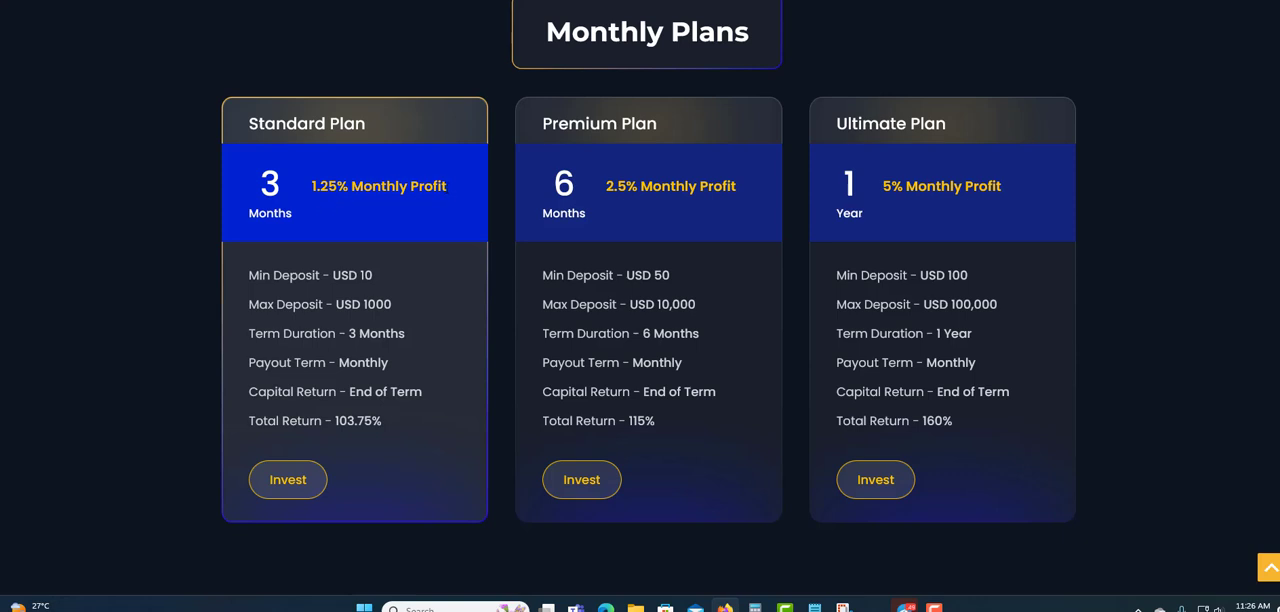
{"action": "mouse_move", "coordinate": [362, 292]}
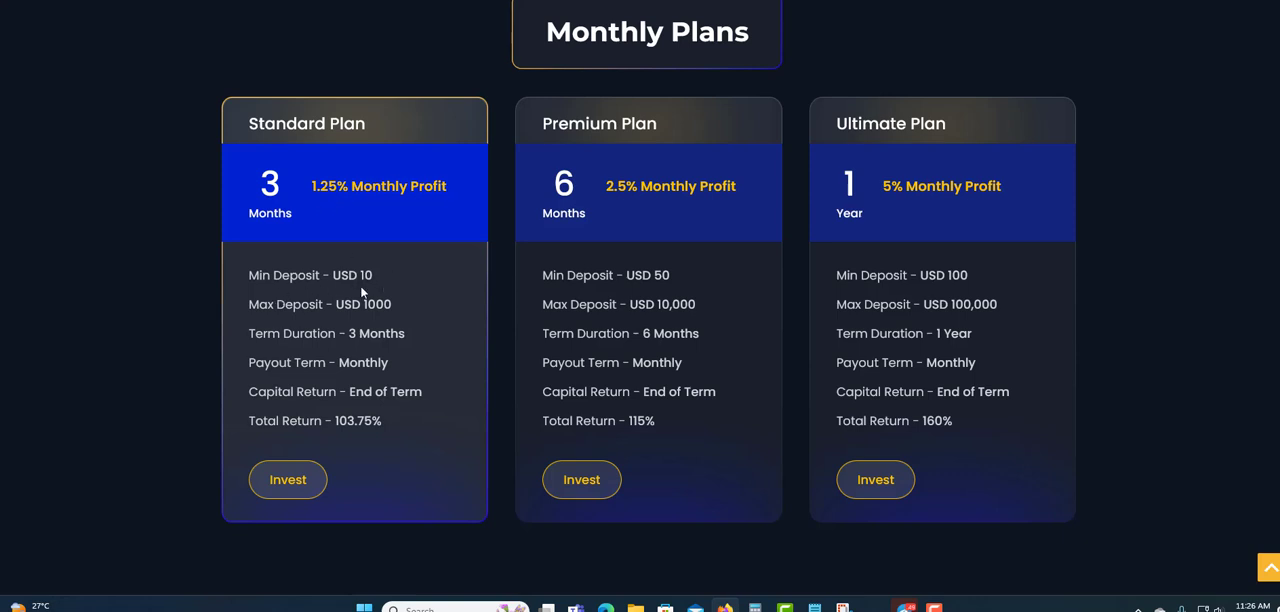
{"action": "mouse_move", "coordinate": [362, 290]}
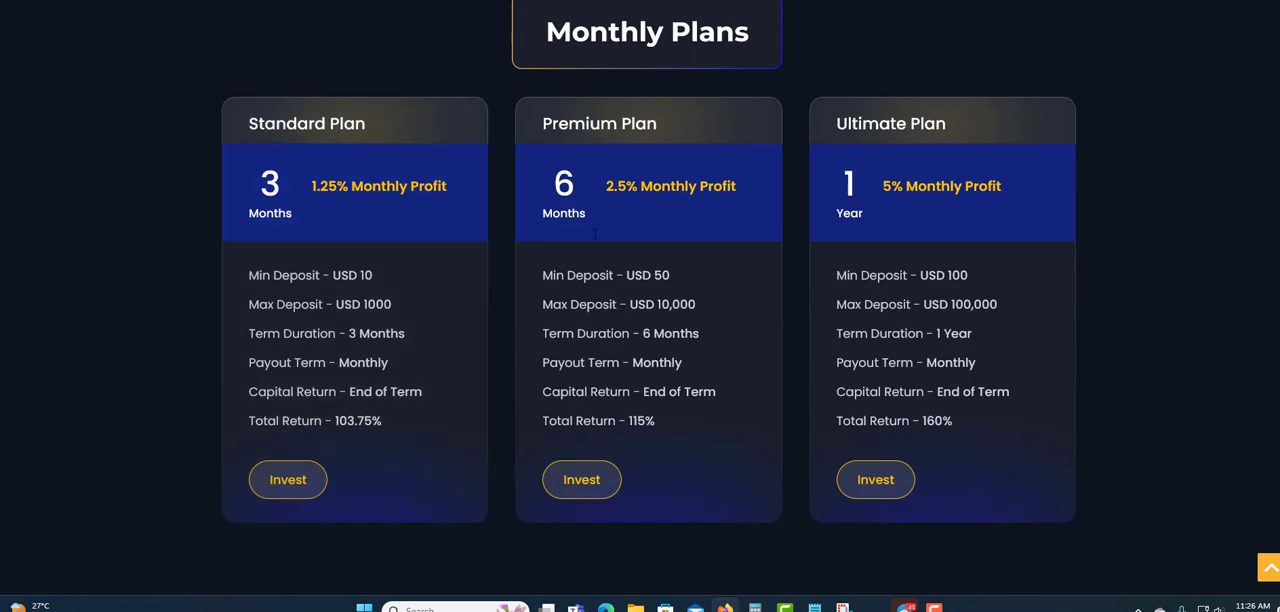
{"action": "mouse_move", "coordinate": [599, 212]}
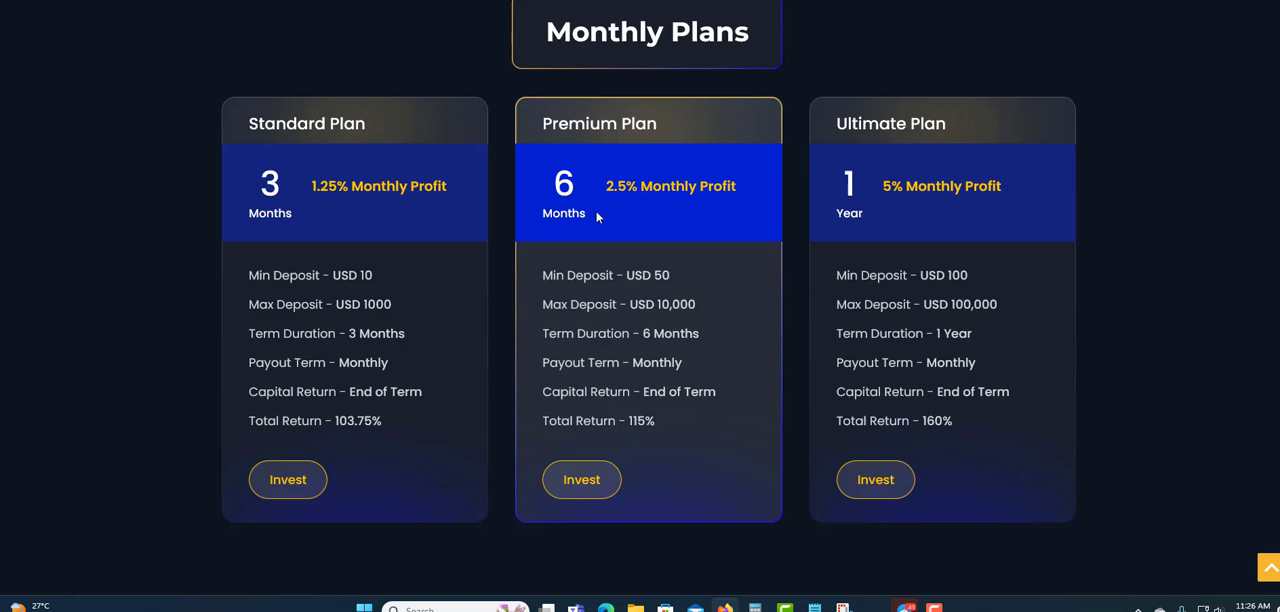
{"action": "scroll", "scroll_direction": "down", "scroll_amount": 3}
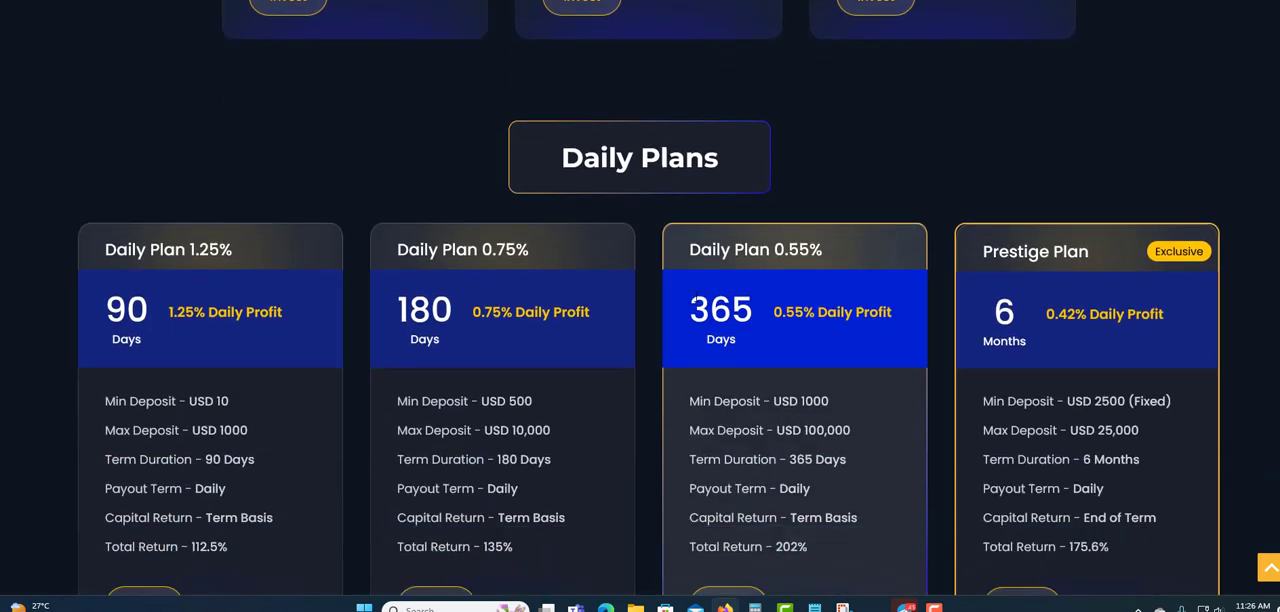
{"action": "scroll", "scroll_direction": "down", "scroll_amount": 3}
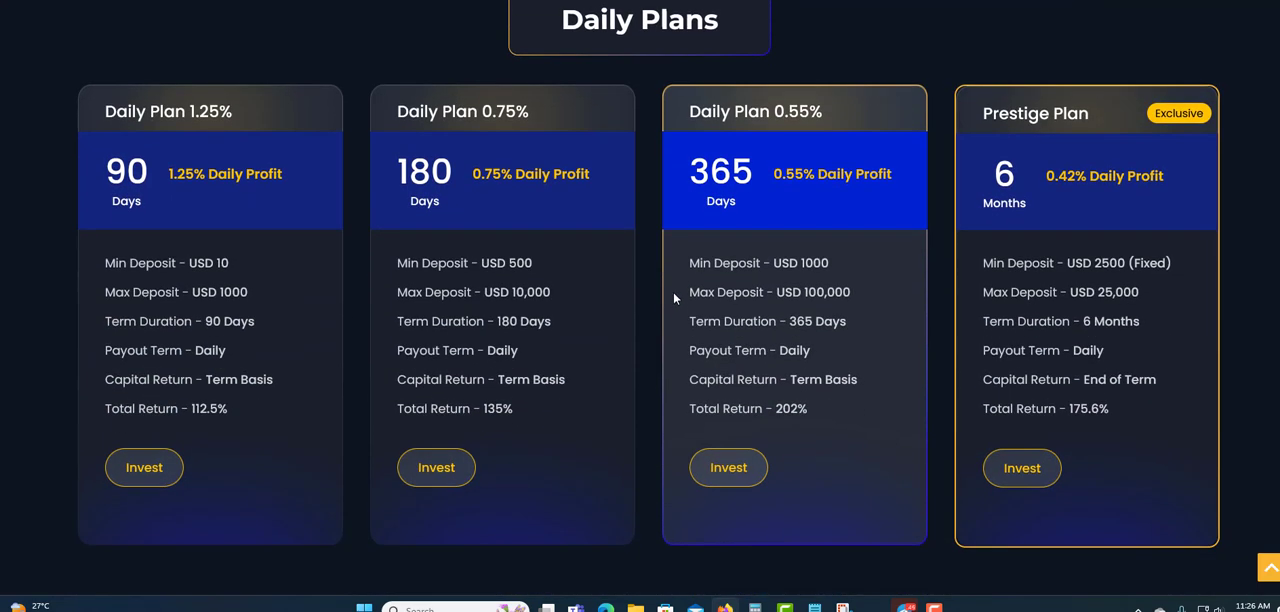
{"action": "mouse_move", "coordinate": [91, 118]}
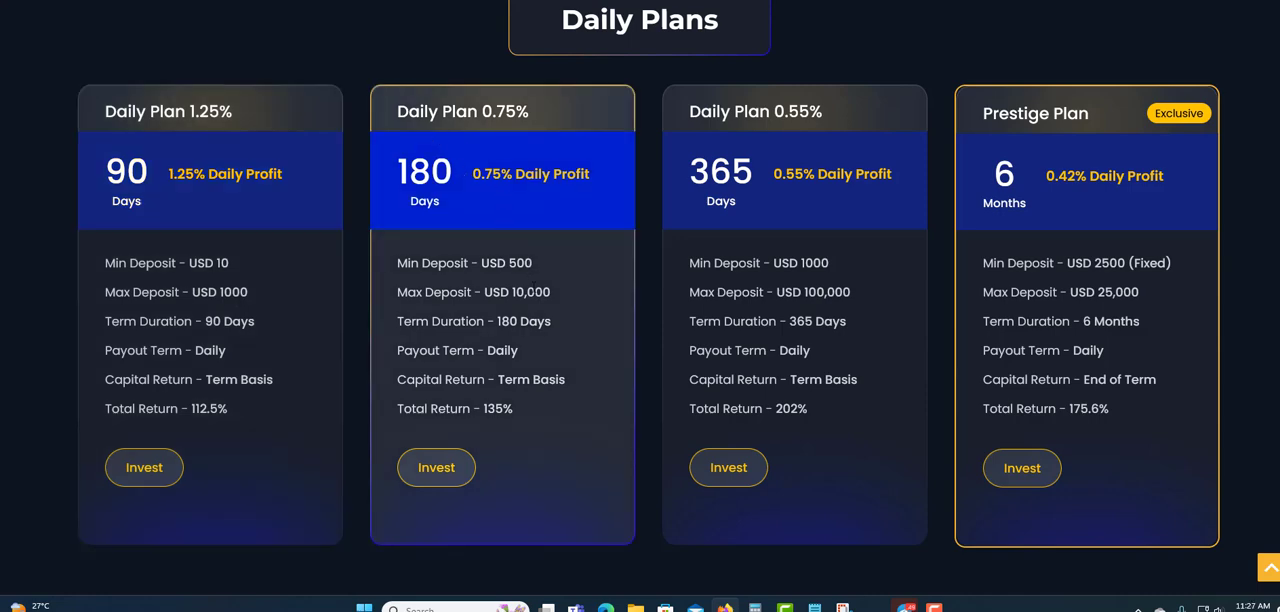
{"action": "mouse_move", "coordinate": [585, 190]}
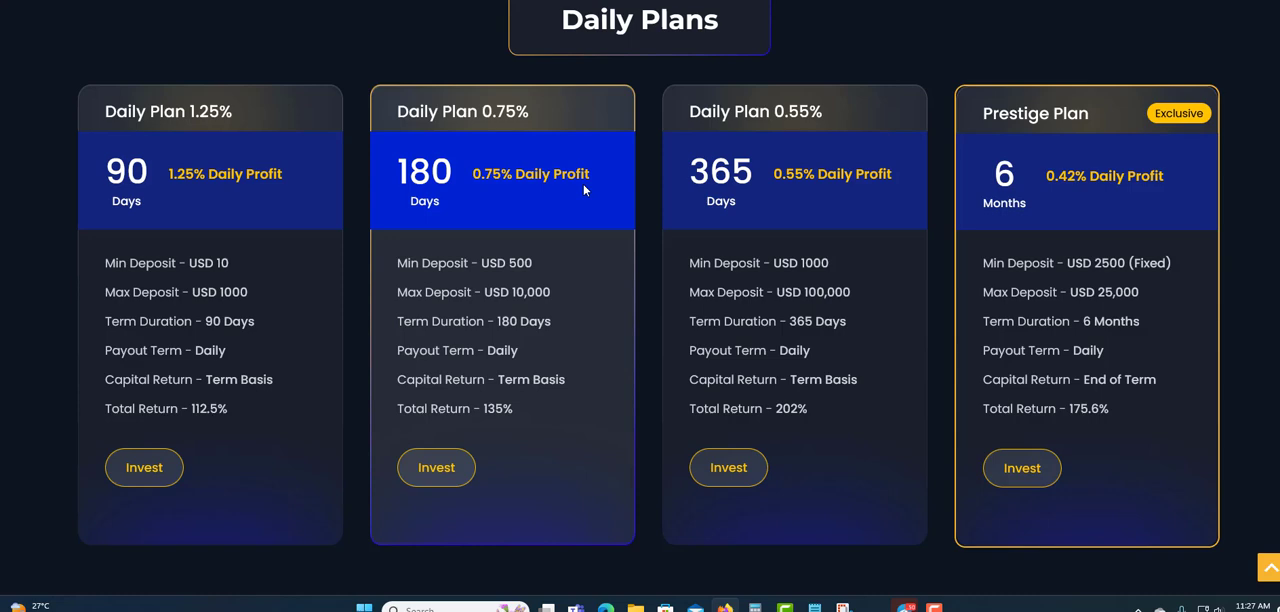
{"action": "mouse_move", "coordinate": [732, 234]}
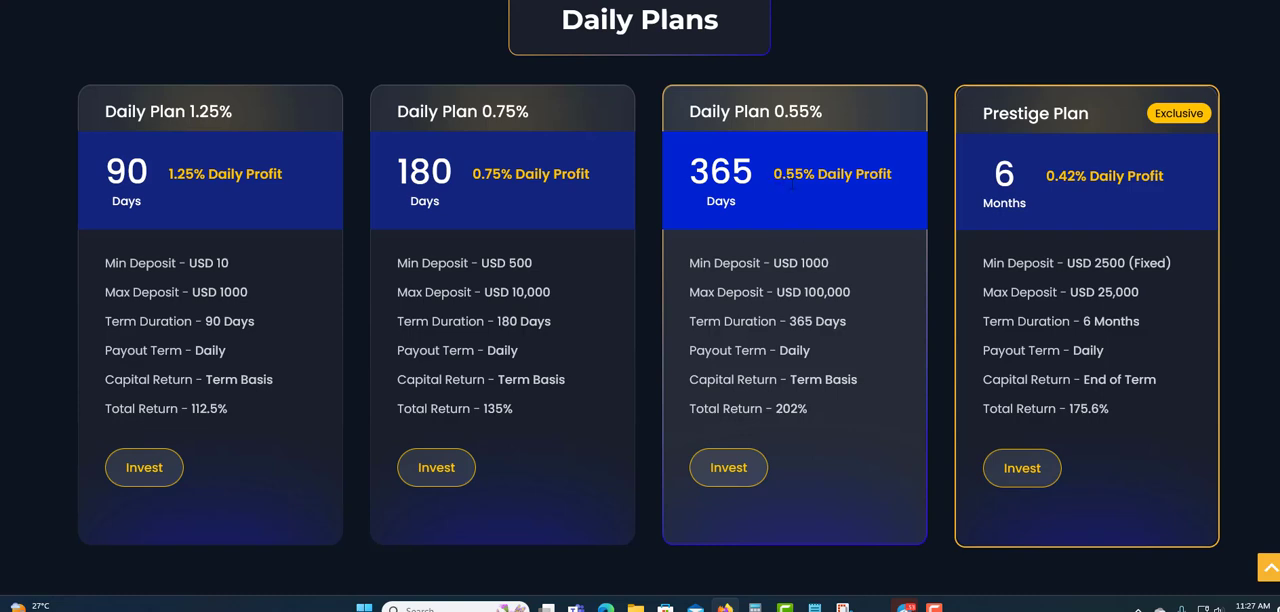
{"action": "mouse_move", "coordinate": [799, 197]}
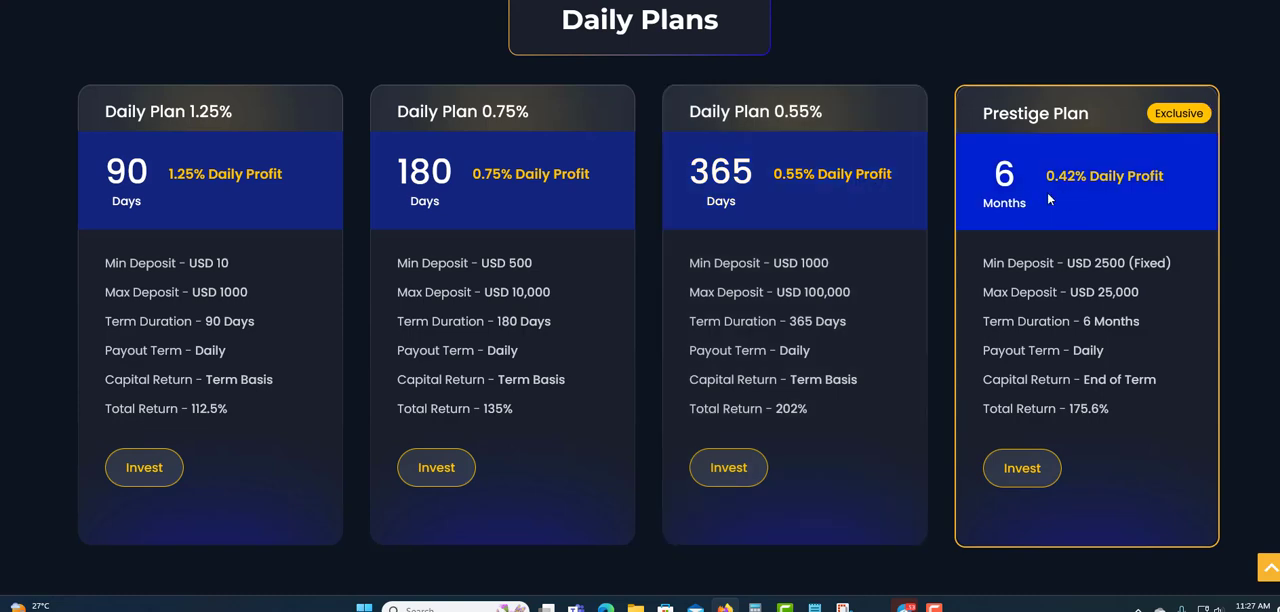
{"action": "mouse_move", "coordinate": [1070, 200]}
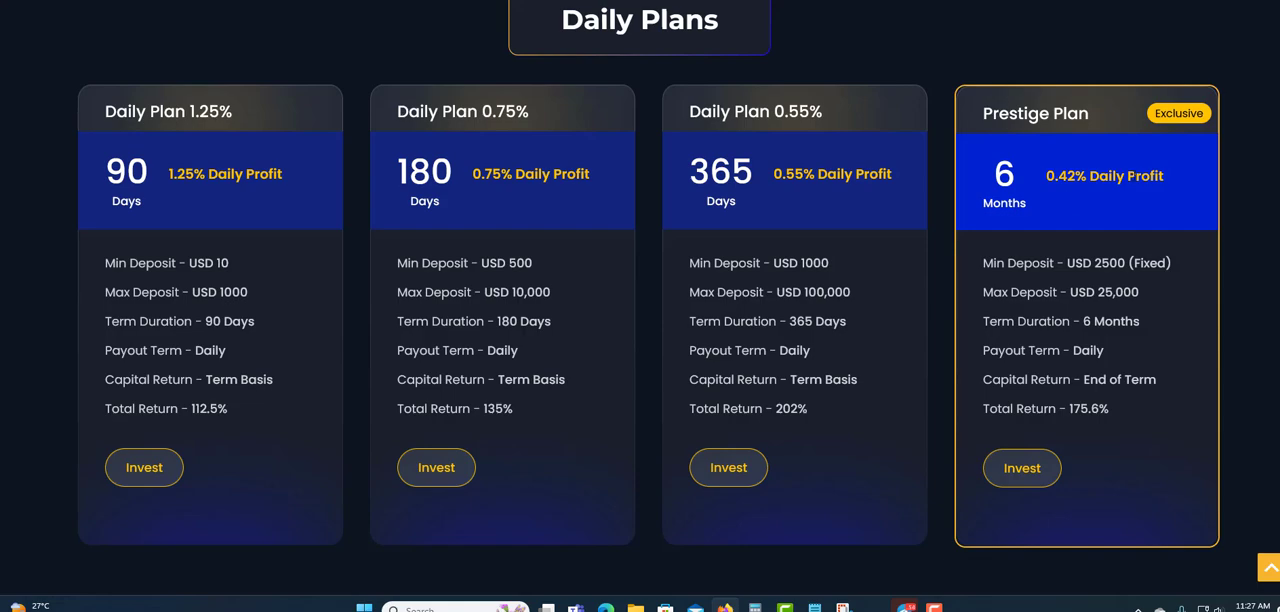
{"action": "scroll", "scroll_direction": "up", "scroll_amount": 3}
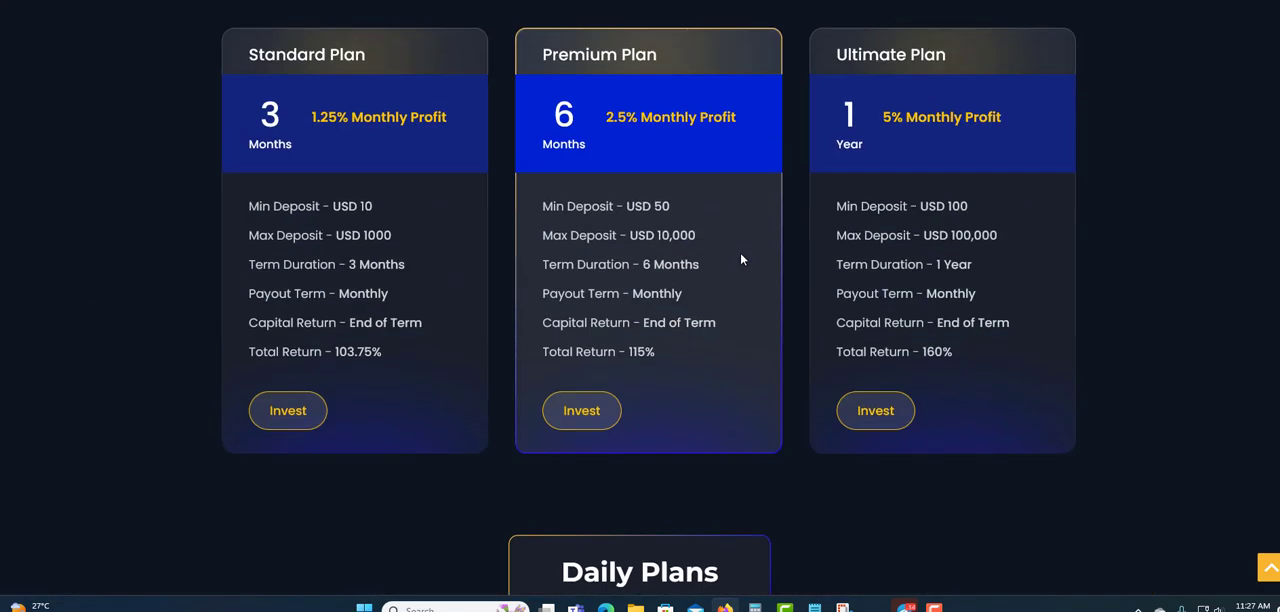
{"action": "scroll", "scroll_direction": "down", "scroll_amount": 3}
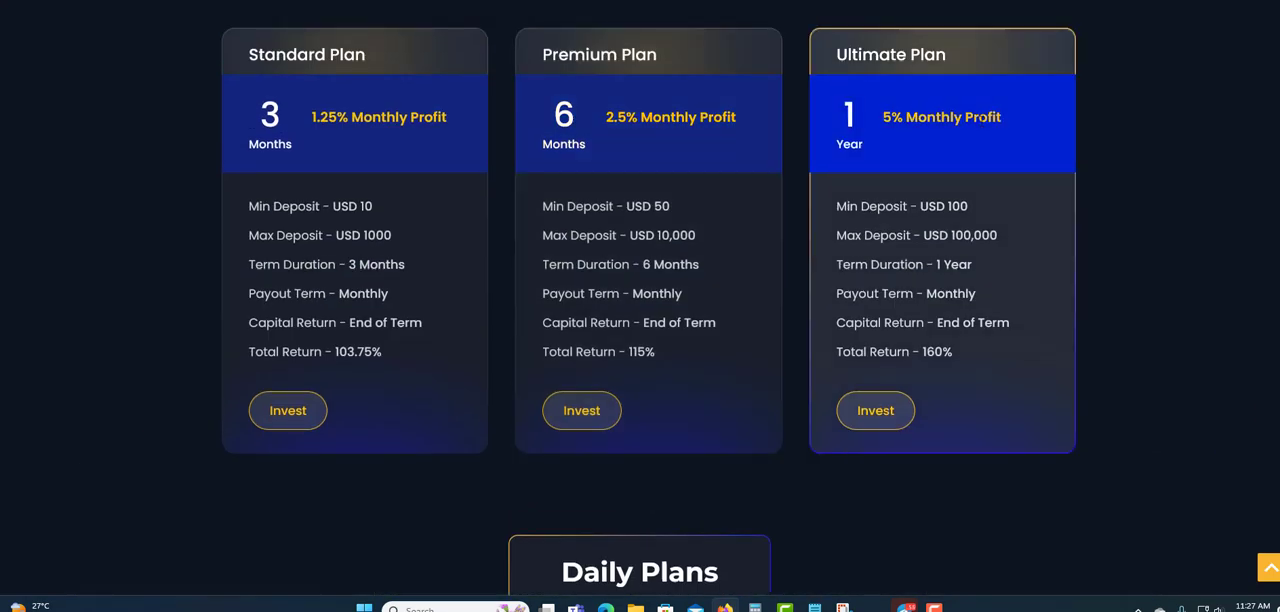
{"action": "scroll", "scroll_direction": "down", "scroll_amount": 3}
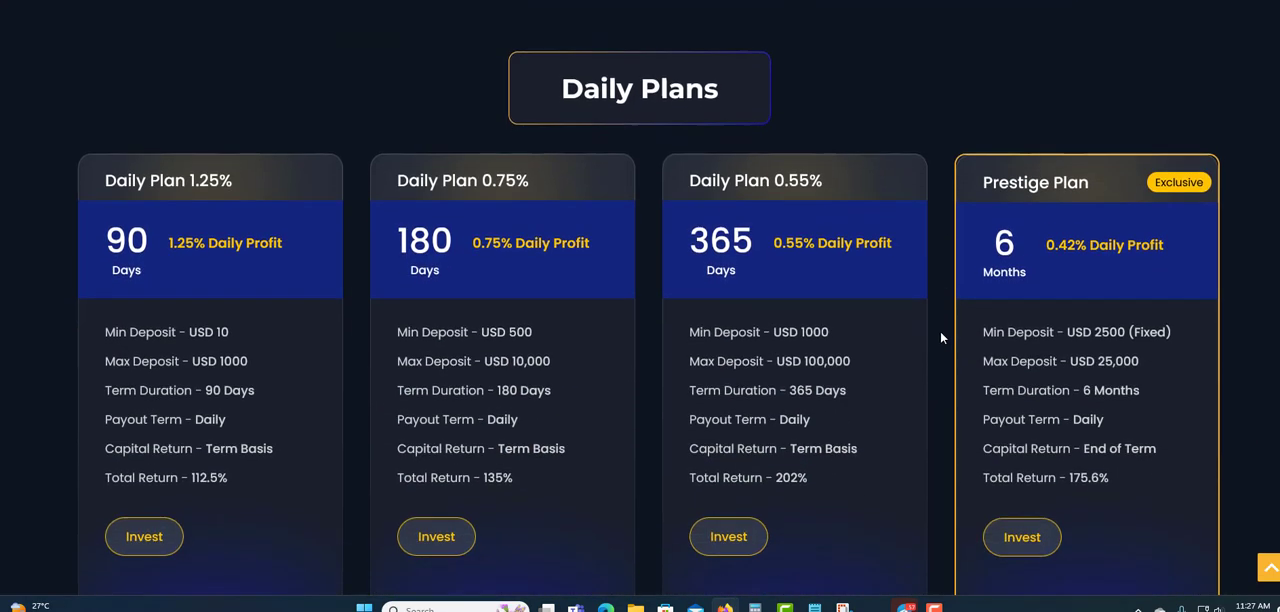
{"action": "scroll", "scroll_direction": "down", "scroll_amount": 3}
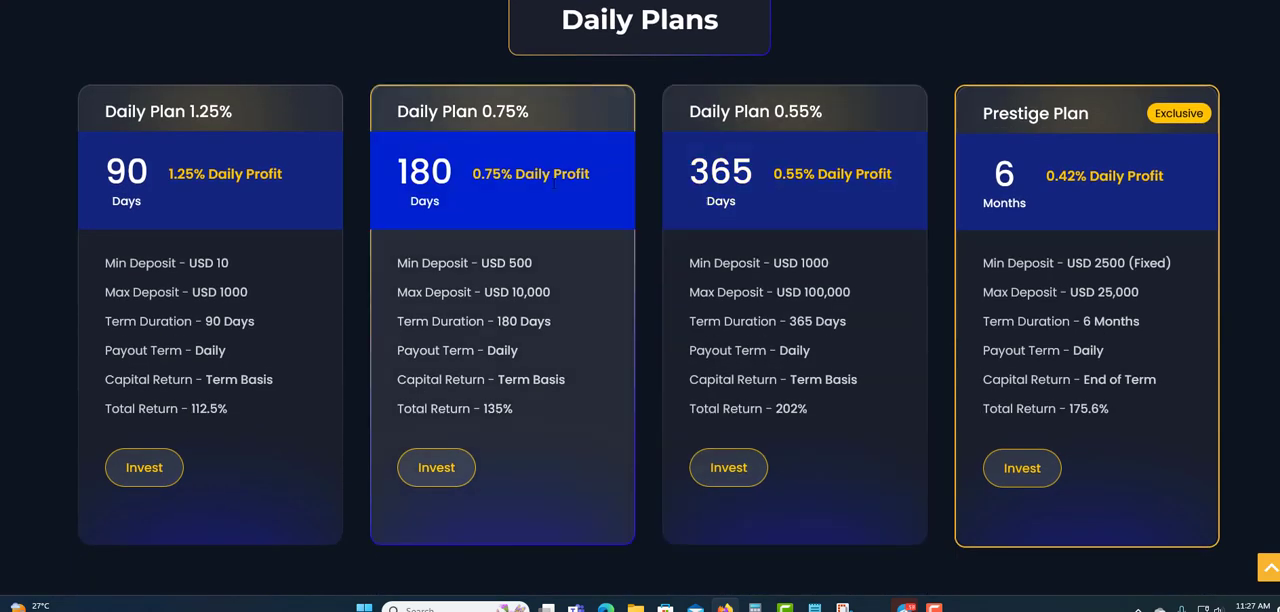
- Select DAILY PLAN 1.25% in Calculate Your Profits, giving 50% APY and 500 USD yearly
{"action": "scroll", "scroll_direction": "down", "scroll_amount": 3}
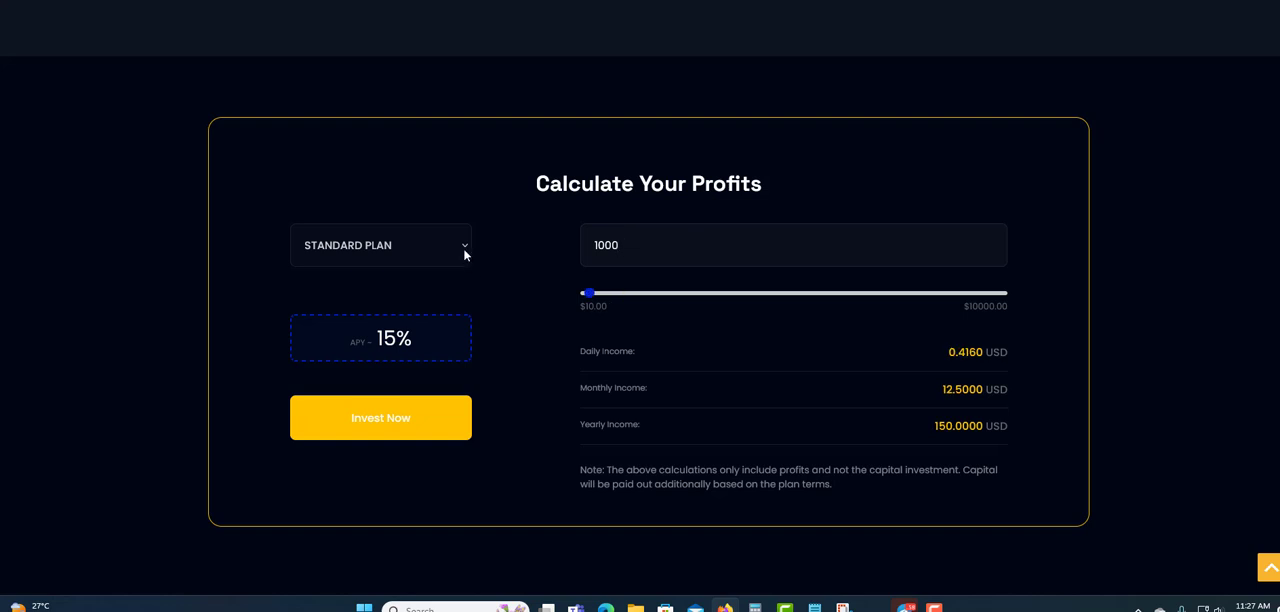
{"action": "mouse_move", "coordinate": [522, 298]}
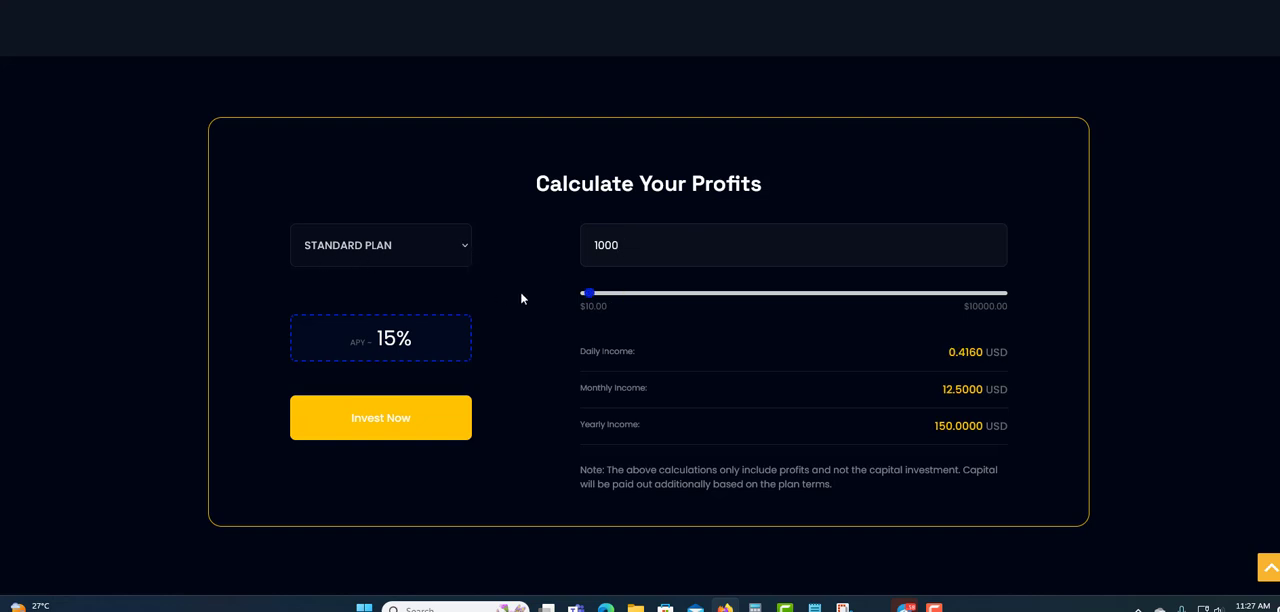
{"action": "left_click", "coordinate": [380, 245]}
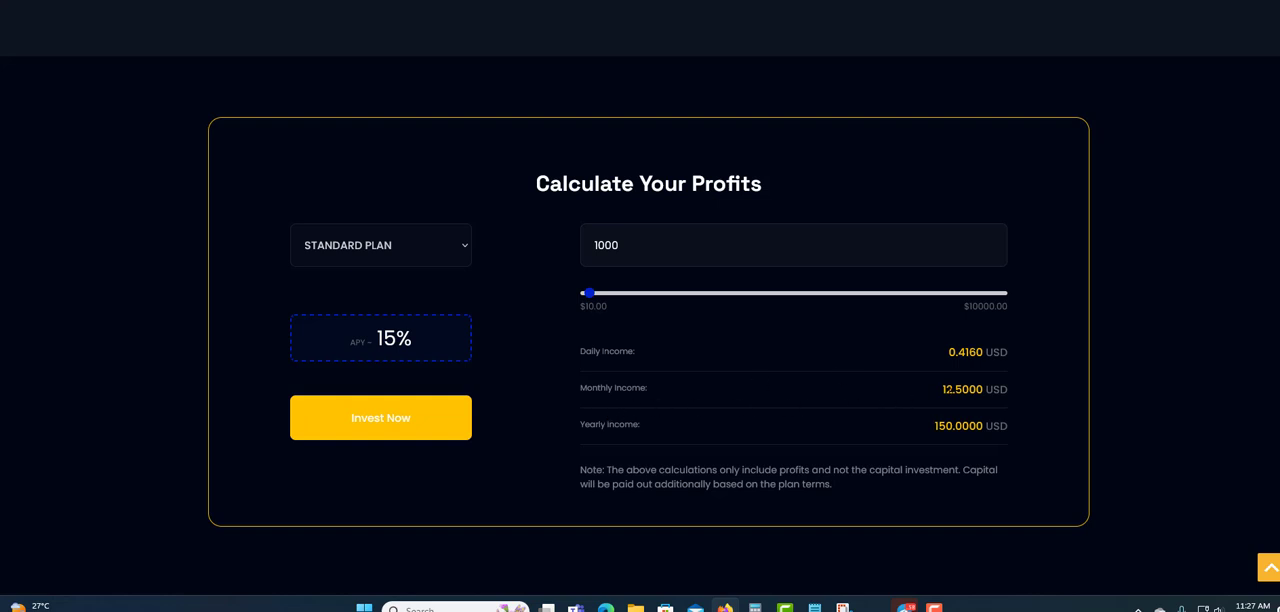
{"action": "left_click", "coordinate": [380, 245]}
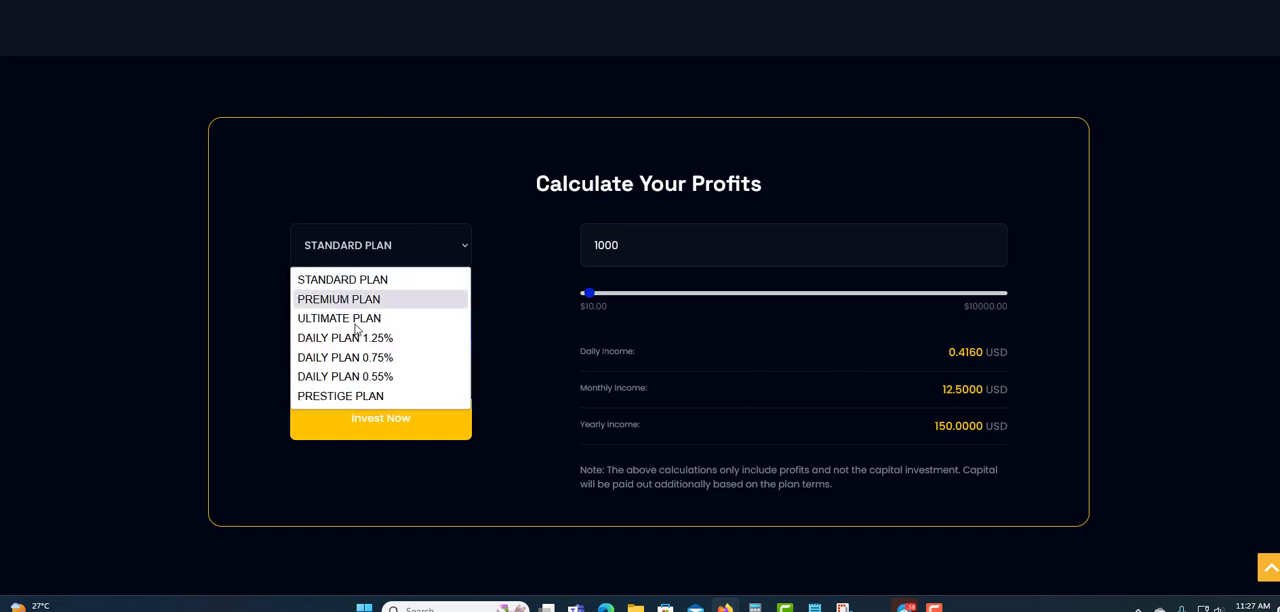
{"action": "mouse_move", "coordinate": [378, 343]}
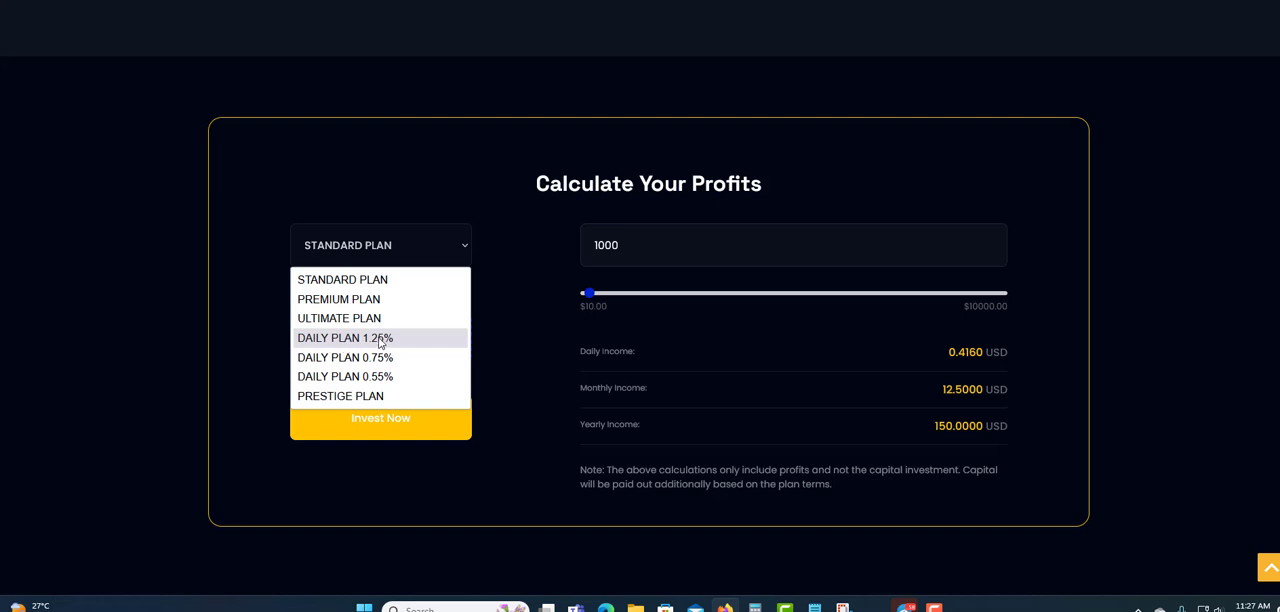
{"action": "left_click", "coordinate": [345, 338]}
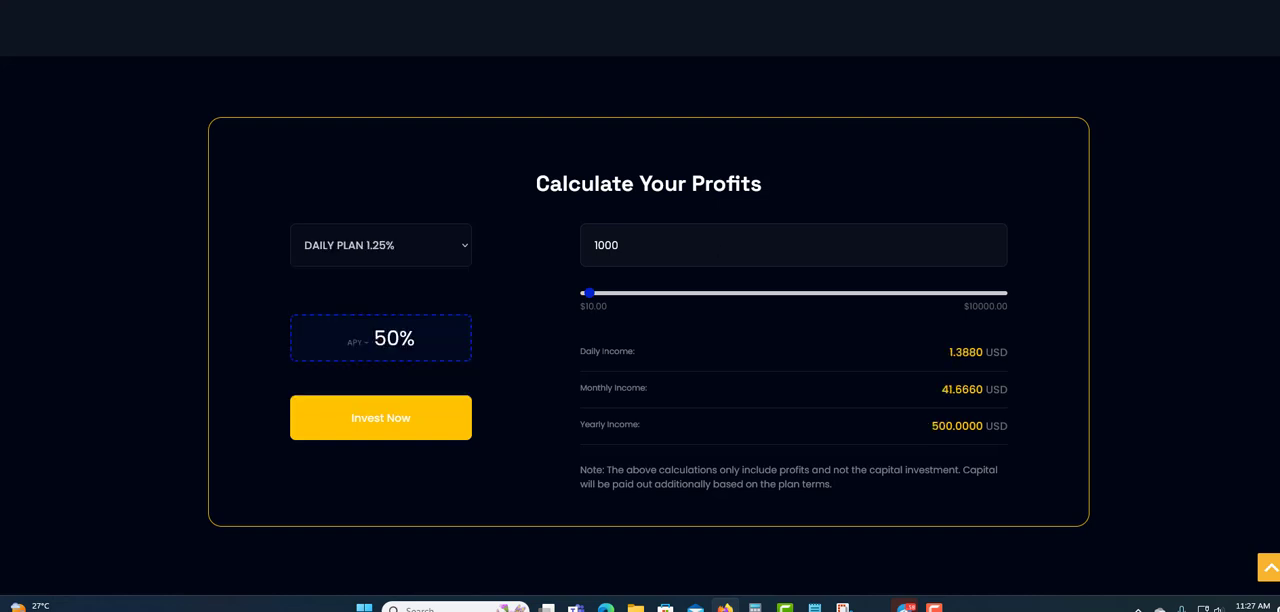
{"action": "mouse_move", "coordinate": [895, 341]}
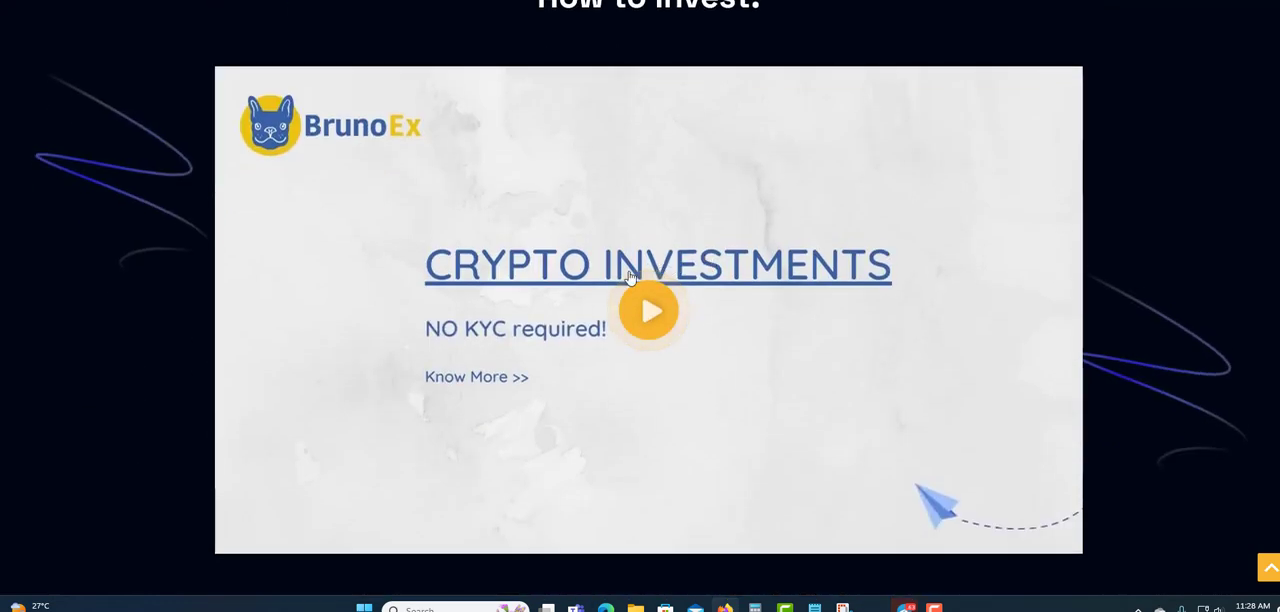
{"action": "mouse_move", "coordinate": [659, 320]}
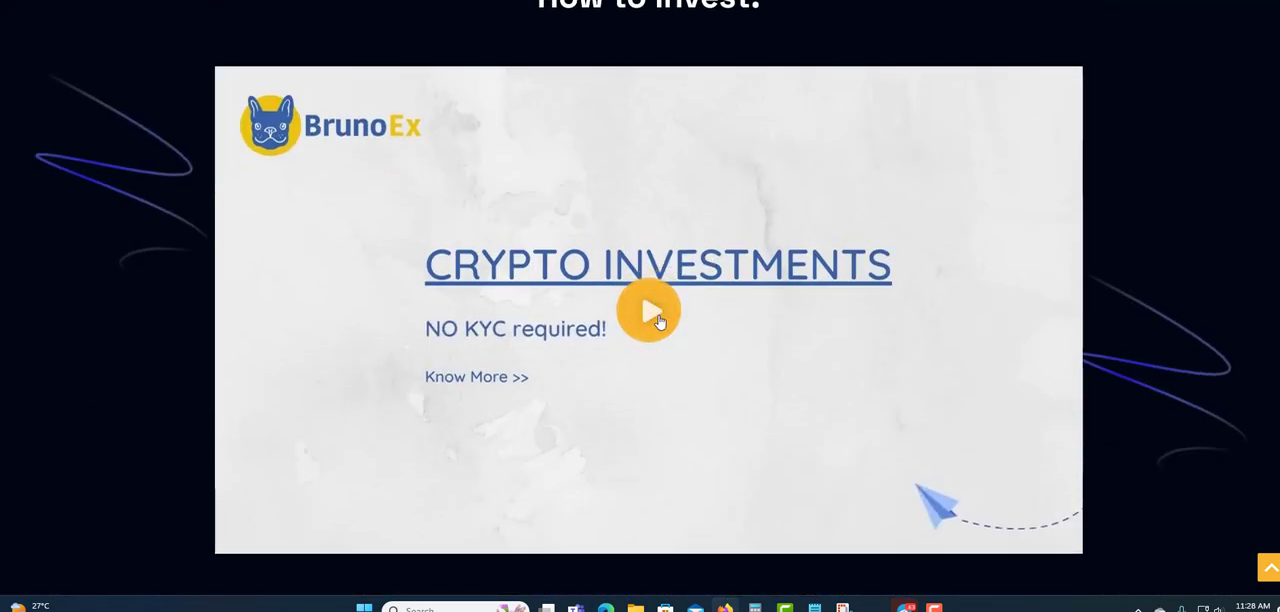
- Scroll past the How to Invest video, 10% bonus banner and investor protection section
{"action": "scroll", "scroll_direction": "down", "scroll_amount": 3}
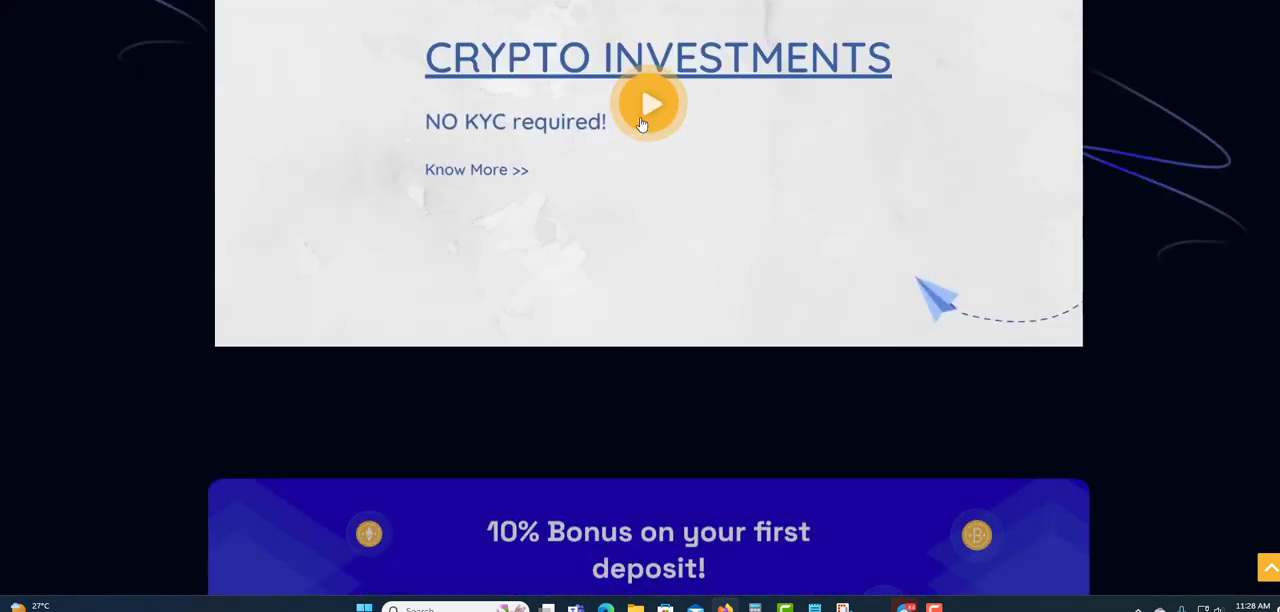
{"action": "scroll", "scroll_direction": "down", "scroll_amount": 3}
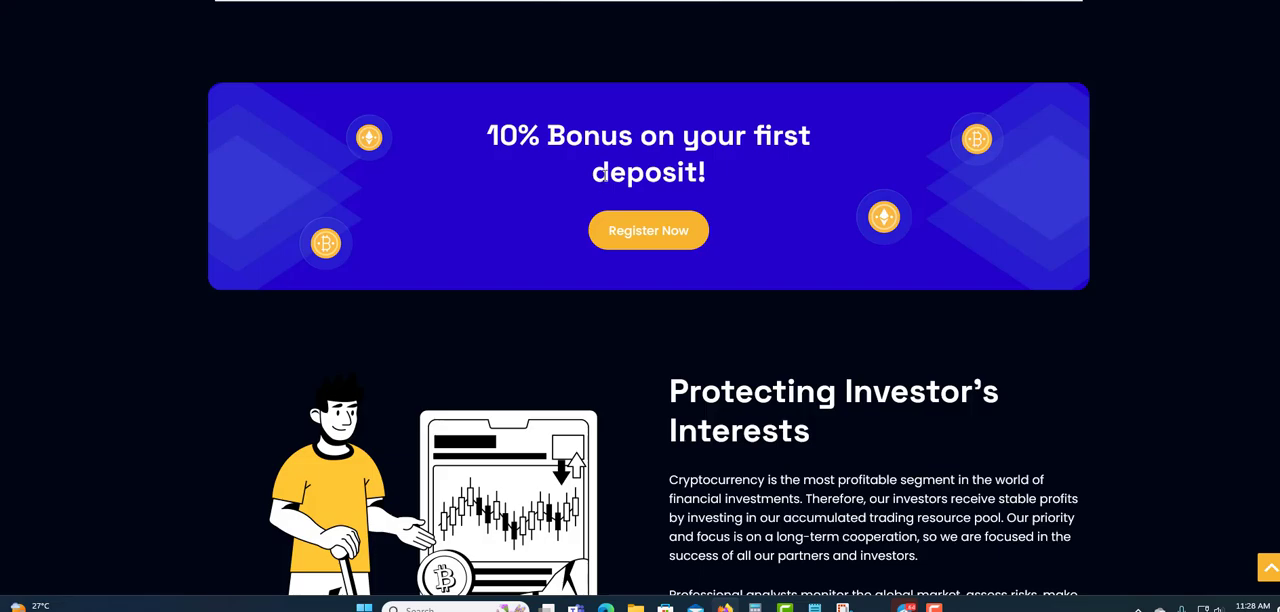
{"action": "scroll", "scroll_direction": "down", "scroll_amount": 3}
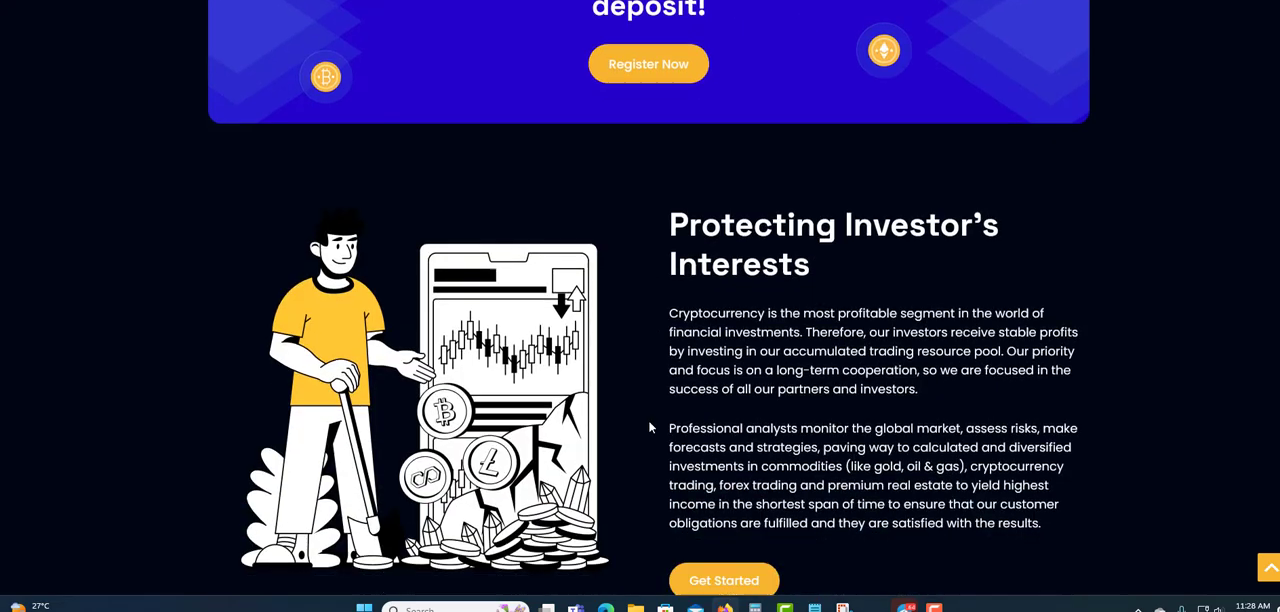
{"action": "scroll", "scroll_direction": "down", "scroll_amount": 3}
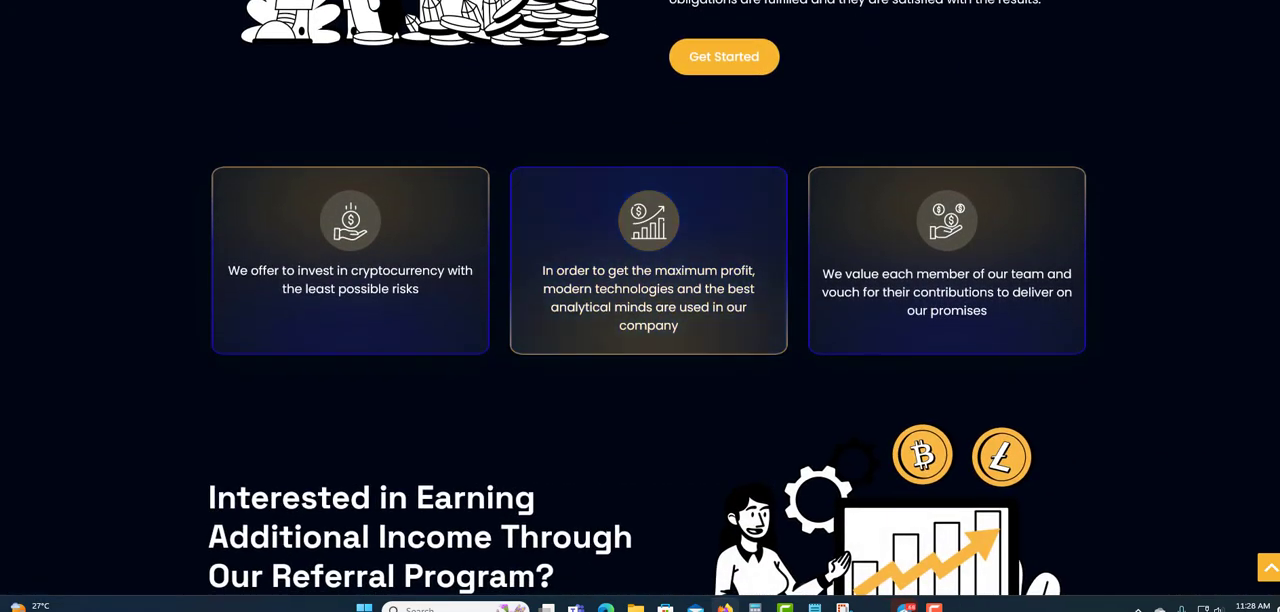
{"action": "mouse_move", "coordinate": [285, 285]}
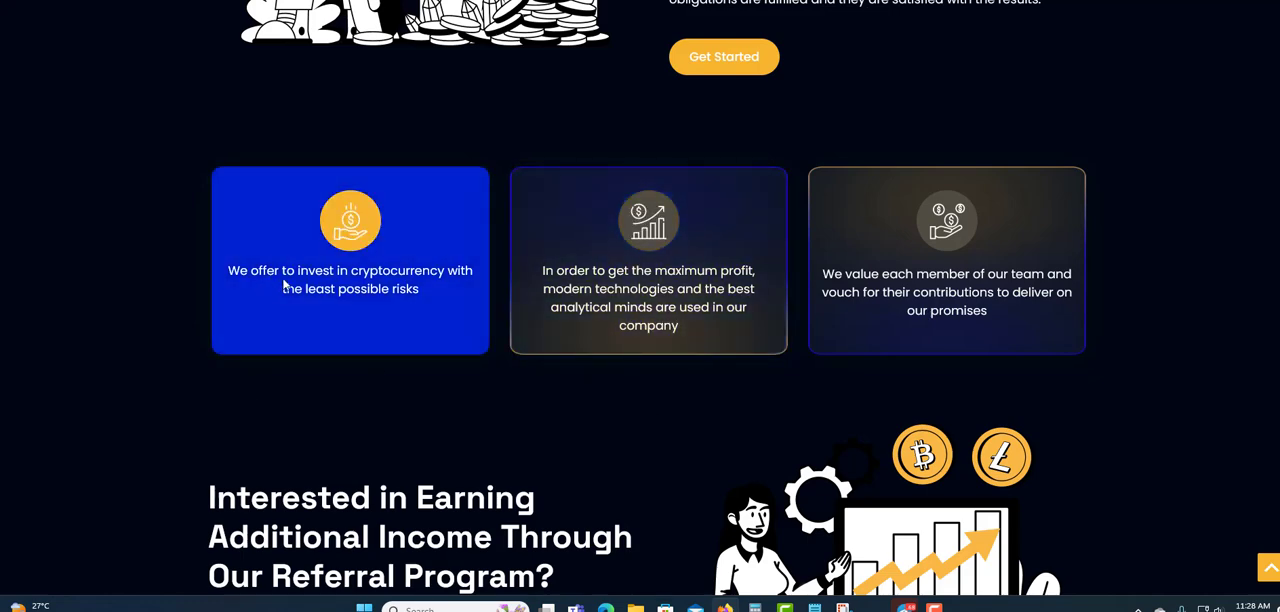
{"action": "mouse_move", "coordinate": [331, 308]}
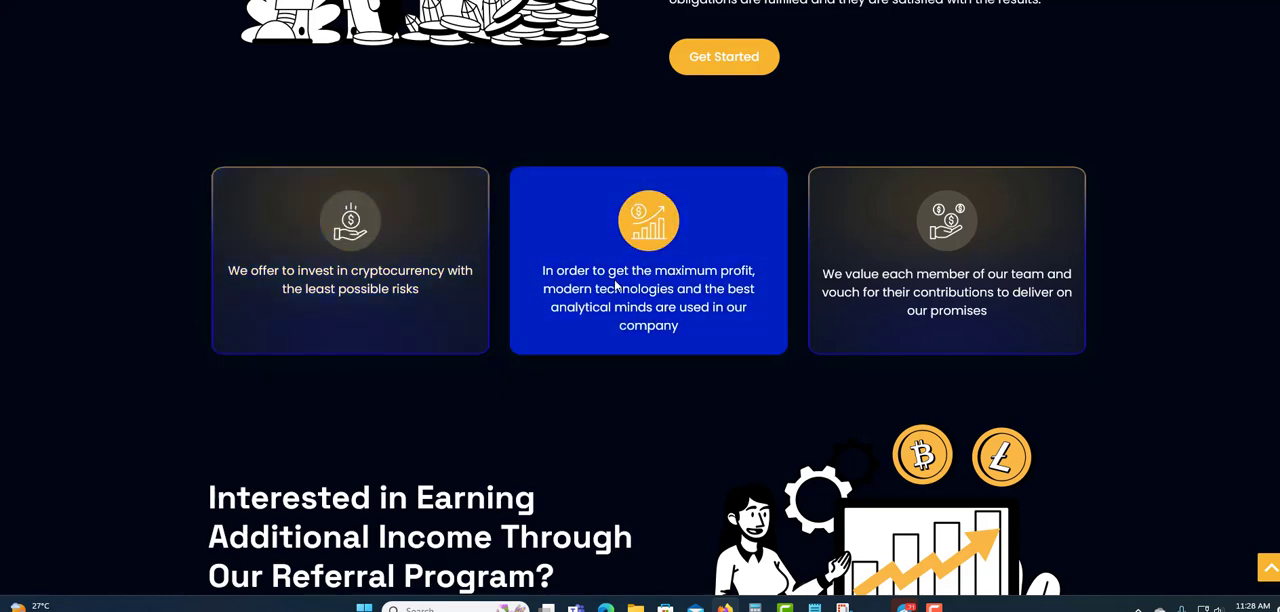
{"action": "mouse_move", "coordinate": [762, 346]}
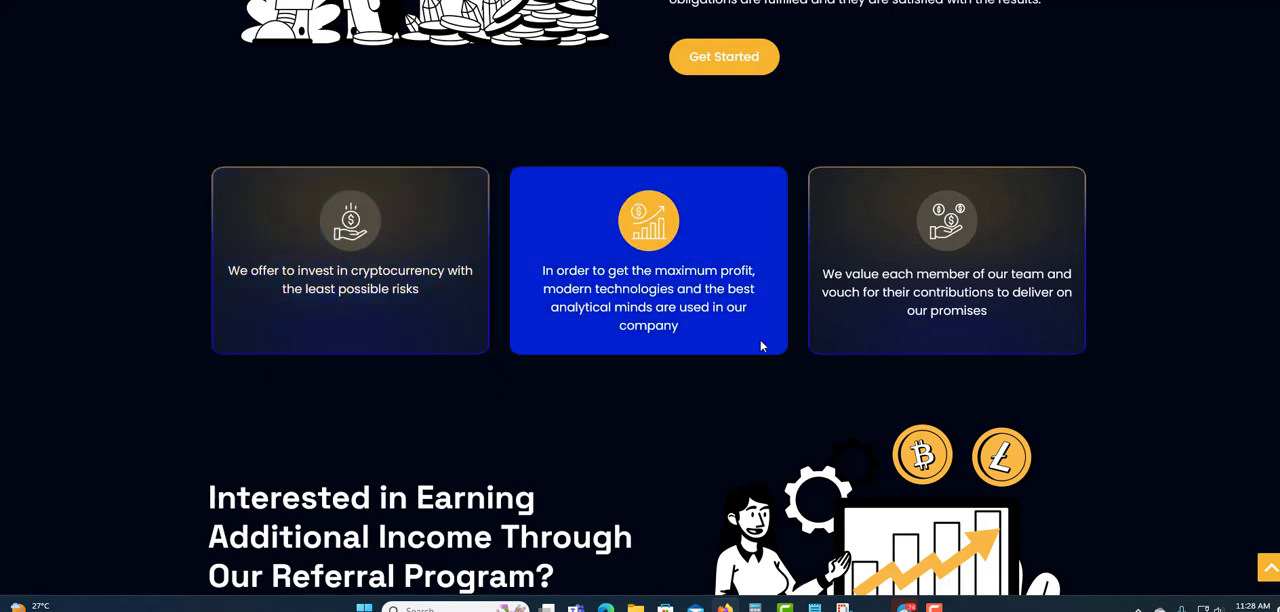
- Scroll down to the referral program, then back up to the 151% APY headline
{"action": "scroll", "scroll_direction": "down", "scroll_amount": 3}
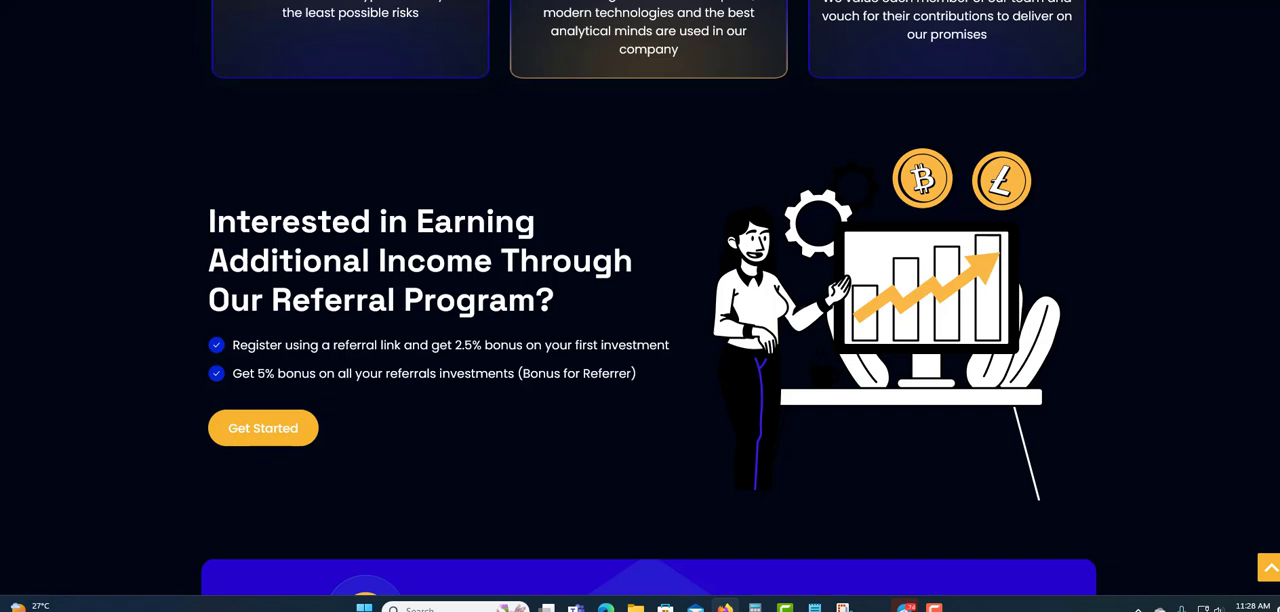
{"action": "mouse_move", "coordinate": [377, 422]}
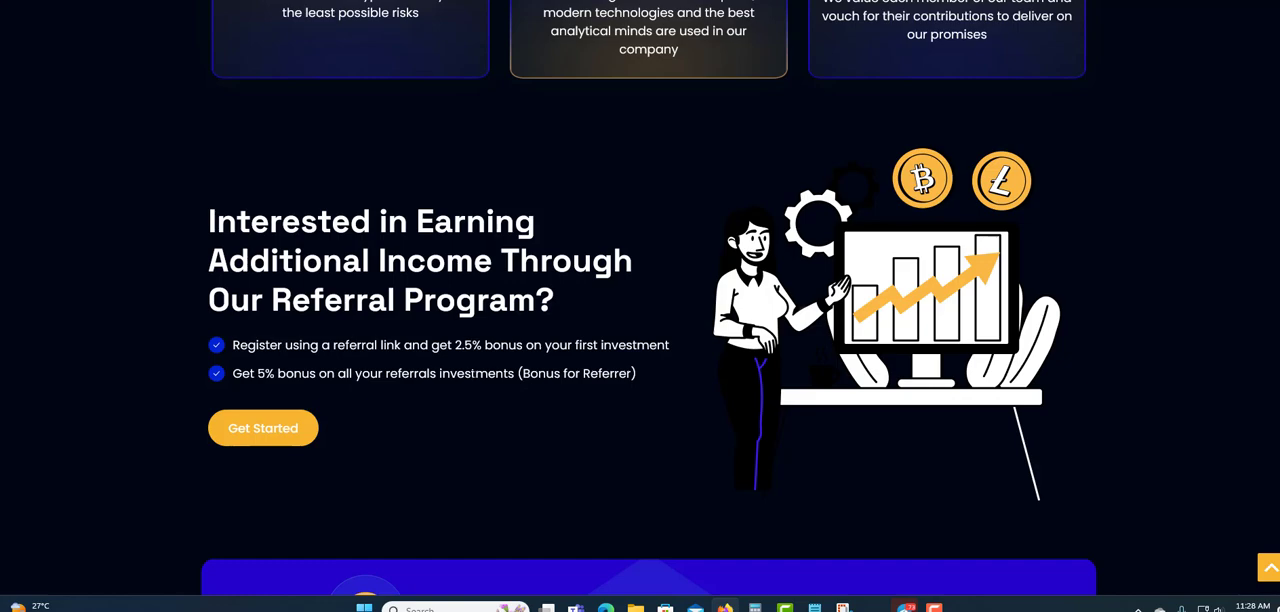
{"action": "scroll", "scroll_direction": "down", "scroll_amount": 3}
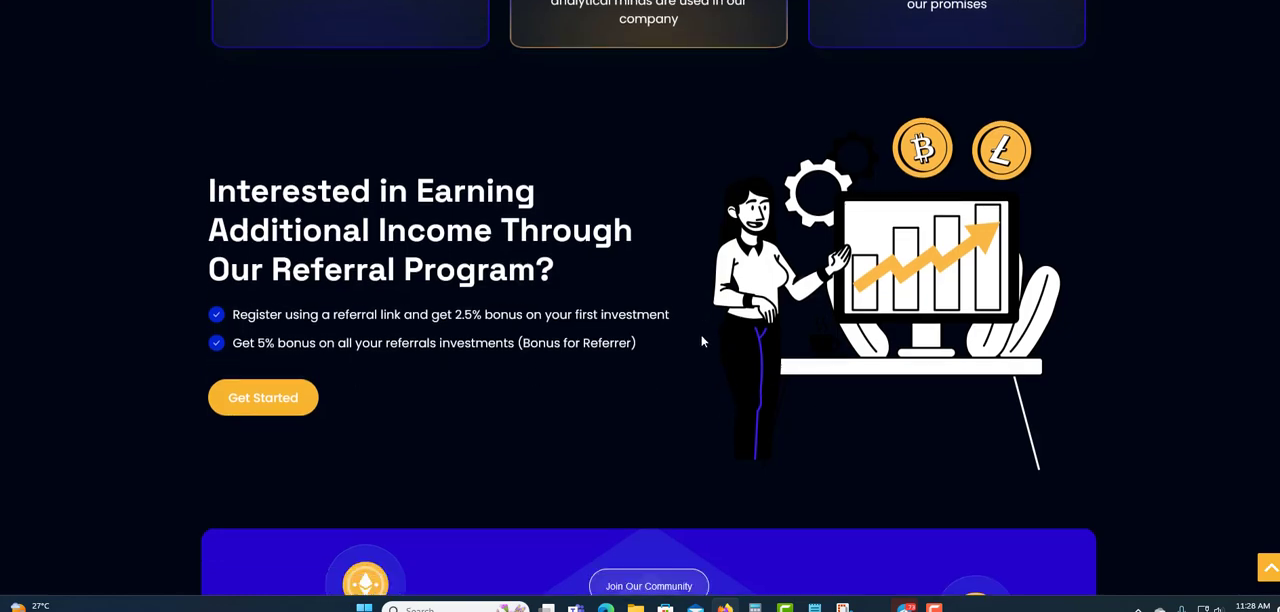
{"action": "scroll", "scroll_direction": "down", "scroll_amount": 3}
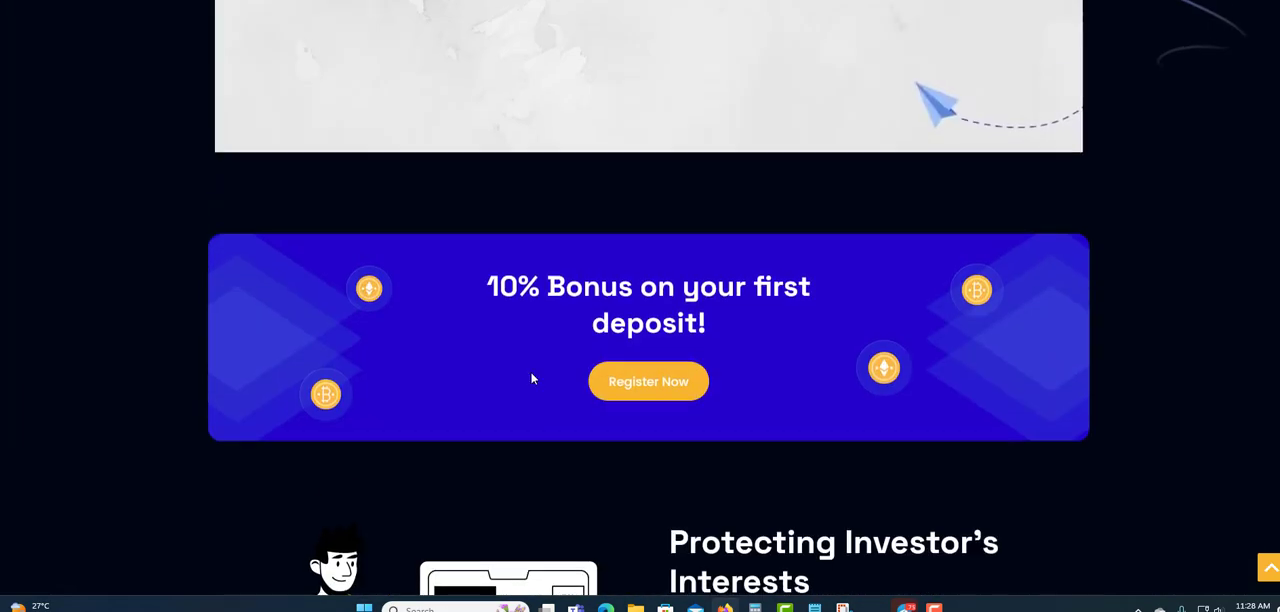
{"action": "scroll", "scroll_direction": "down", "scroll_amount": 3}
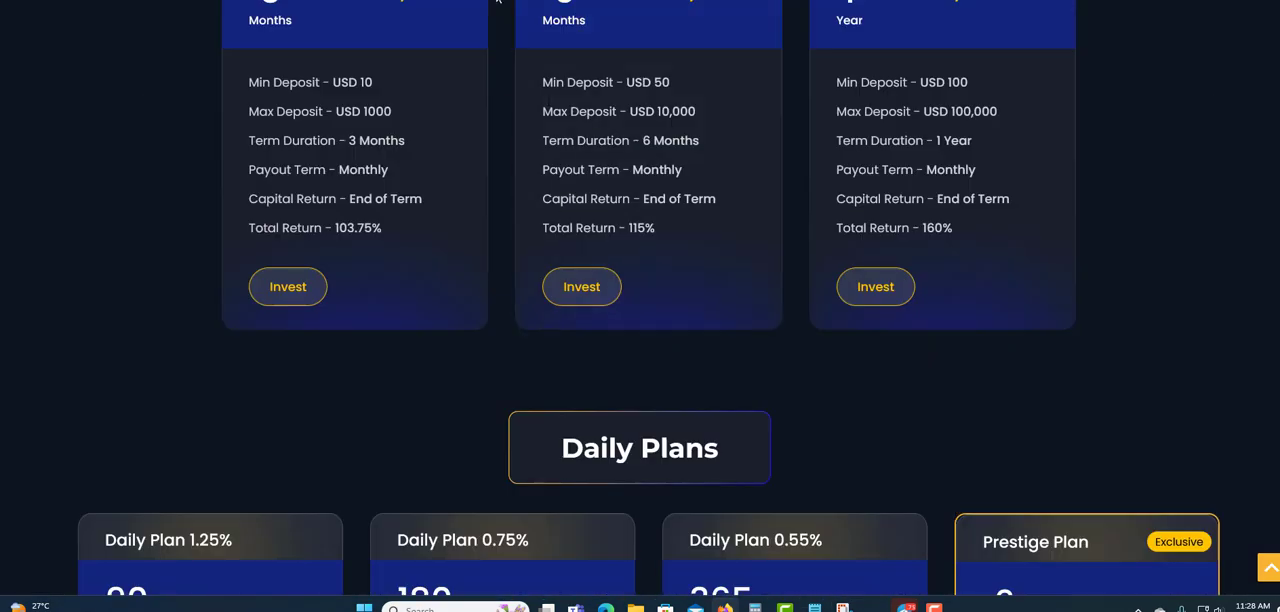
{"action": "scroll", "scroll_direction": "up", "scroll_amount": 3}
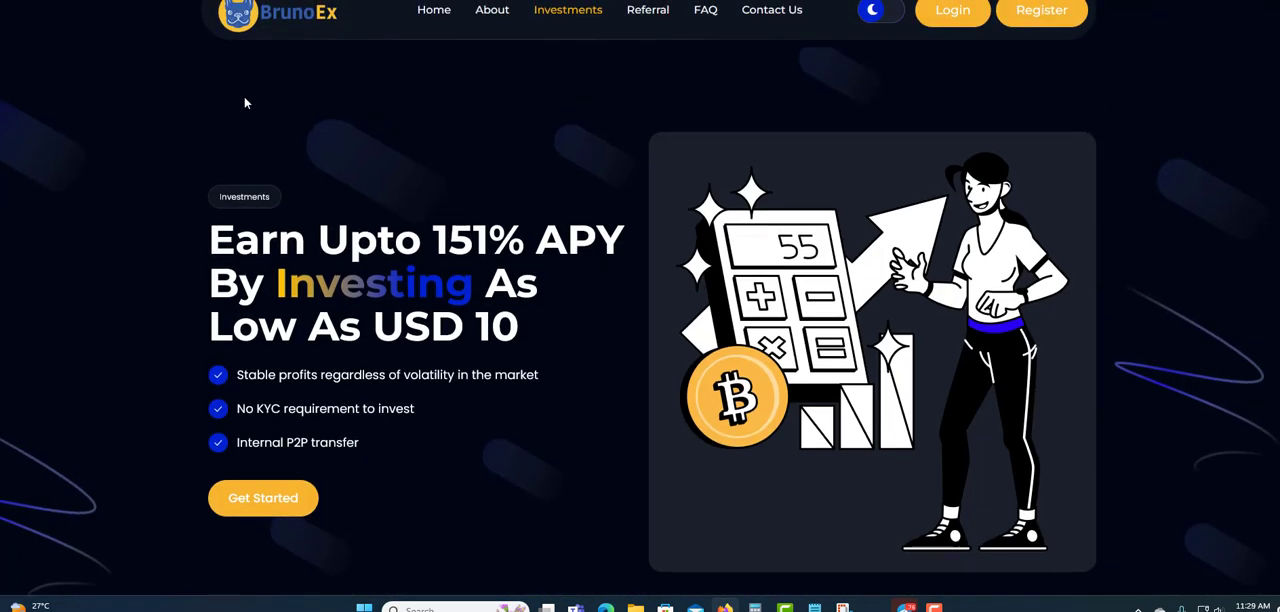
{"action": "mouse_move", "coordinate": [298, 22]}
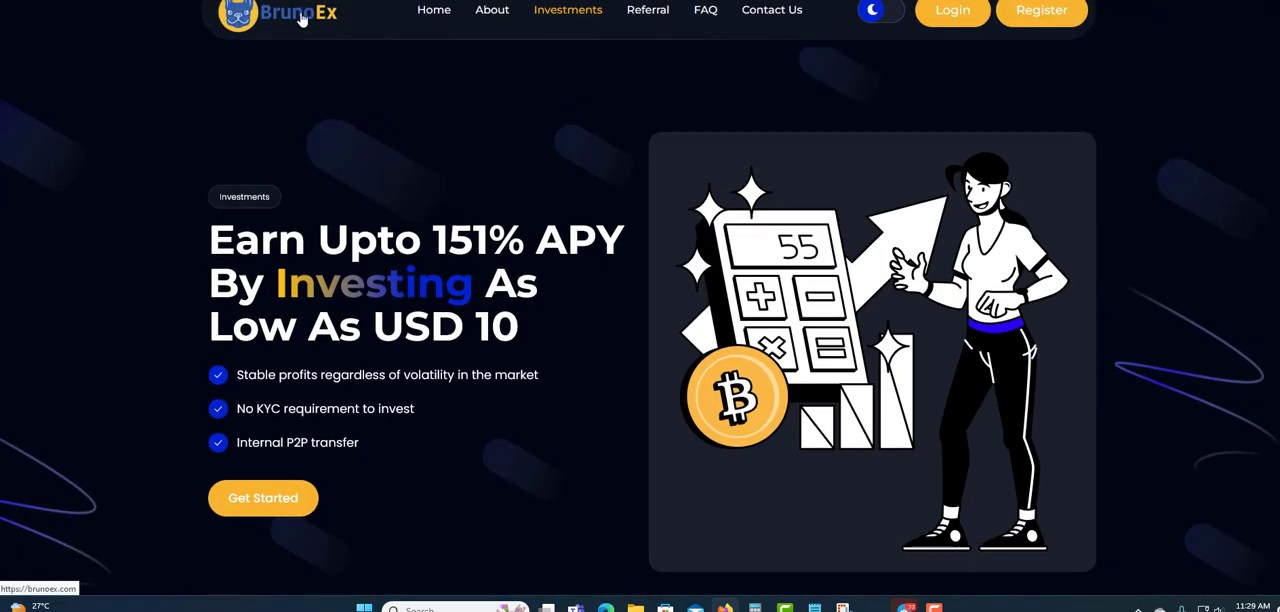